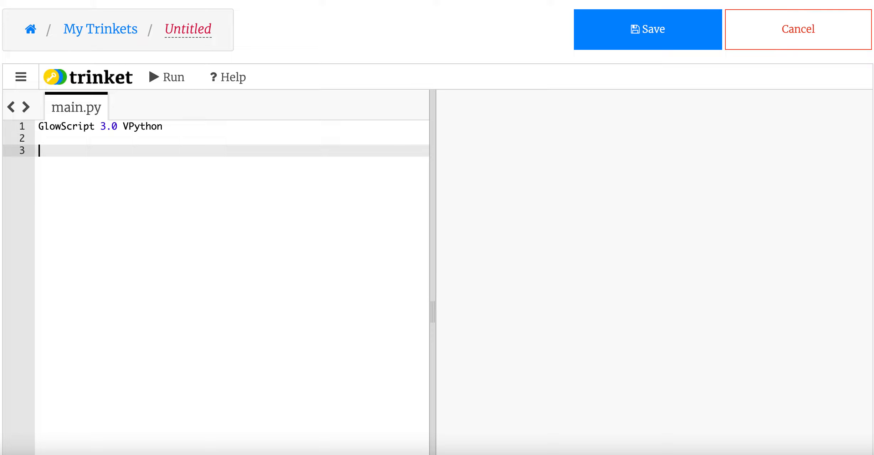
mouse_move(523, 270)
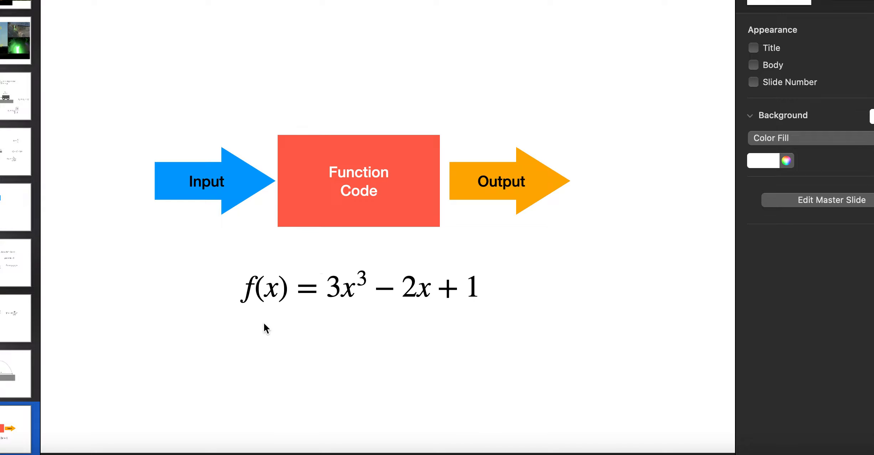
mouse_move(413, 301)
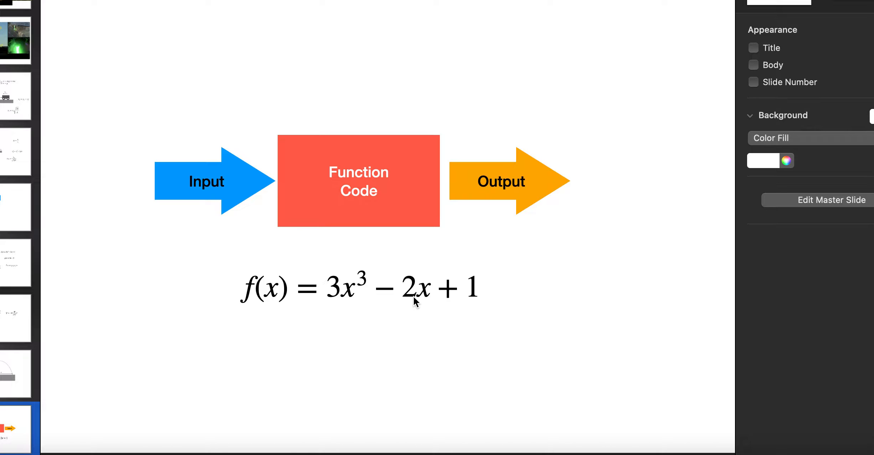
mouse_move(428, 301)
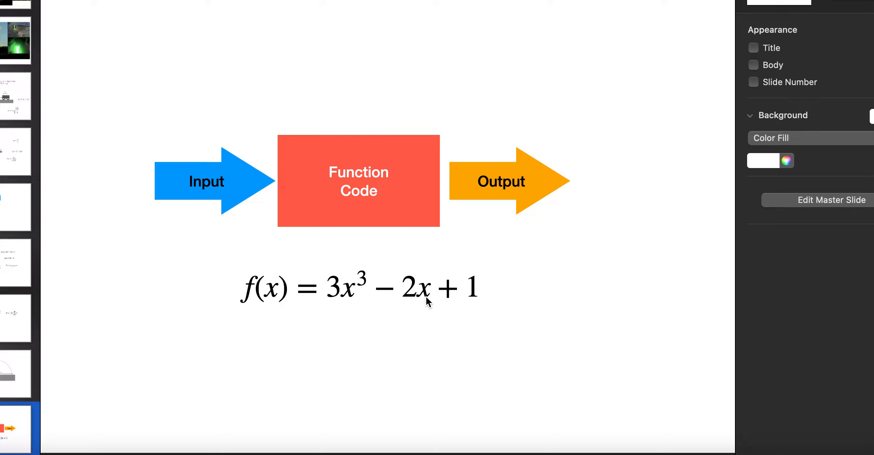
mouse_move(345, 178)
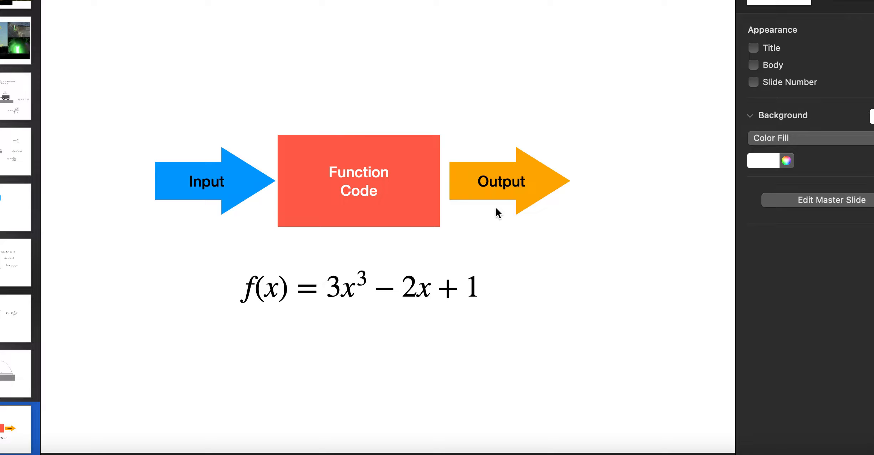
mouse_move(419, 246)
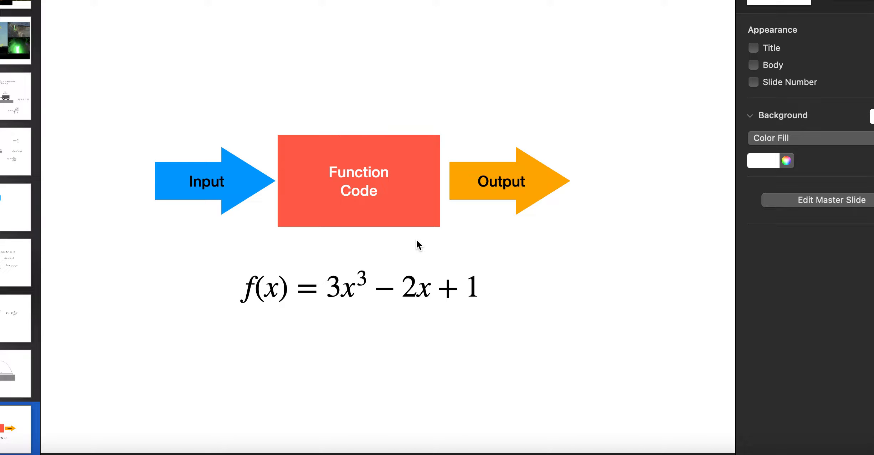
mouse_move(149, 454)
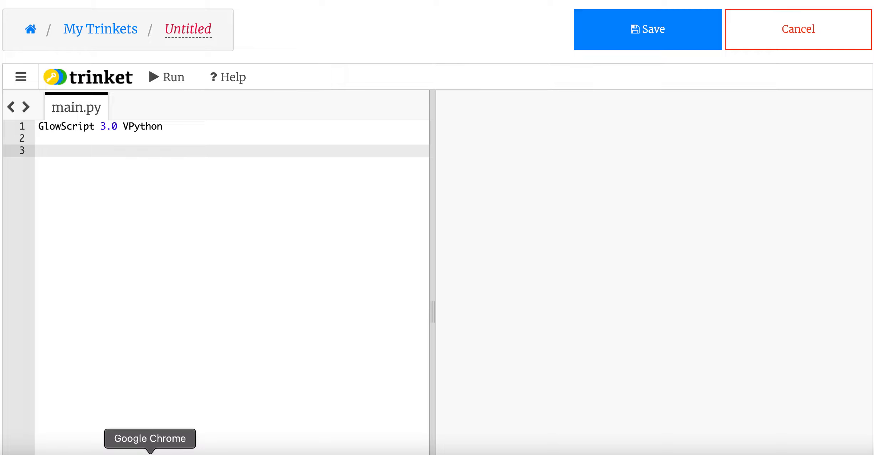
left_click(40, 151)
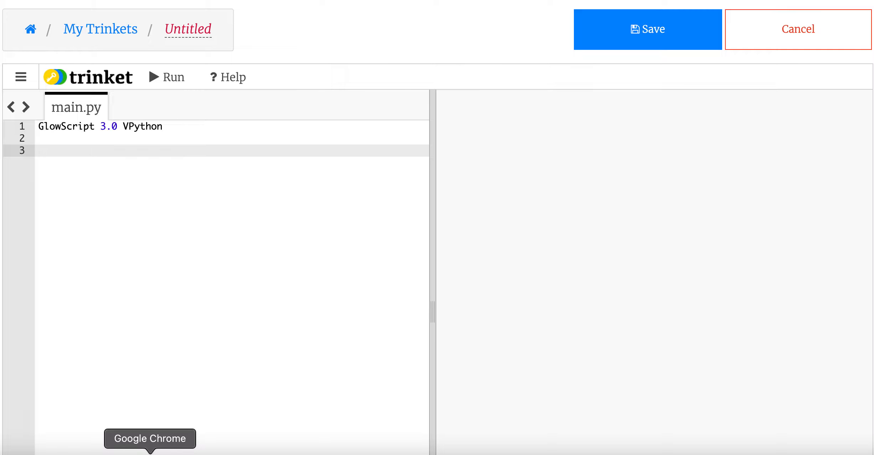
Step: Add the function header def f(x): on line 3
type("def")
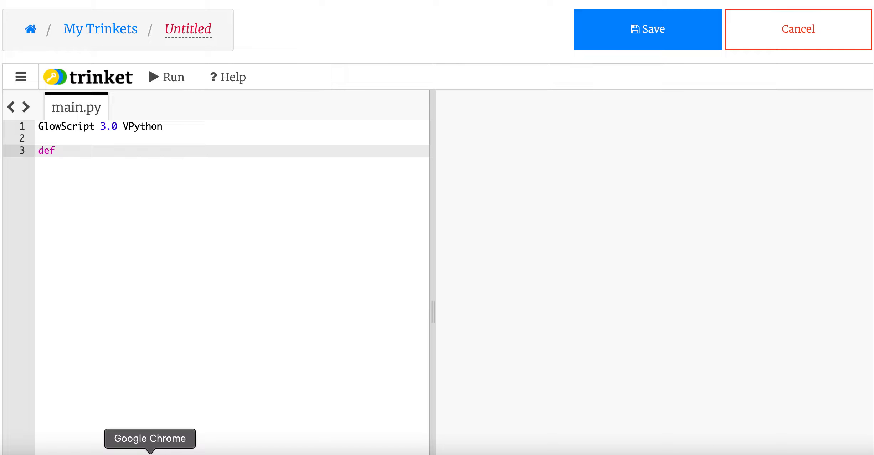
type("f")
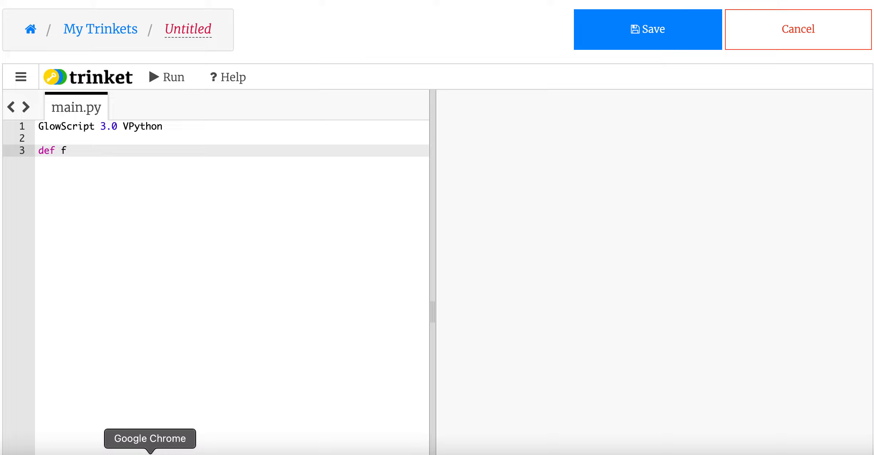
type("()")
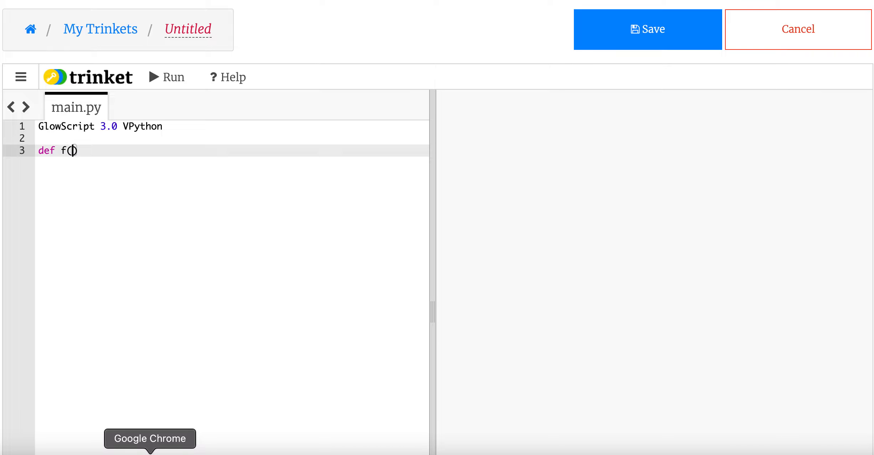
type("x)")
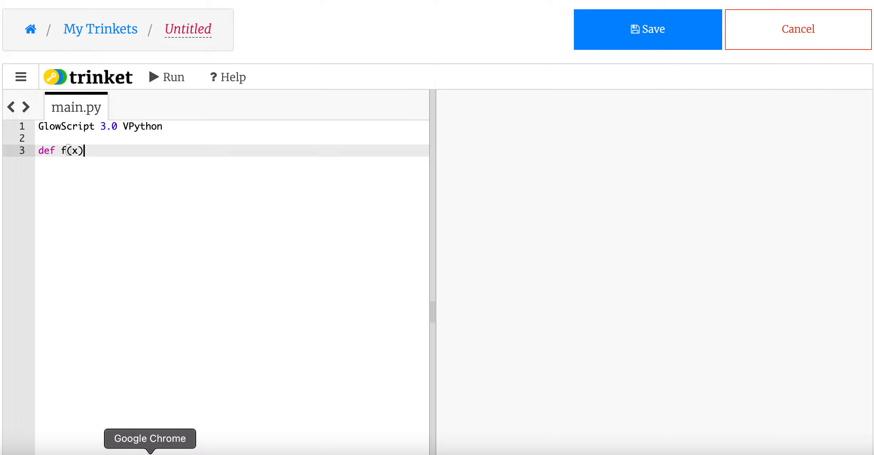
type(":")
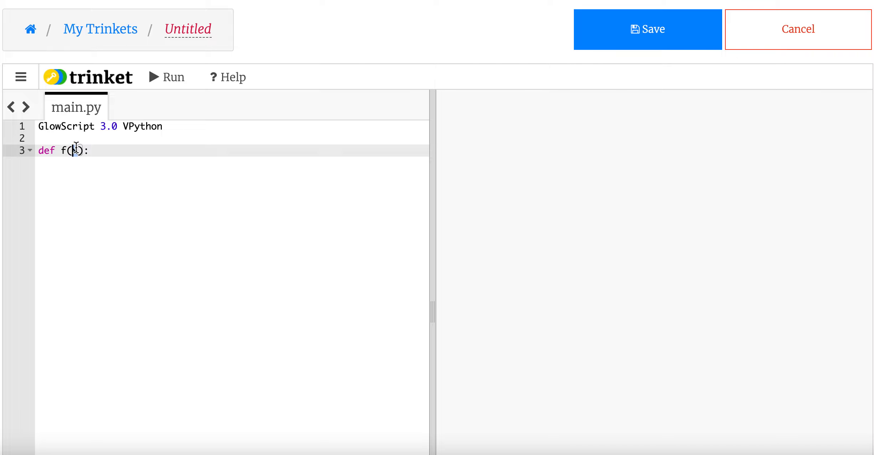
type("x")
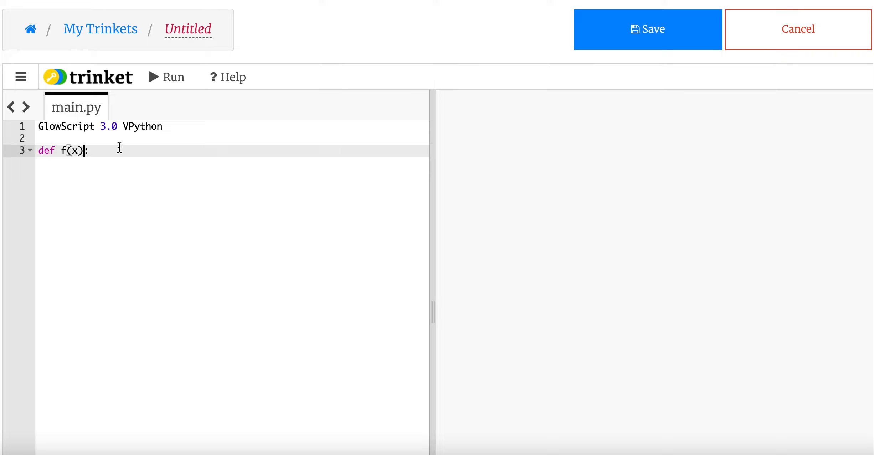
type(":")
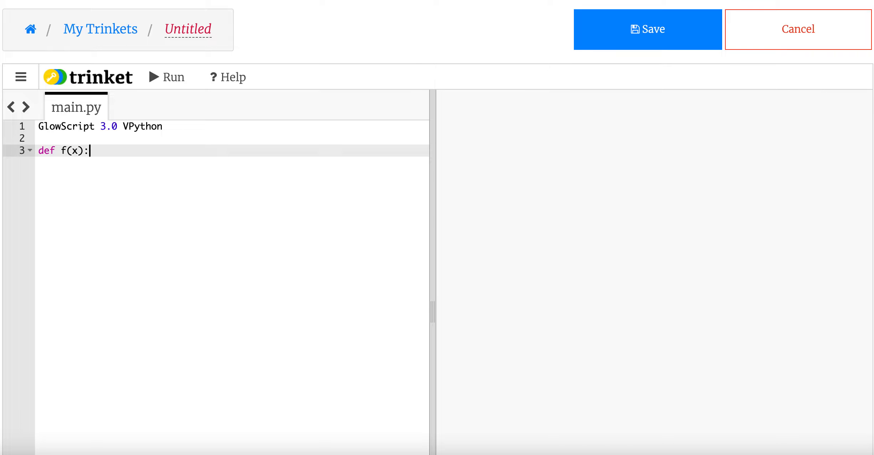
type("f")
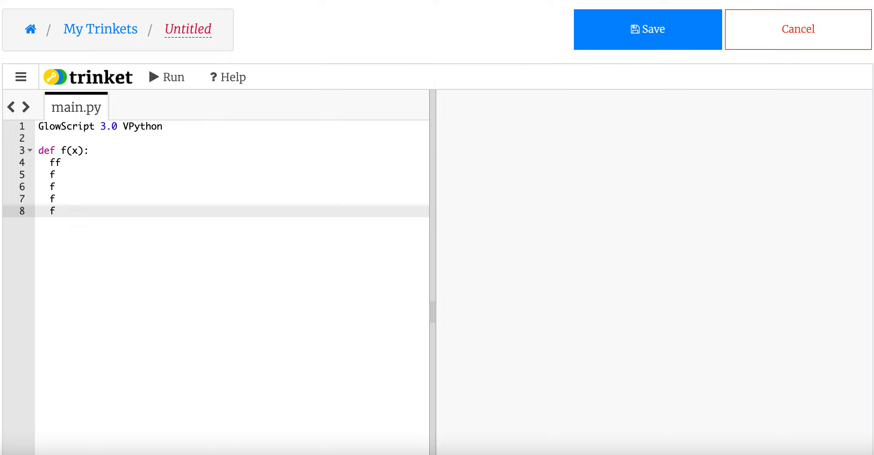
type("===")
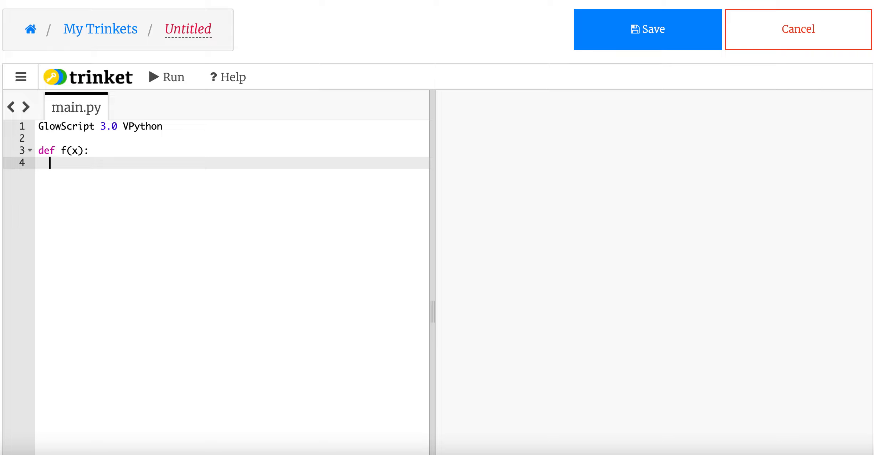
Step: Add the indented body line temp=3x**3=2*x+1 as a first polynomial draft
type("temp=3")
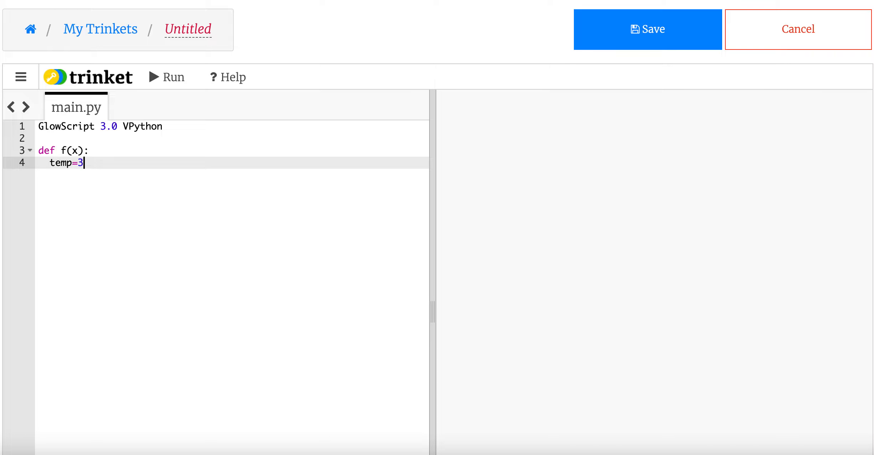
type("x**3")
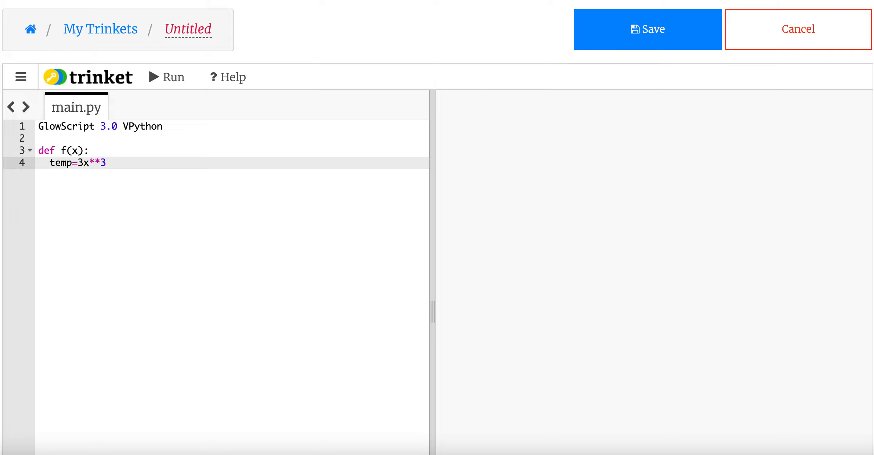
type("=2*x")
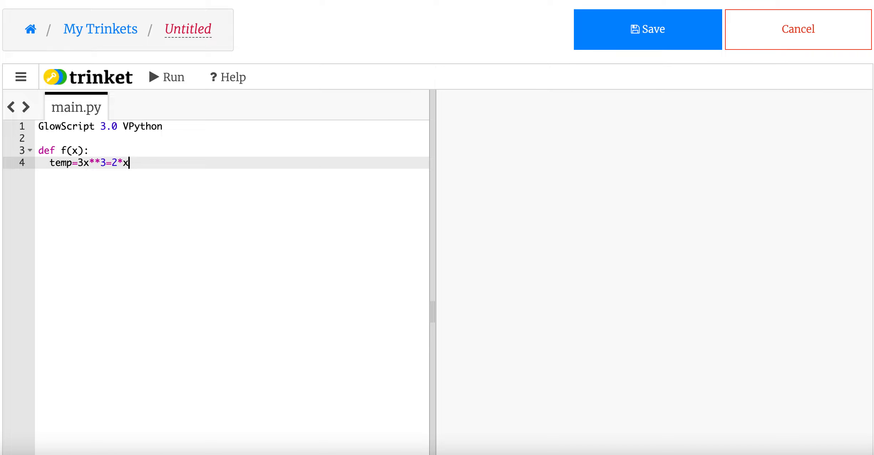
type("+1")
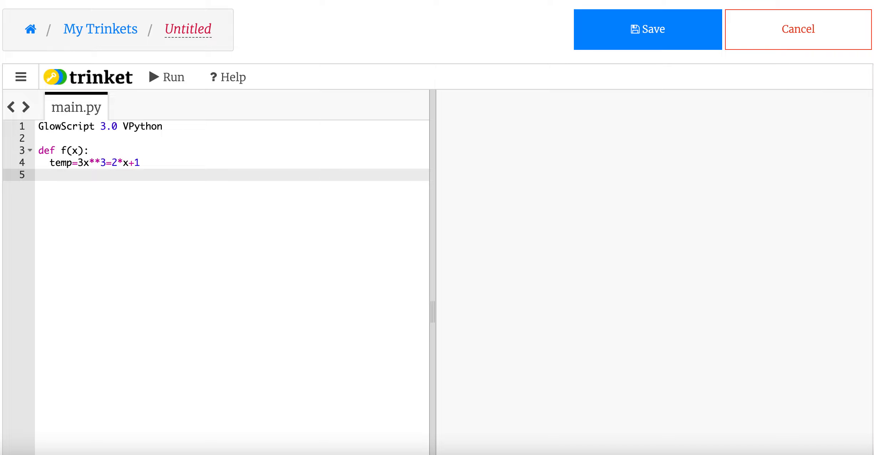
Step: End f with return(temp) and rename the trinket 'function practice 1'
type("re")
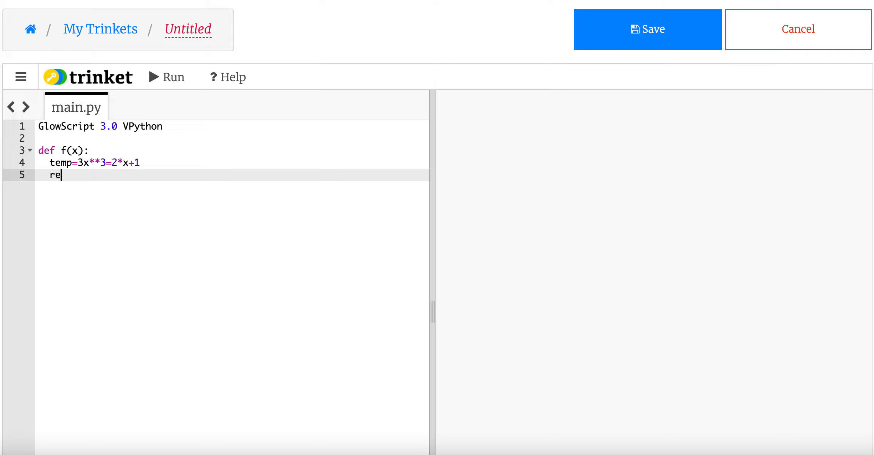
type("turn(temp)")
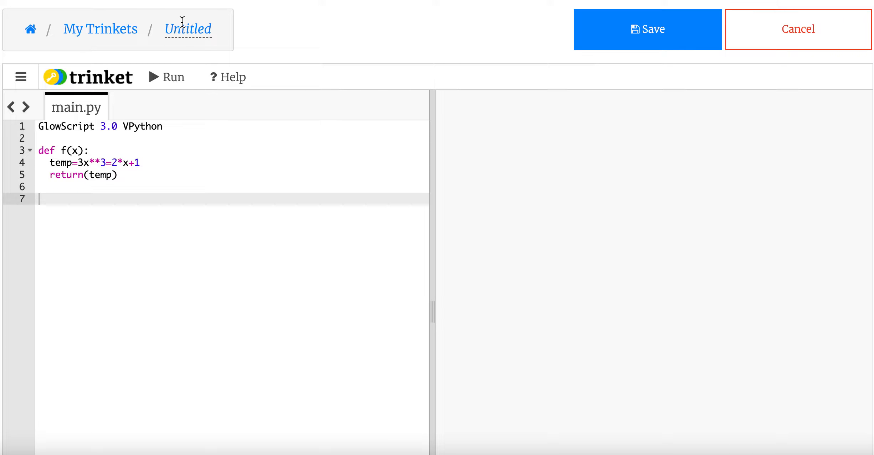
type("fuctio")
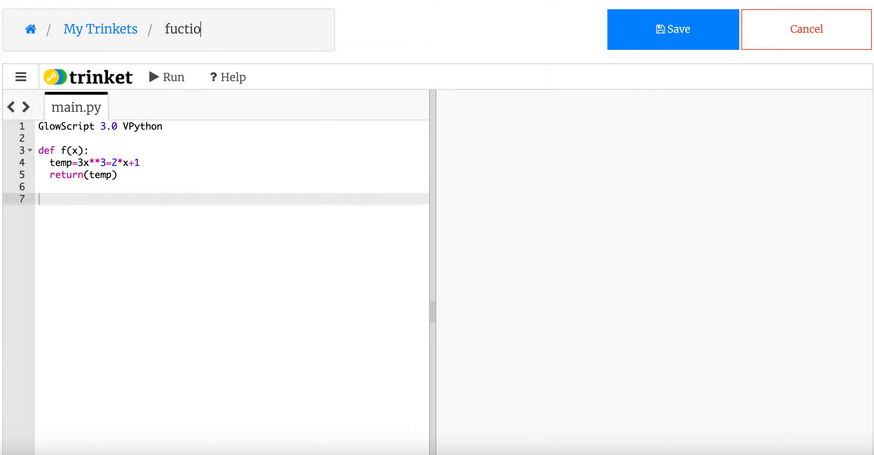
type("function")
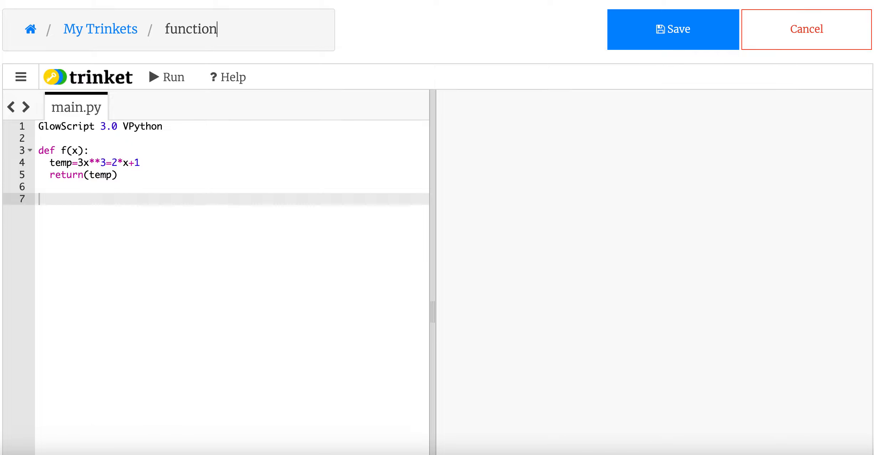
type("practice 1")
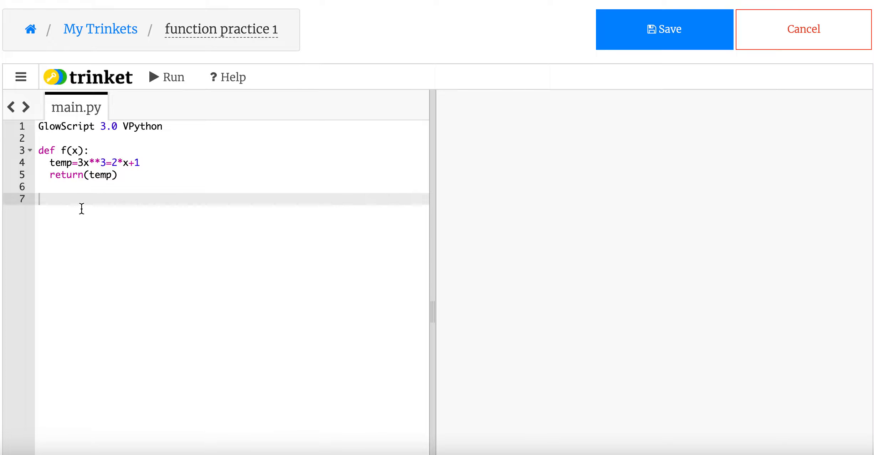
Step: Save the trinket and add print(f(2)) on line 7 below the function
left_click(663, 29)
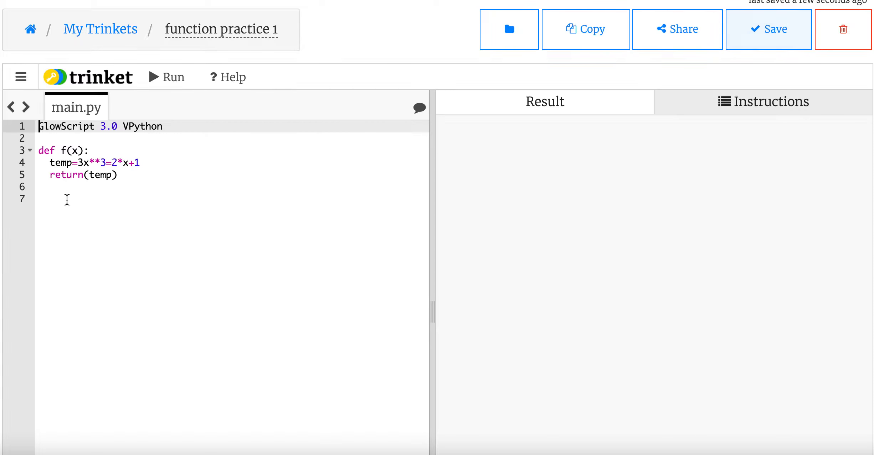
left_click(50, 199)
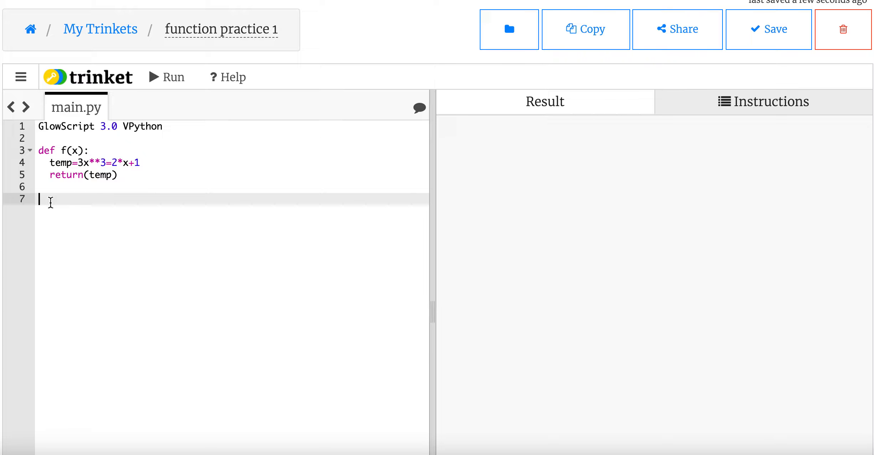
left_click(772, 29)
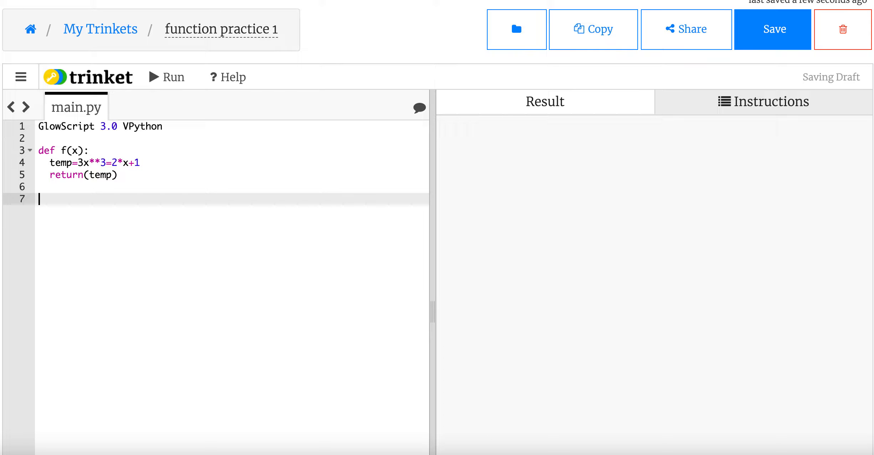
type("print(f)")
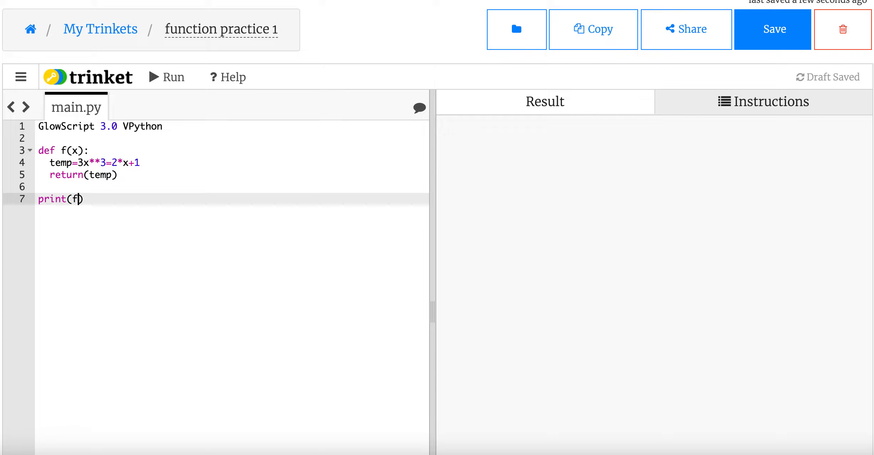
type("2")
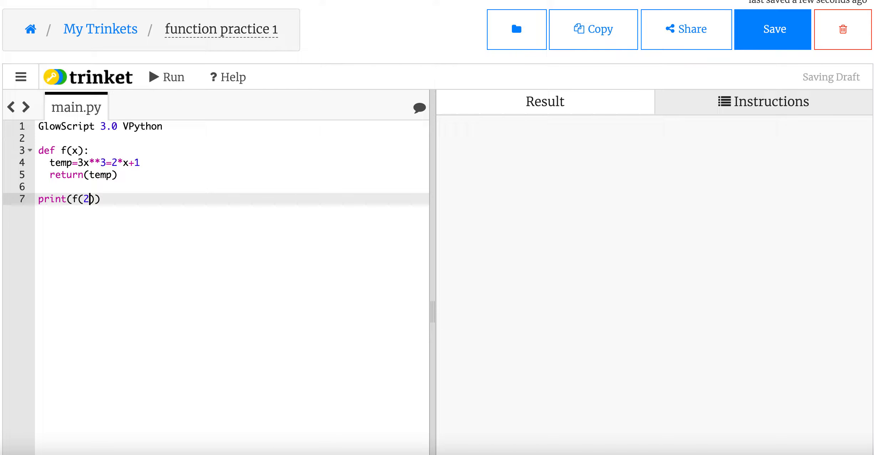
left_click(89, 162)
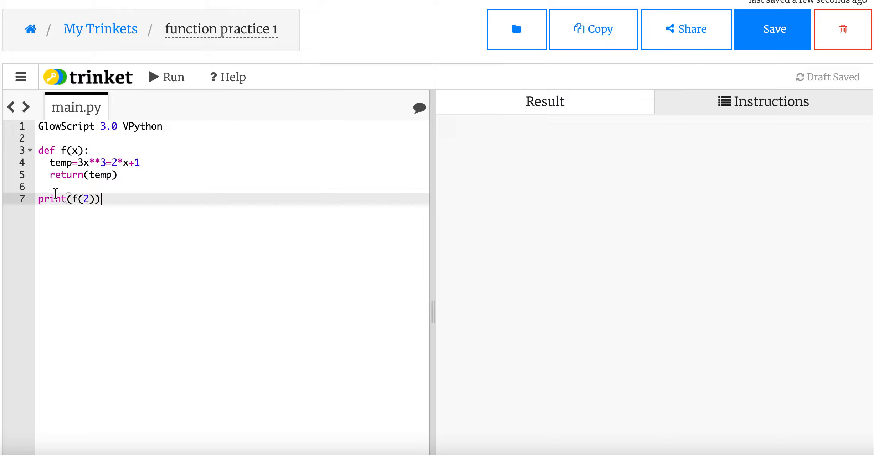
left_click(166, 77)
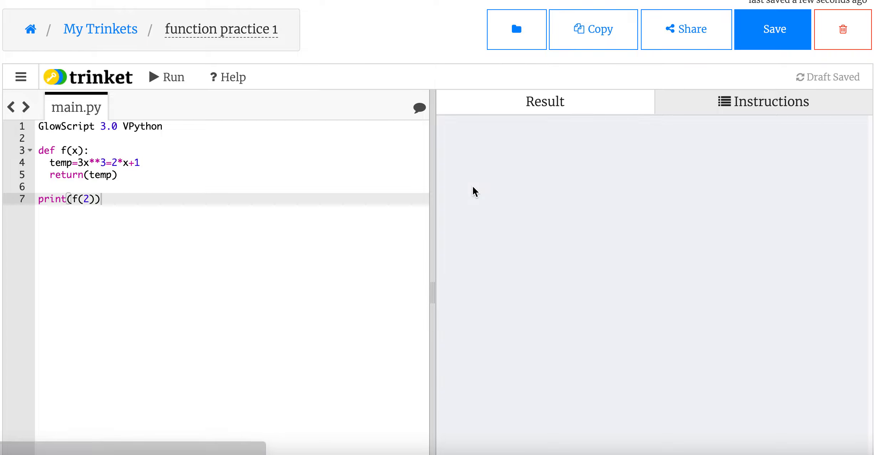
Step: Correct line 4 to temp=3*x**3-2*x+1 and rerun so f(2) prints 21
left_click(166, 77)
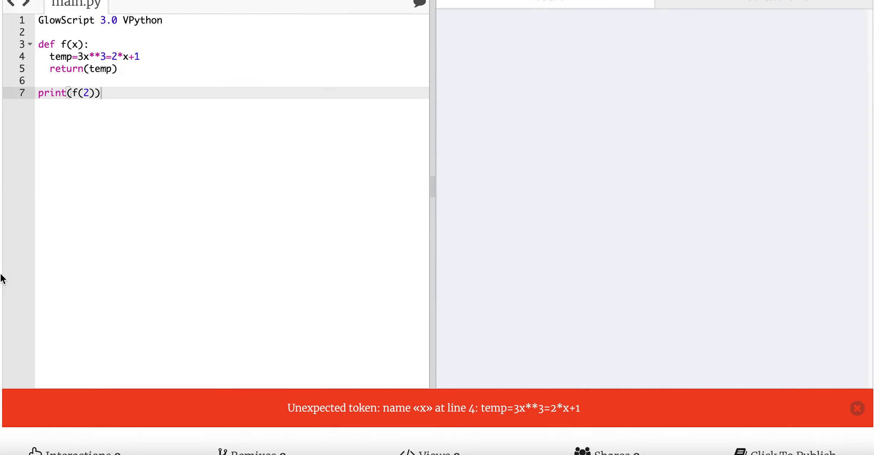
scroll("down", 3)
type("-")
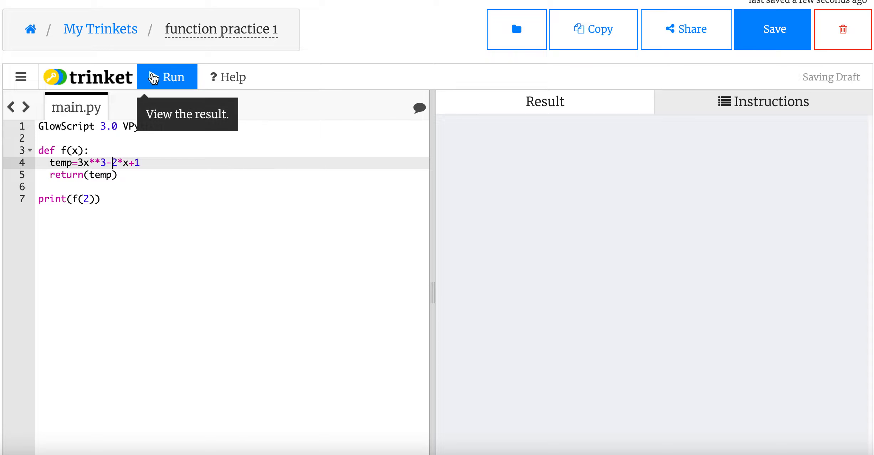
mouse_move(469, 206)
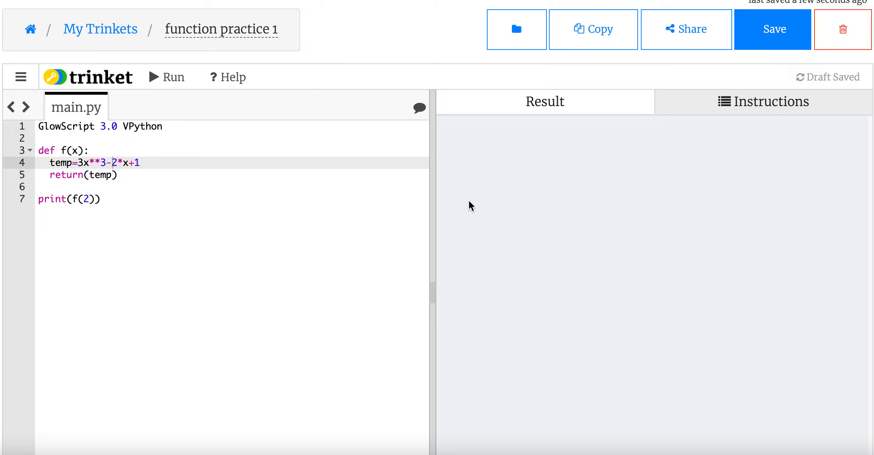
left_click(167, 77)
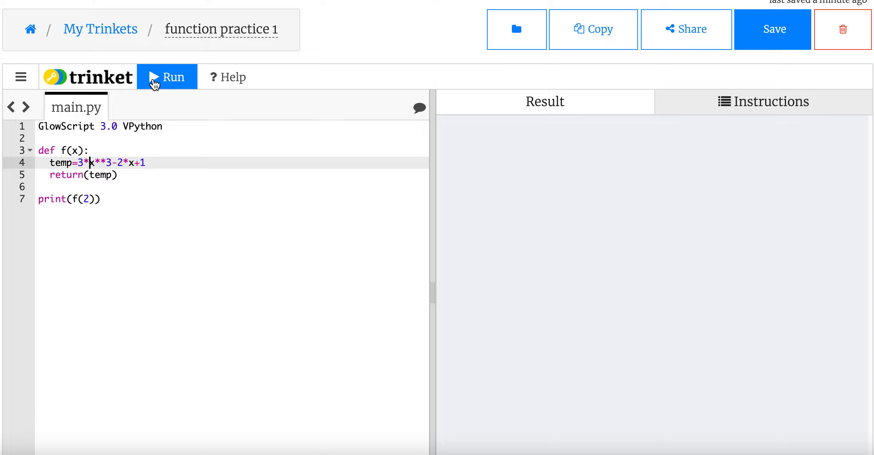
left_click(167, 77)
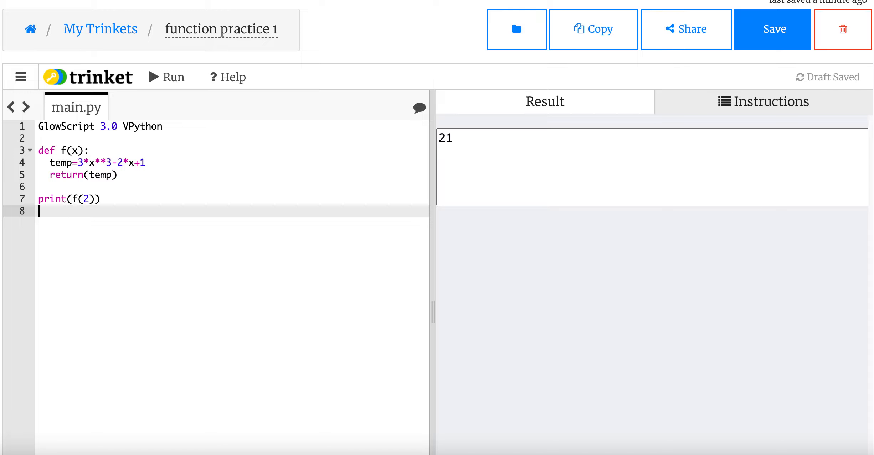
Step: Add print(f(23)) on line 8 and run, showing 3.6456e+4 below 21
type("print(f")
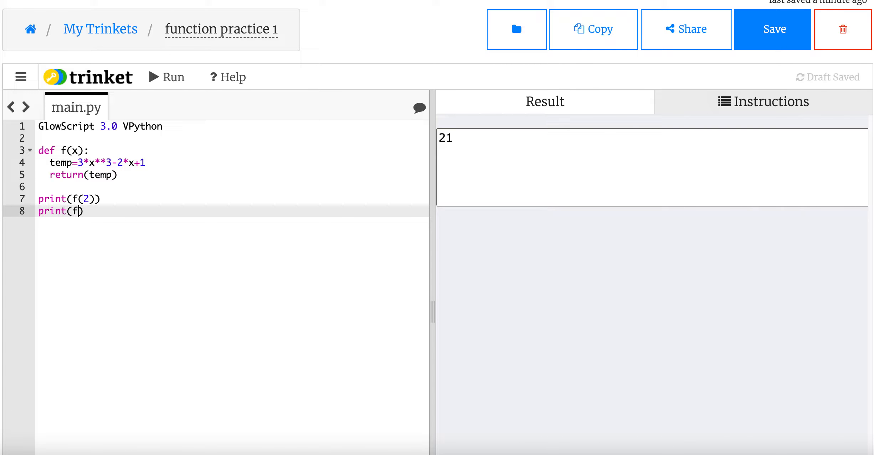
type(")")
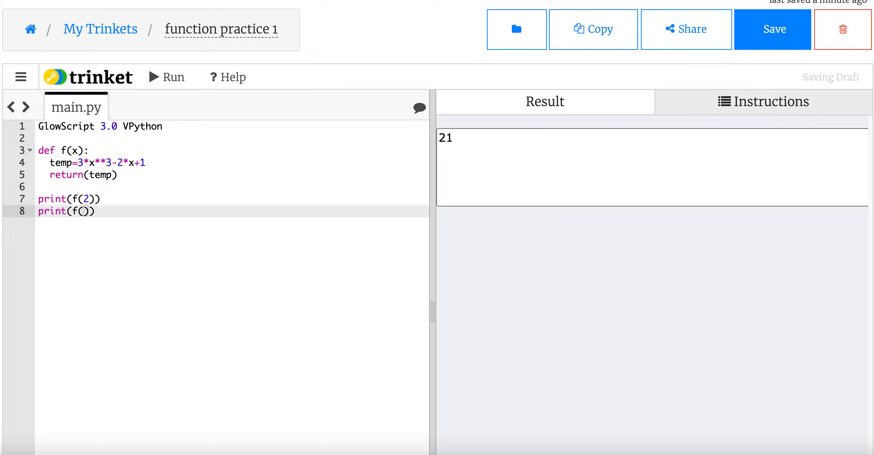
left_click(166, 77)
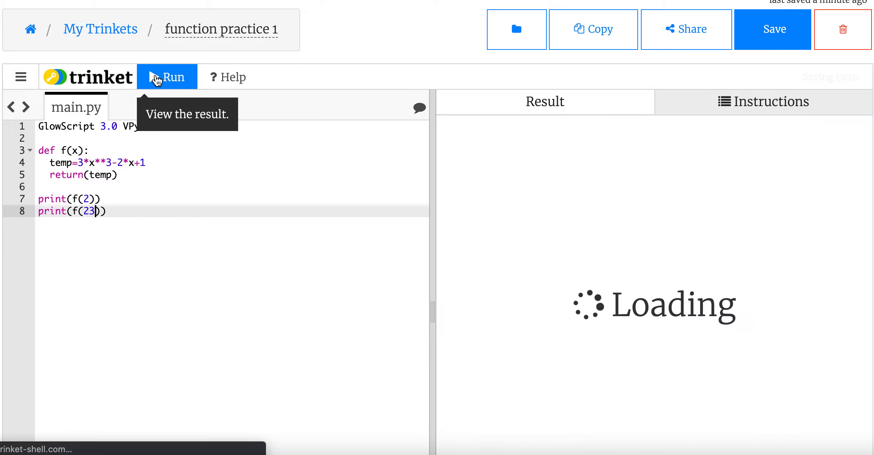
left_click(166, 77)
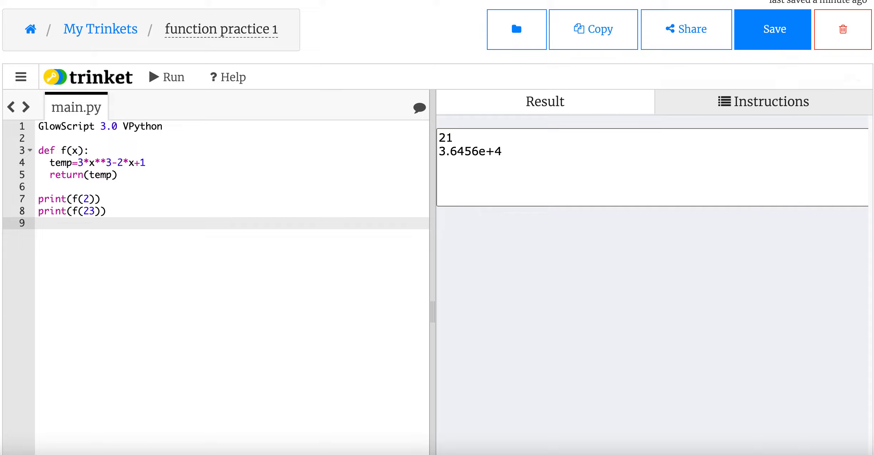
type("xpr")
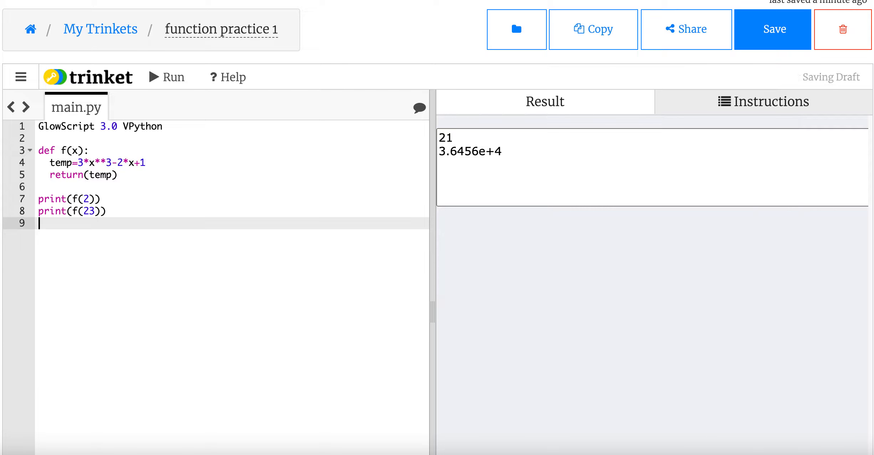
type("x")
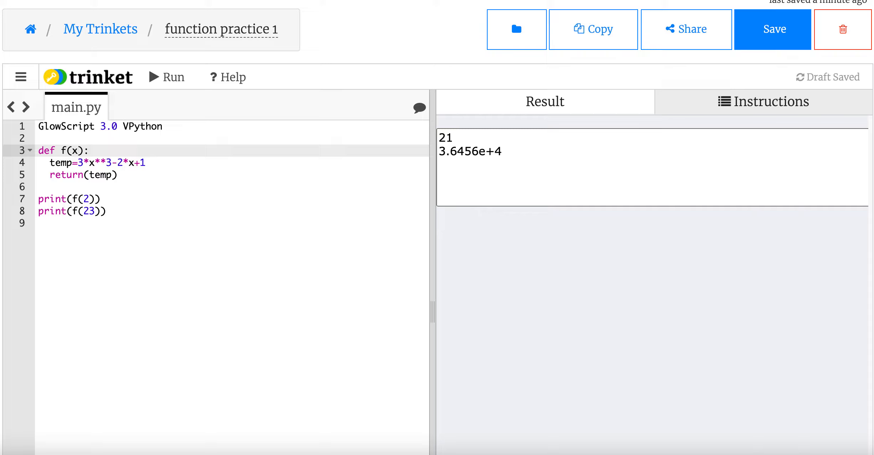
Step: Rename f's parameter to xt, then add x=4-2 and print(f(x)), outputting a third 21
type("t")
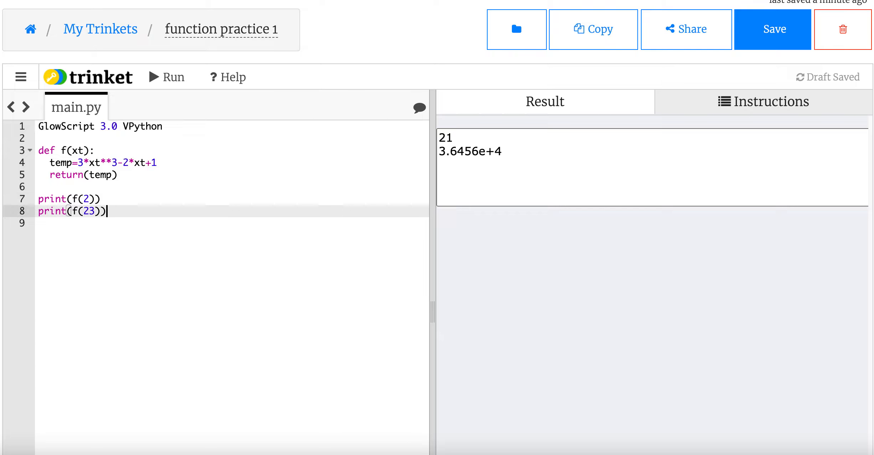
left_click(167, 77)
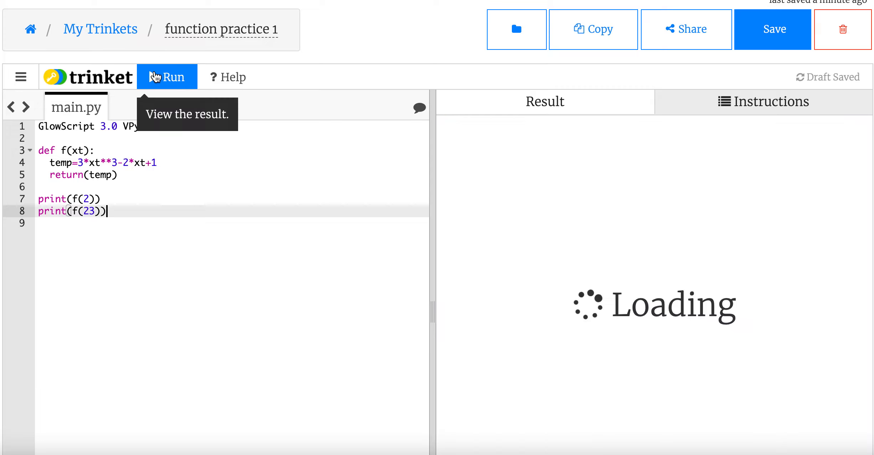
left_click(166, 77)
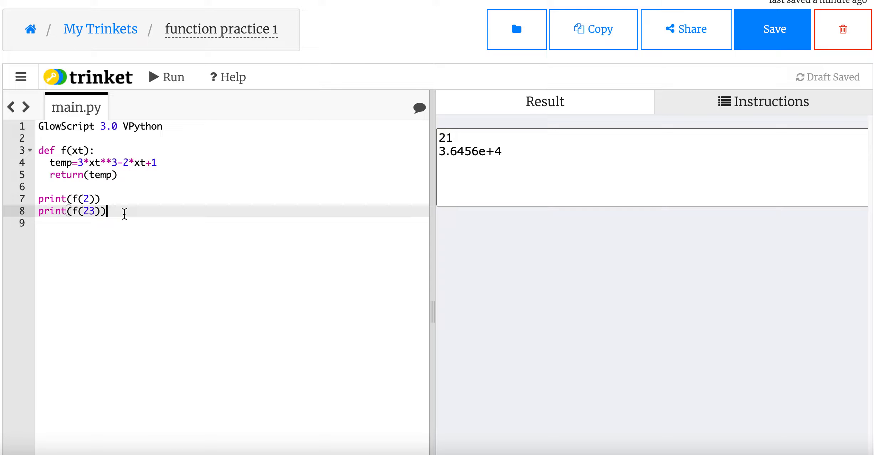
type("x=")
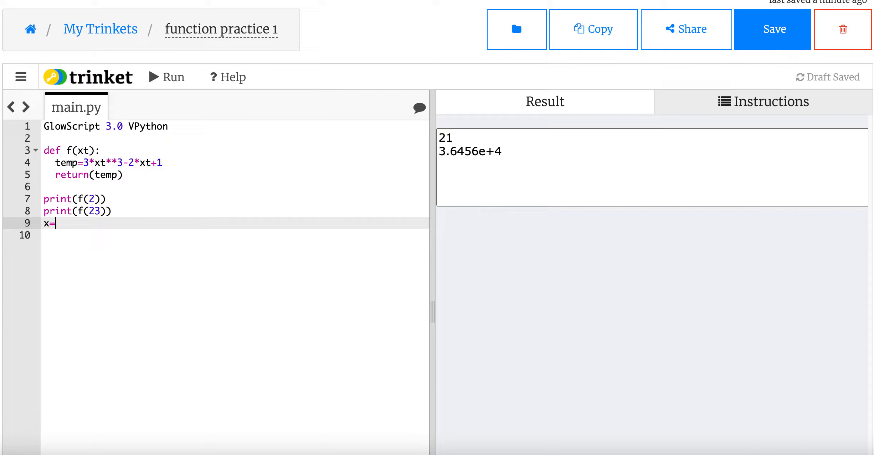
type("4-2")
left_click(235, 236)
type("print")
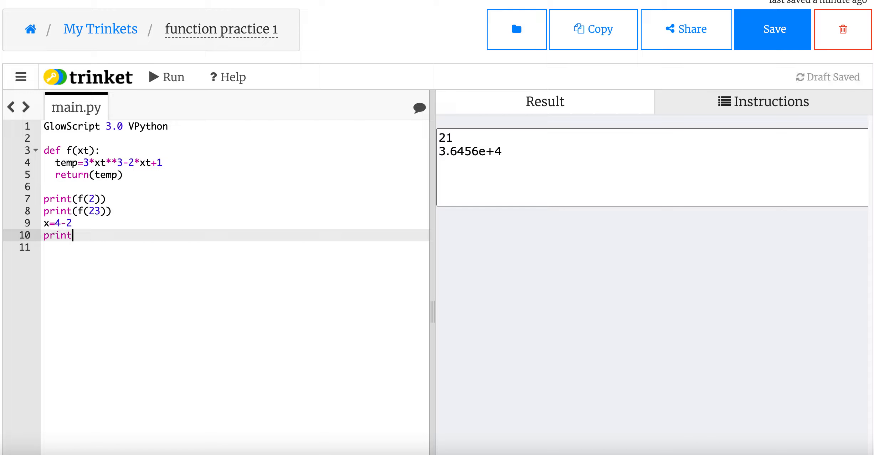
type("(f(x))")
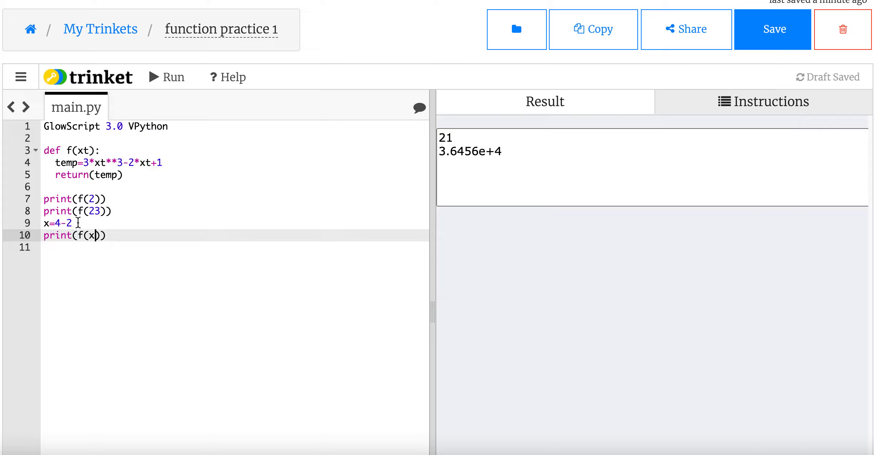
left_click(166, 77)
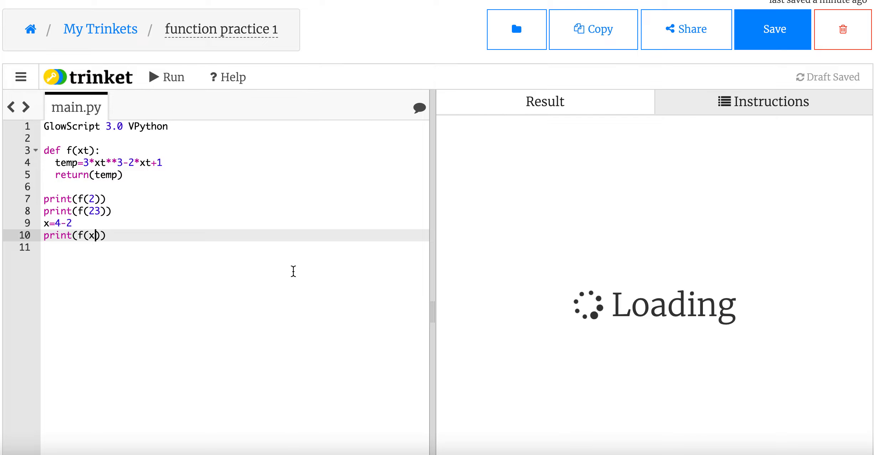
left_click(166, 77)
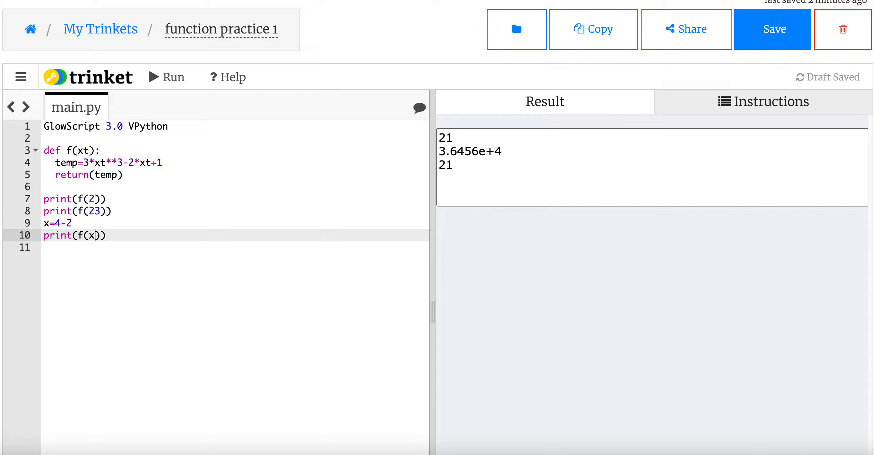
left_click(72, 223)
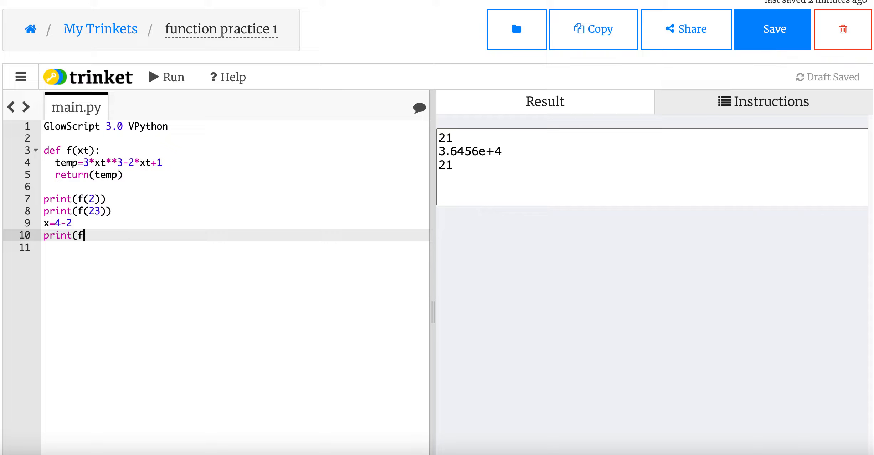
Step: Add print("f(2) = ",f(2)) on line 10 and run to show 'f(2) = 21'
type("\"\")")
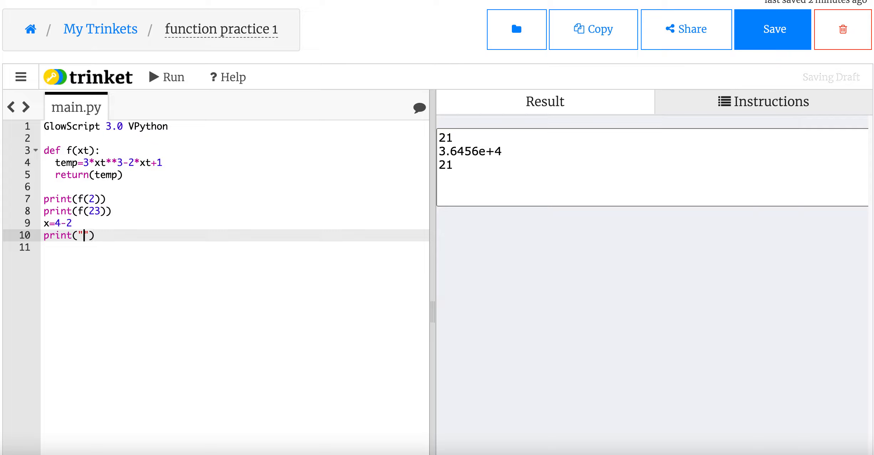
type("f(2)")
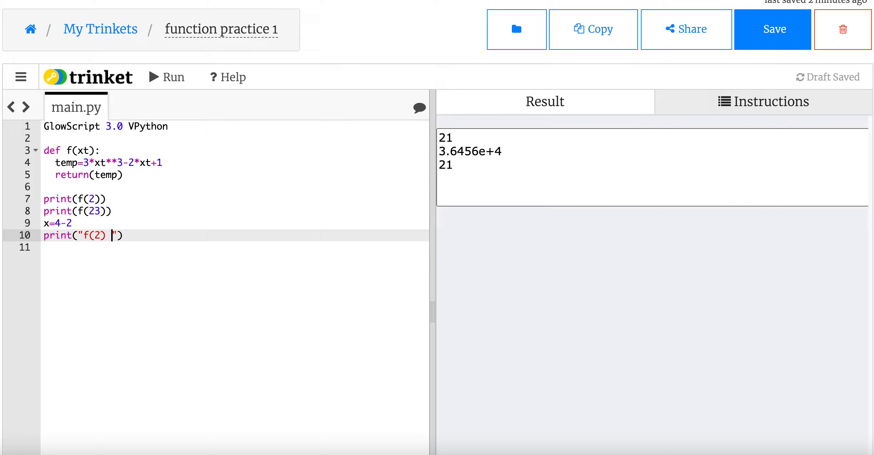
type("= \",f")
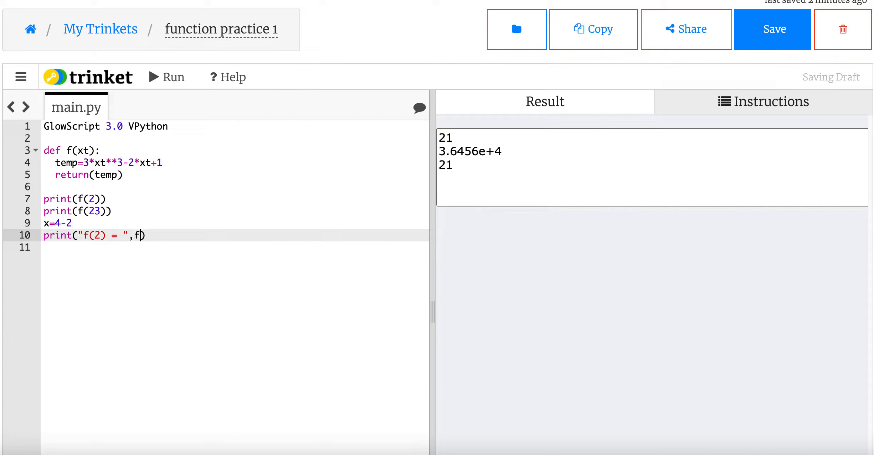
type("(2")
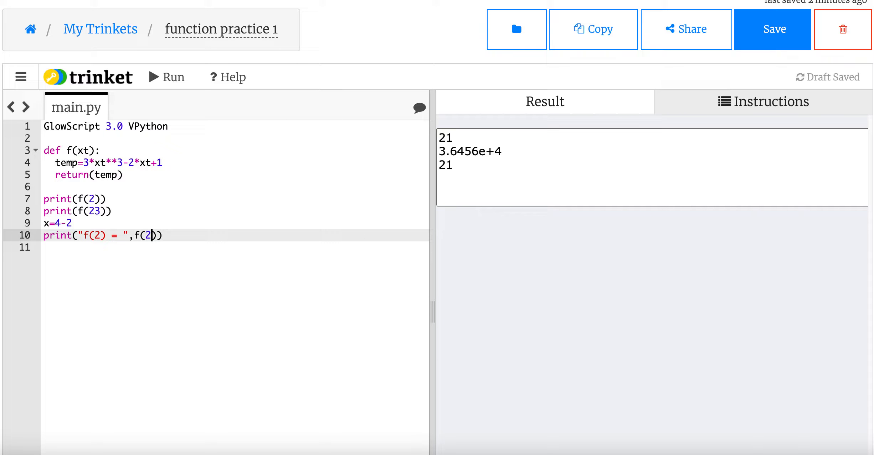
left_click(166, 77)
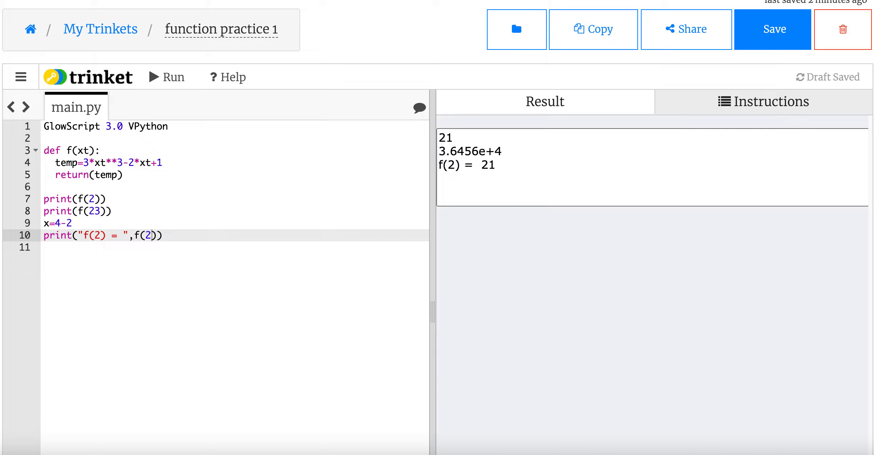
mouse_move(638, 282)
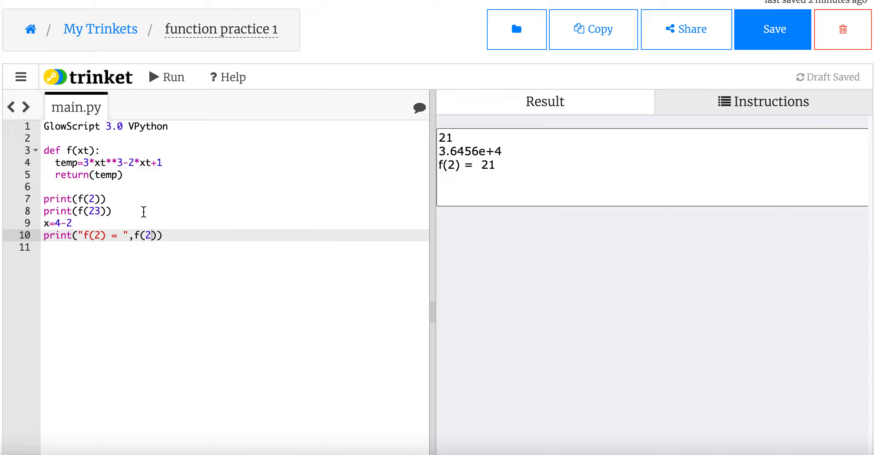
left_click(133, 175)
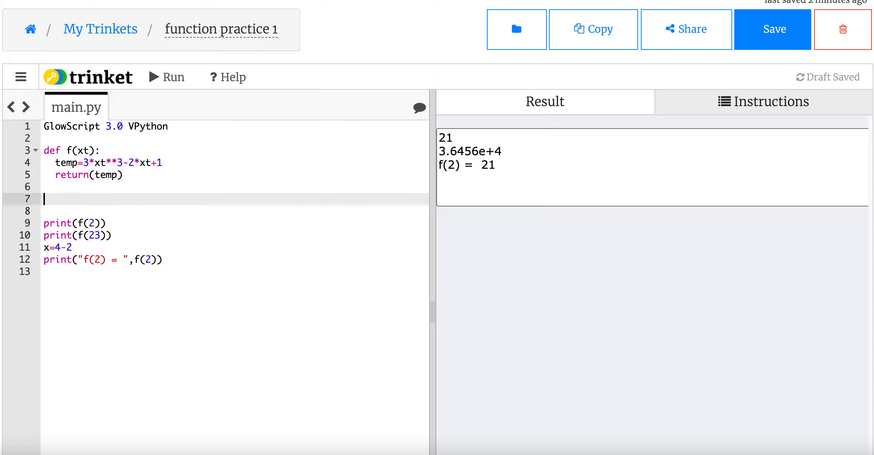
Step: Define g(xt) with body temp2=4*x-5 and return(temp2)
type("def")
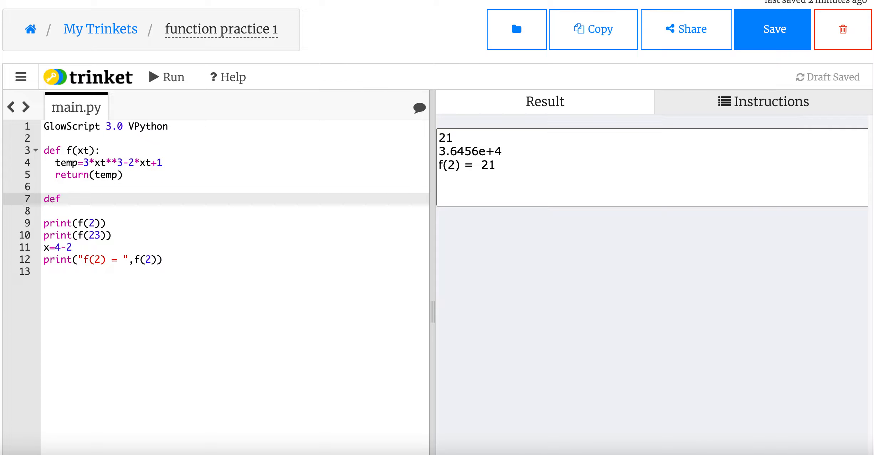
type("g()")
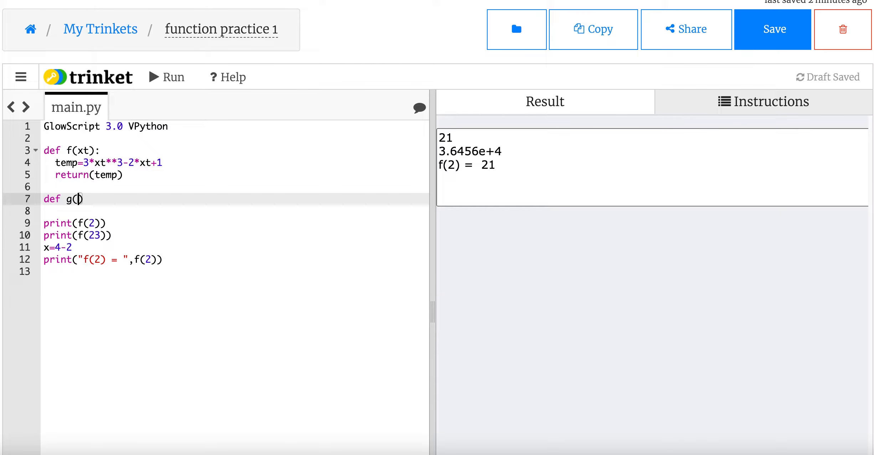
type("xt):")
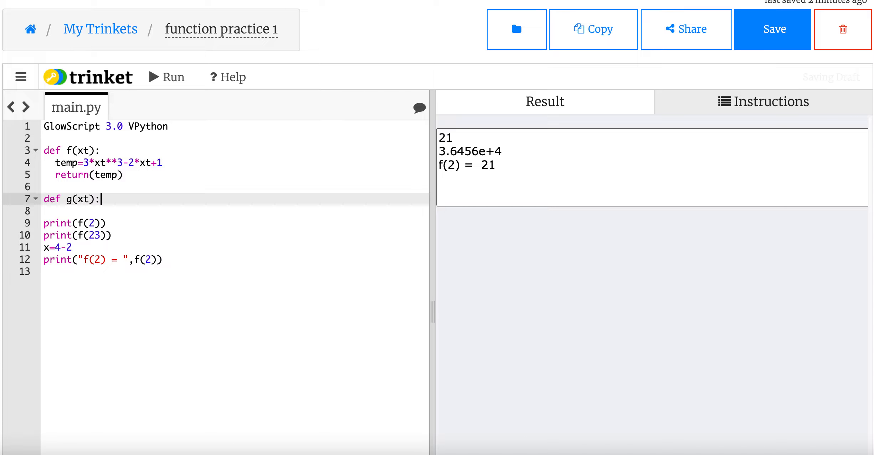
key("Enter")
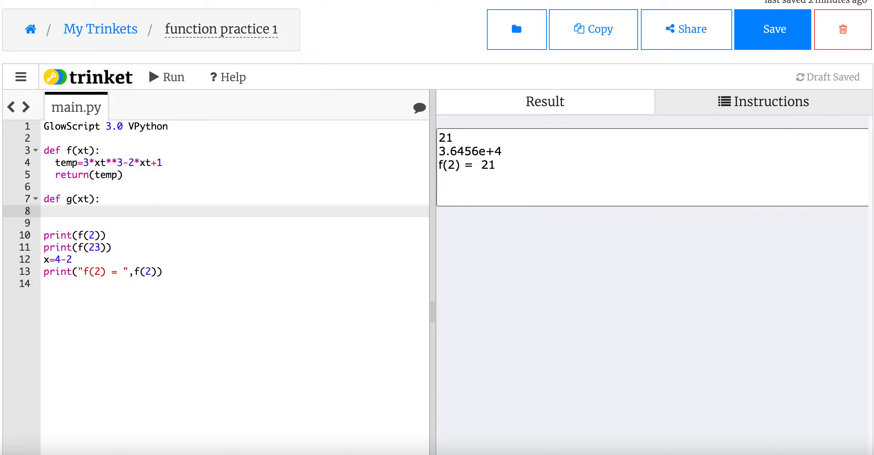
type("temp2")
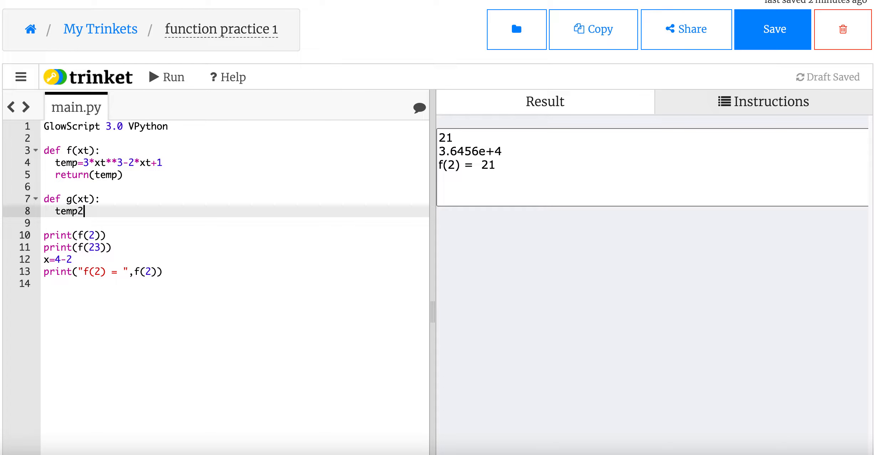
type("=4")
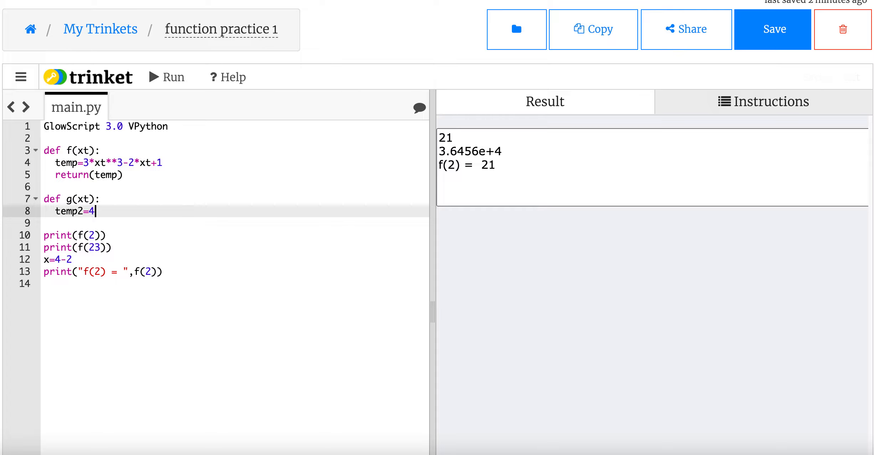
type("*x-5")
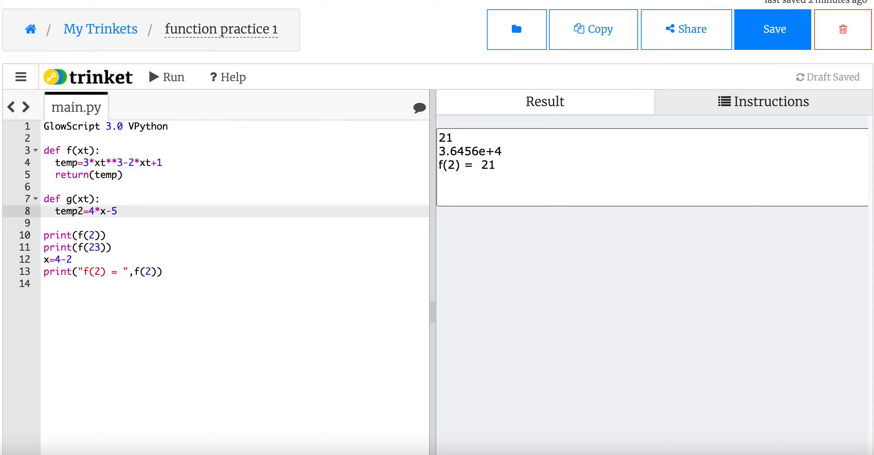
type("retur")
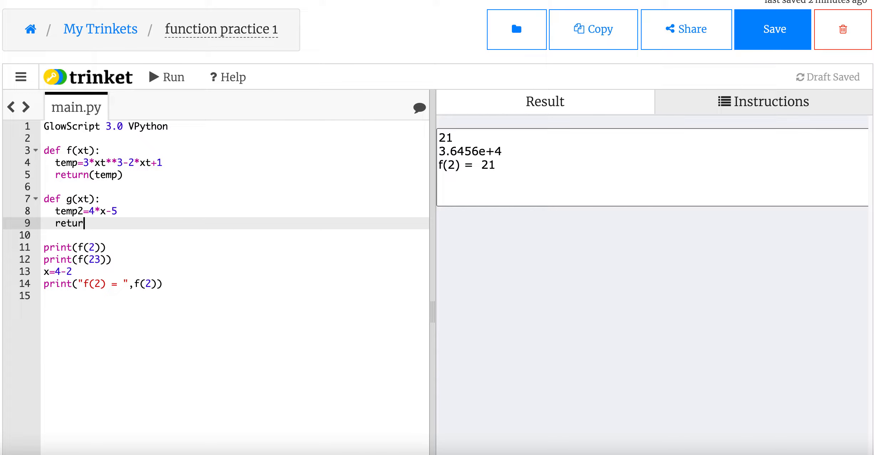
type("n(temp2)")
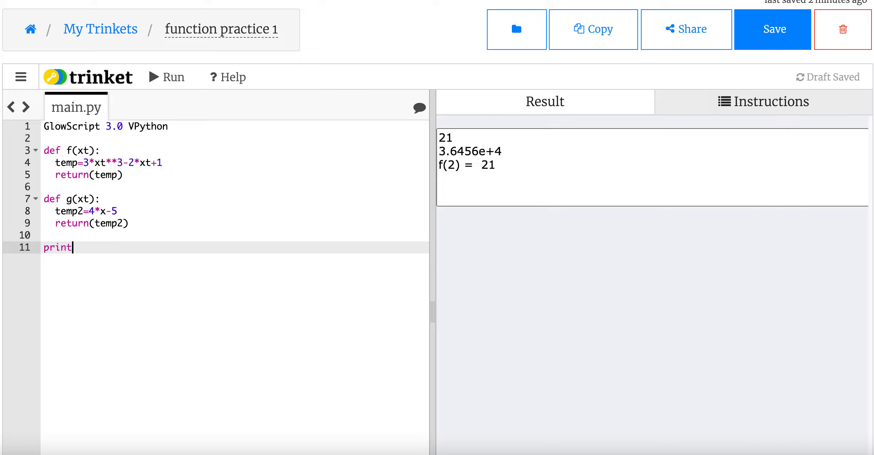
Step: Trim the prints to print(f(2)) and print(g(2)) and run the script
type("(f(2))")
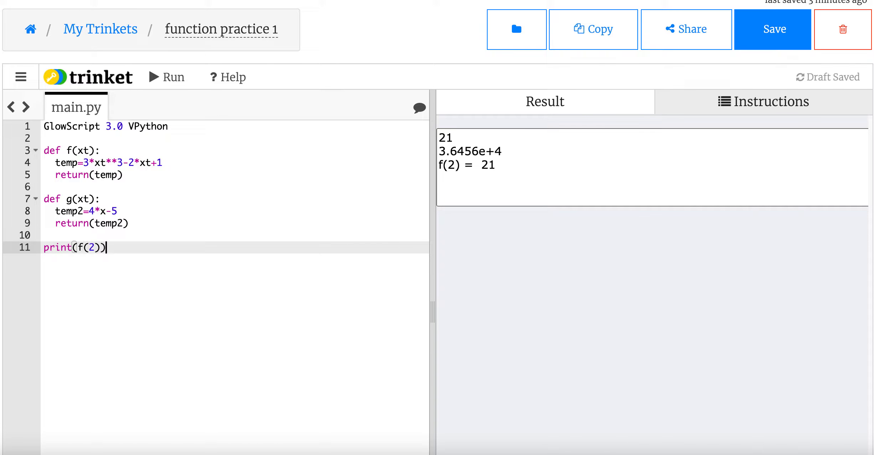
type("print(g()")
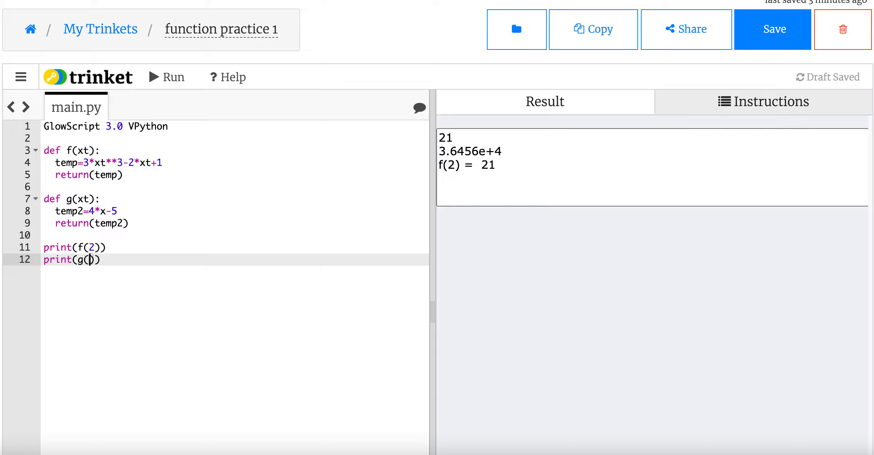
left_click(166, 77)
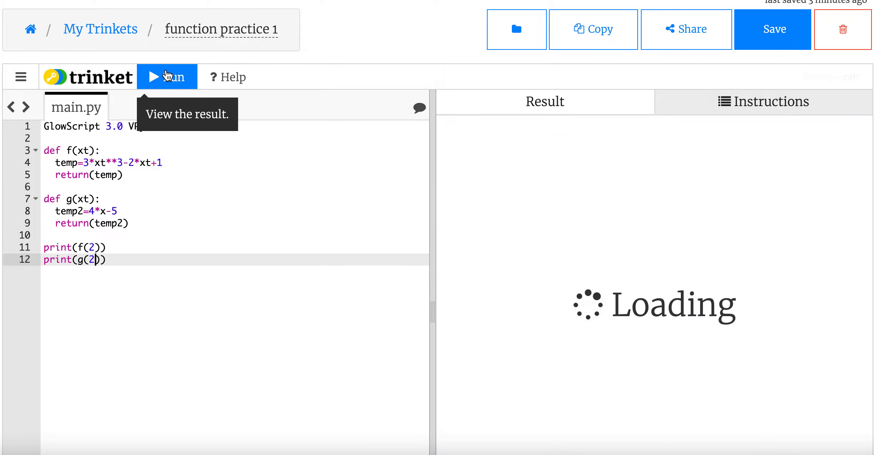
Step: Change line 8 to temp2=4*xt-5 and rerun, printing 21 and 3
left_click(167, 77)
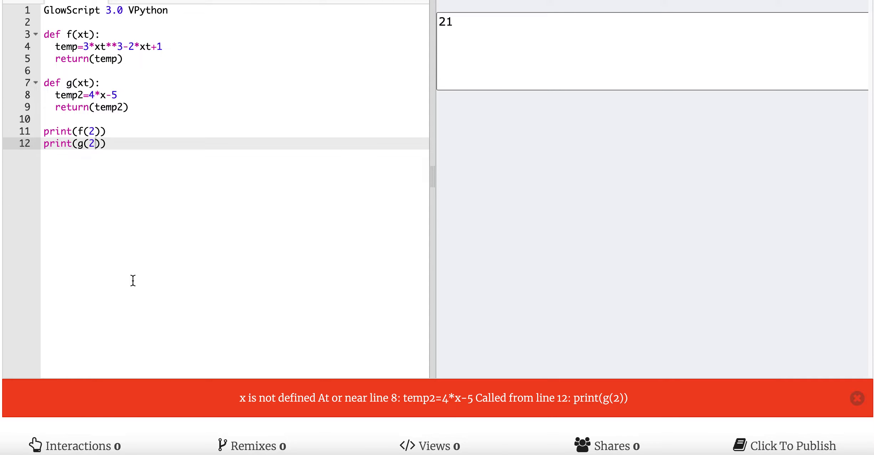
left_click(857, 398)
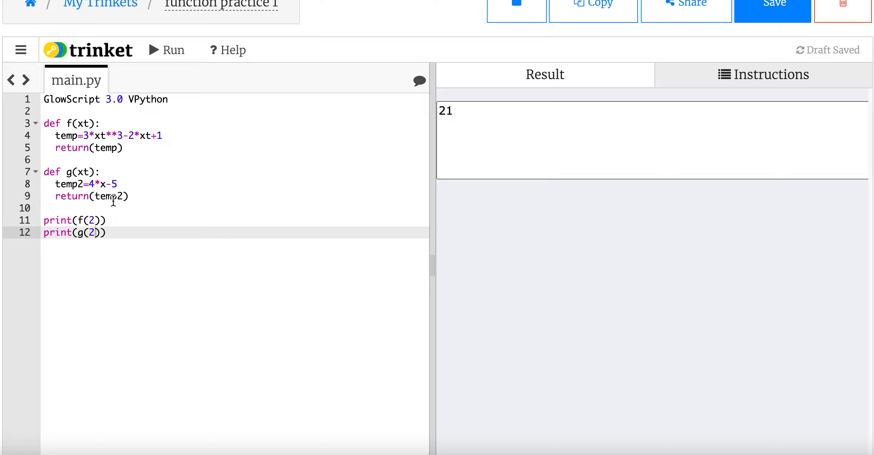
type("t")
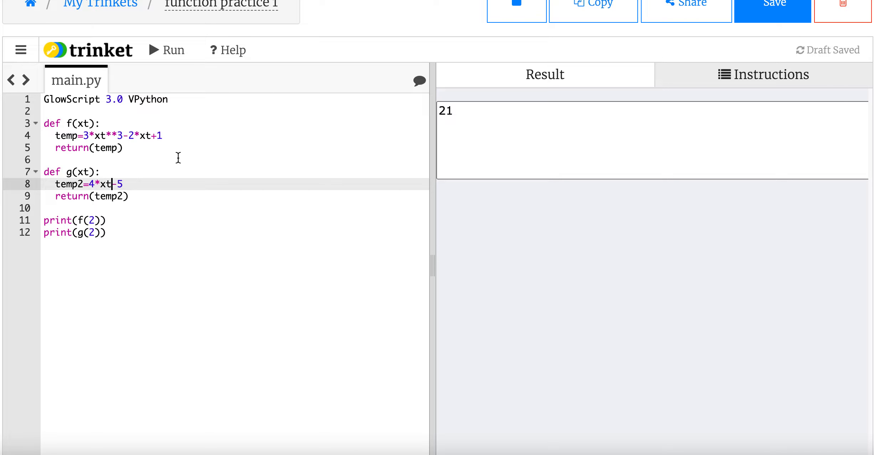
mouse_move(123, 154)
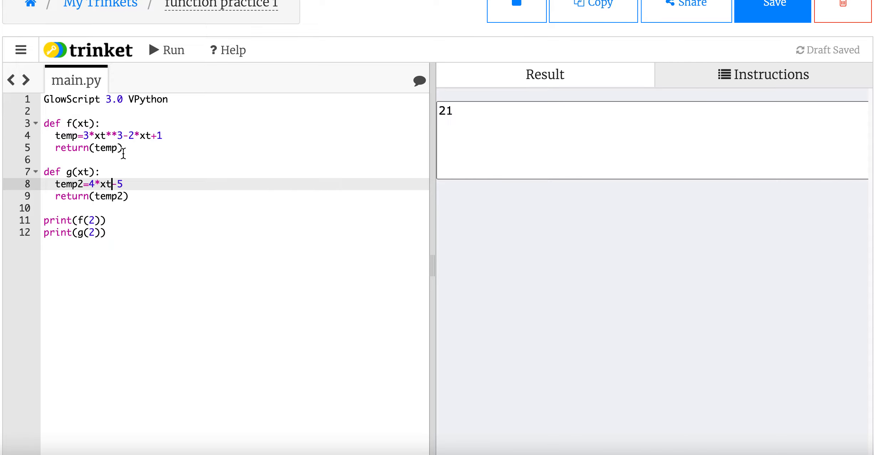
mouse_move(91, 170)
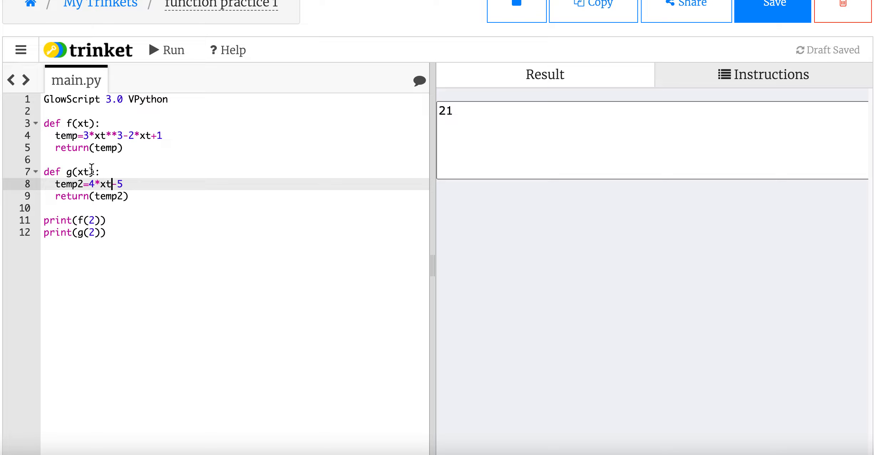
left_click(166, 50)
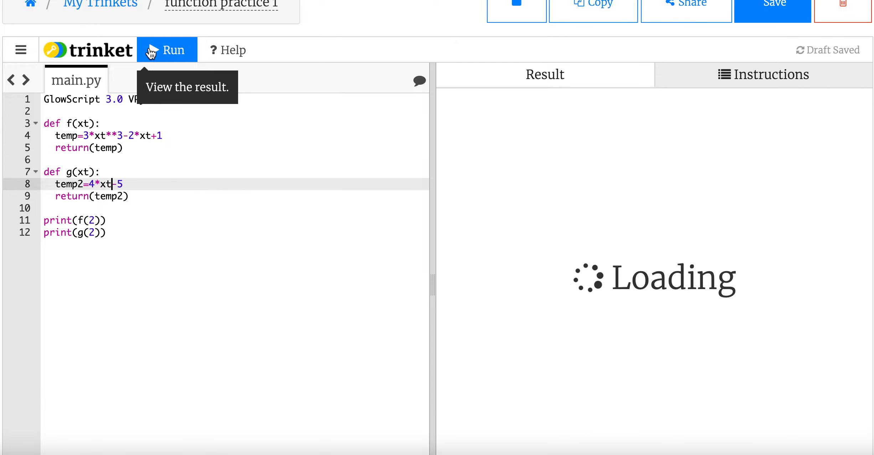
left_click(166, 50)
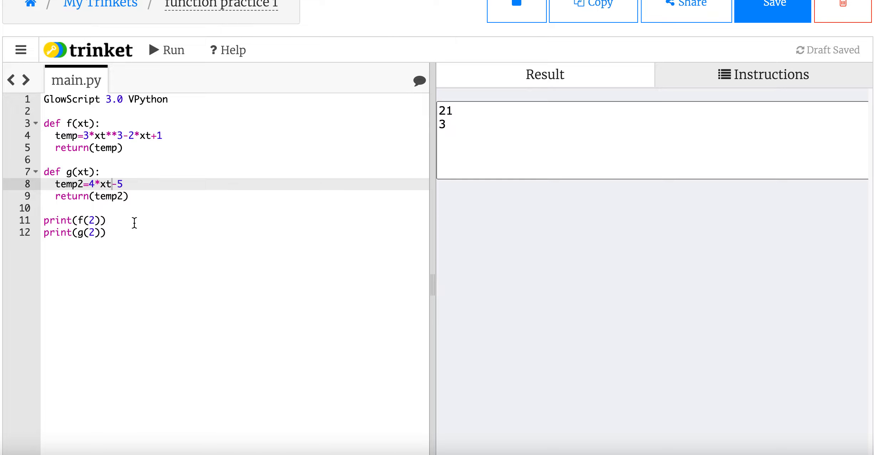
mouse_move(143, 205)
type("r")
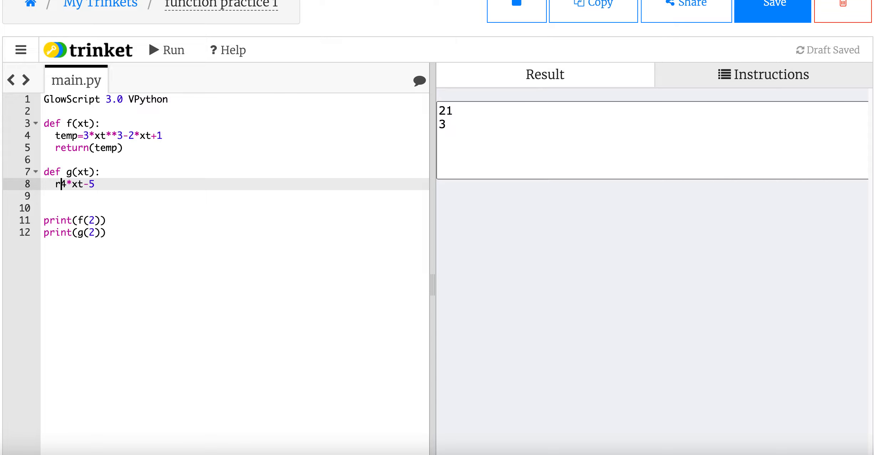
Step: Replace g's body with the single line return(4*xt-5), dropping temp2
type("eturn(")
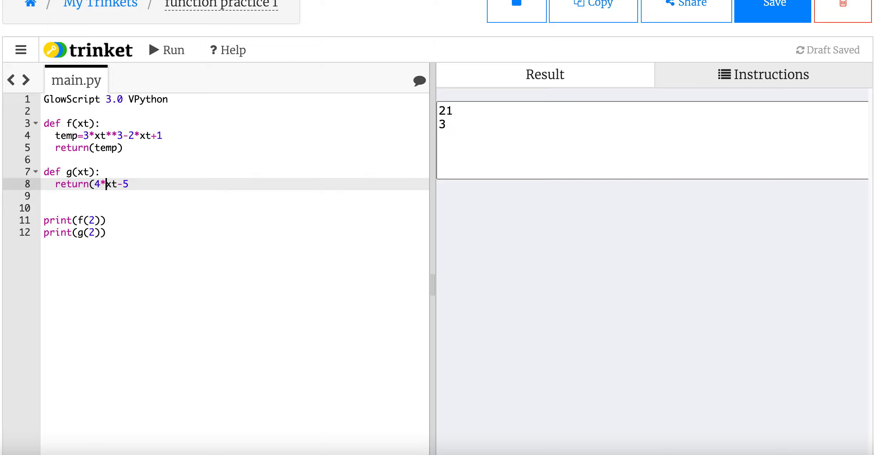
type(")")
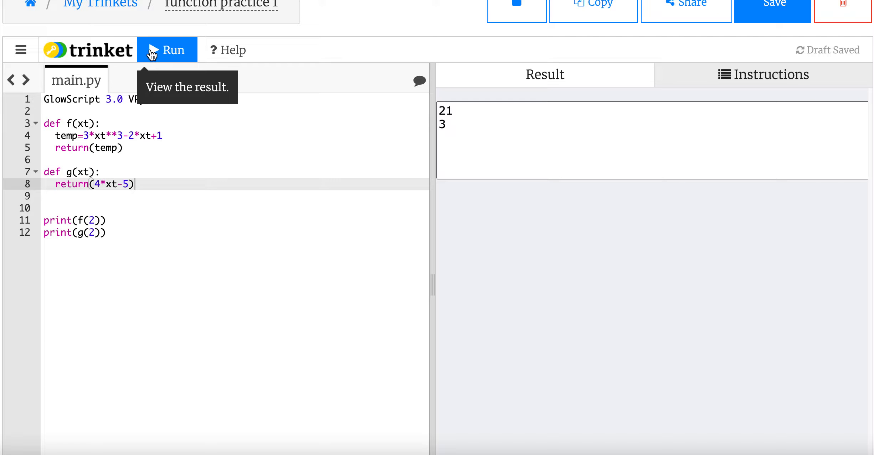
mouse_move(216, 229)
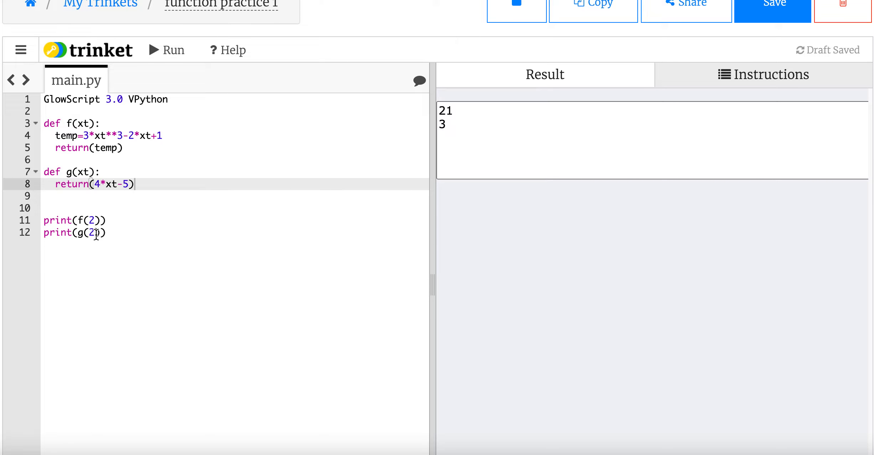
mouse_move(117, 240)
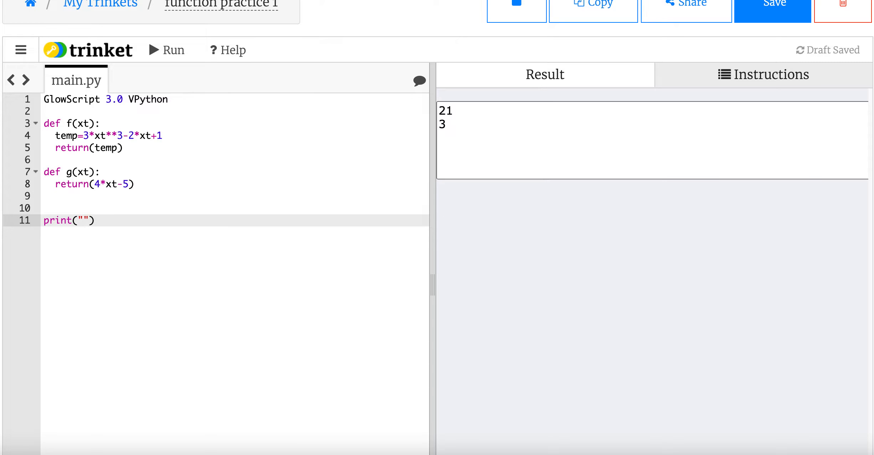
Step: Complete line 11 as print("f(g(3)) = ",f(g(3))) and run it to show 1016
type("f(g")
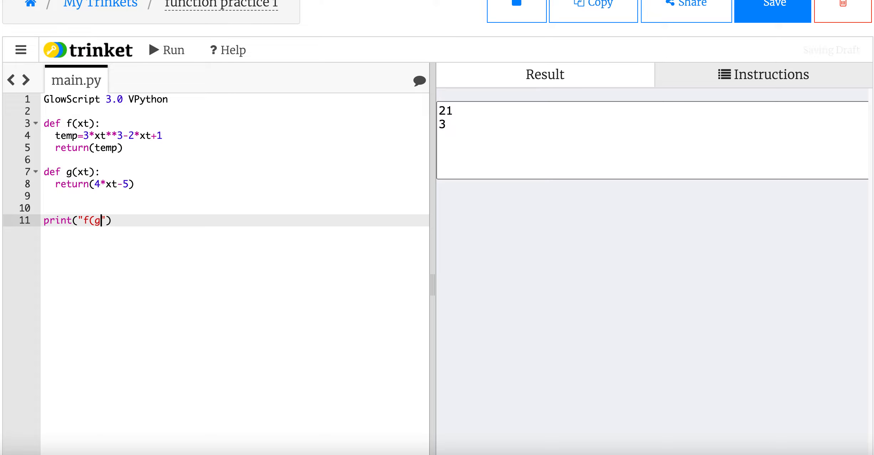
type("(3)")
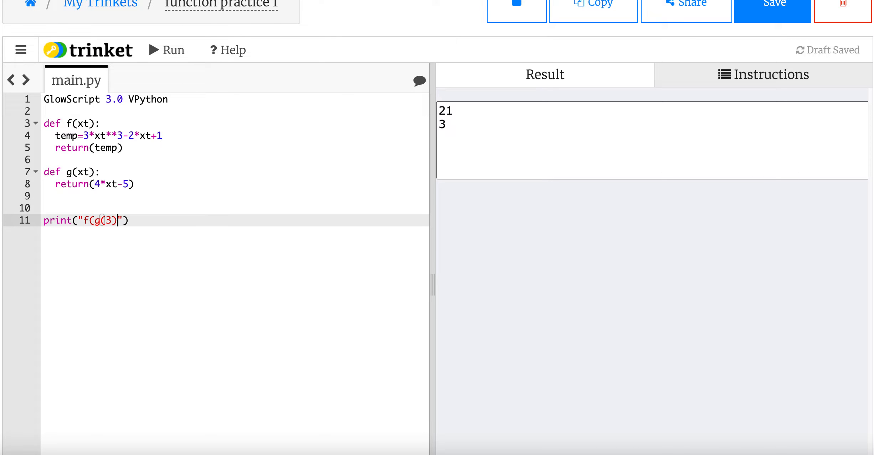
type(")")
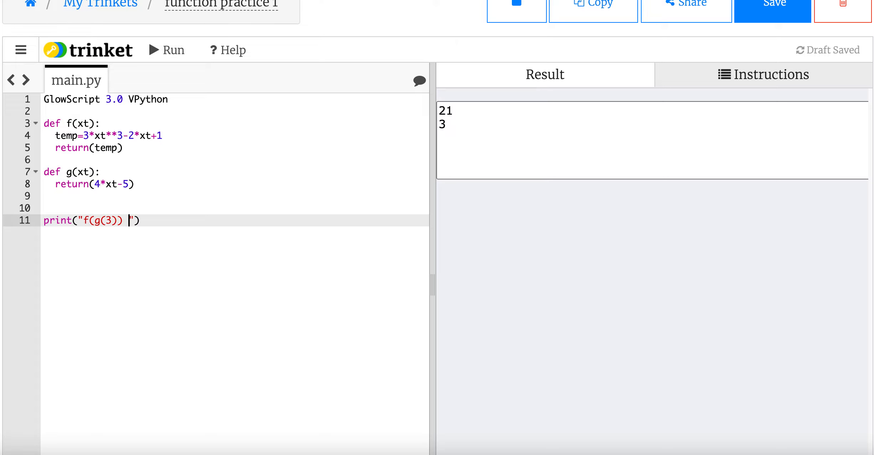
type("= \",")
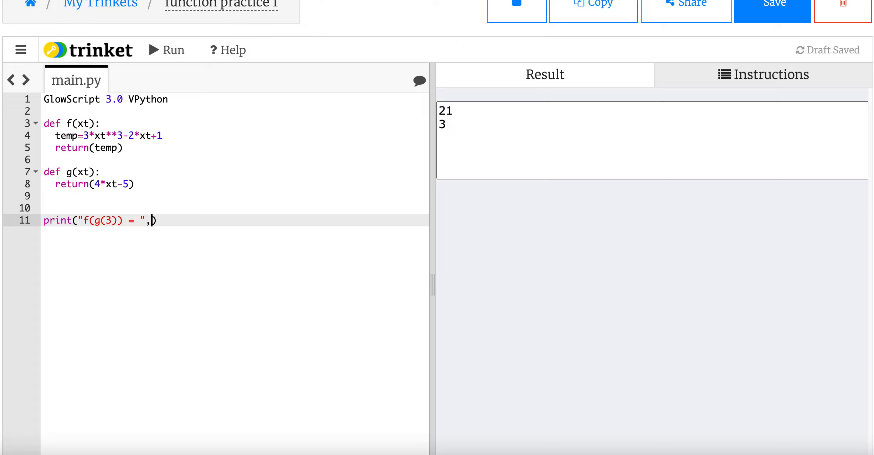
type("f(g(")
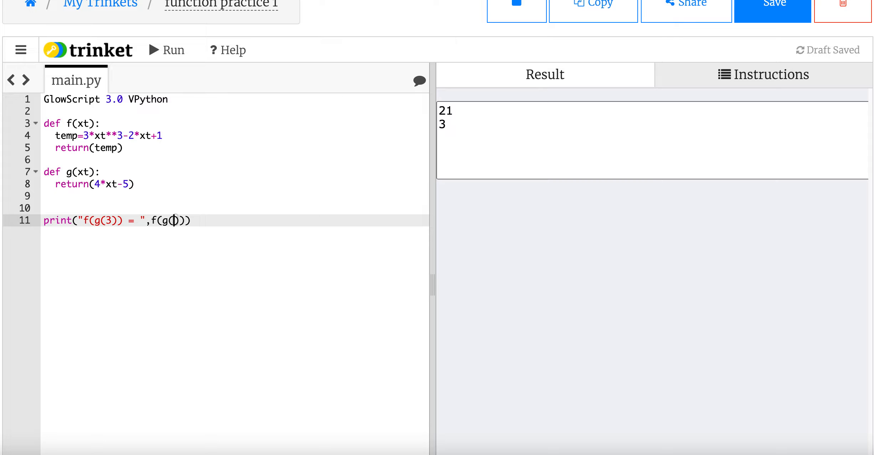
type("3")
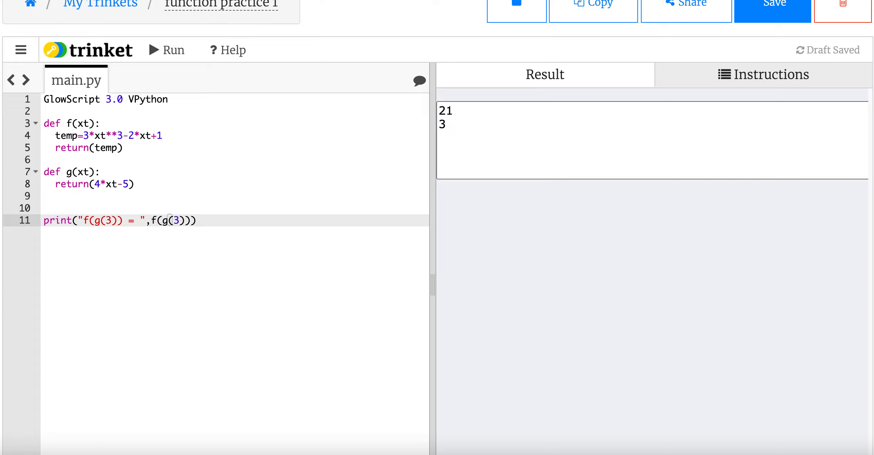
left_click(166, 50)
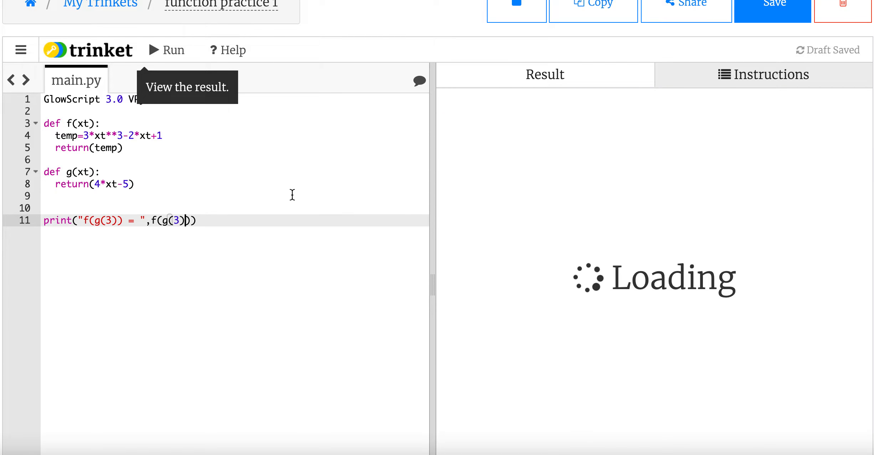
left_click(166, 49)
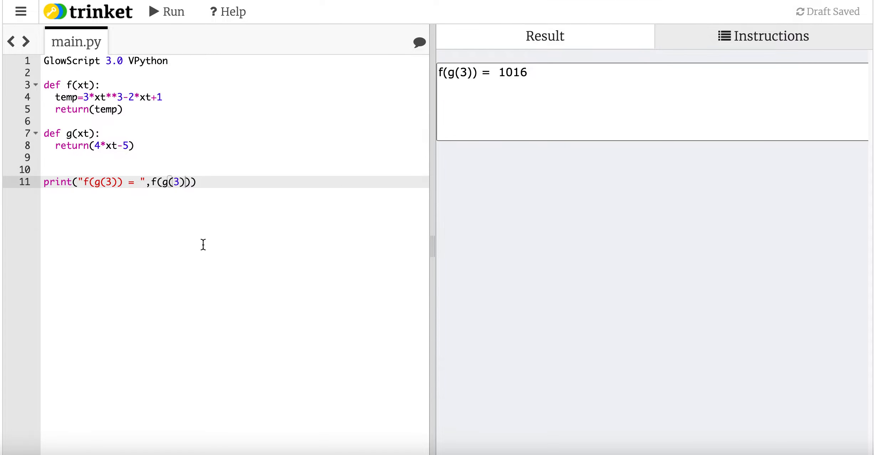
mouse_move(261, 203)
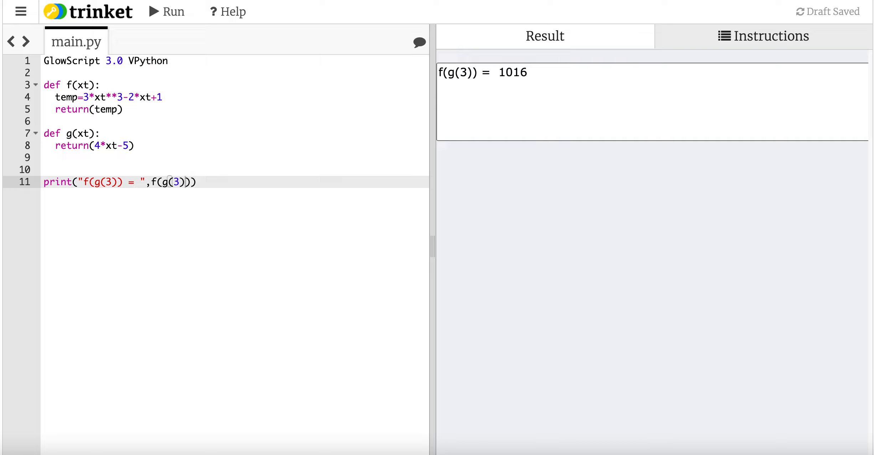
mouse_move(107, 231)
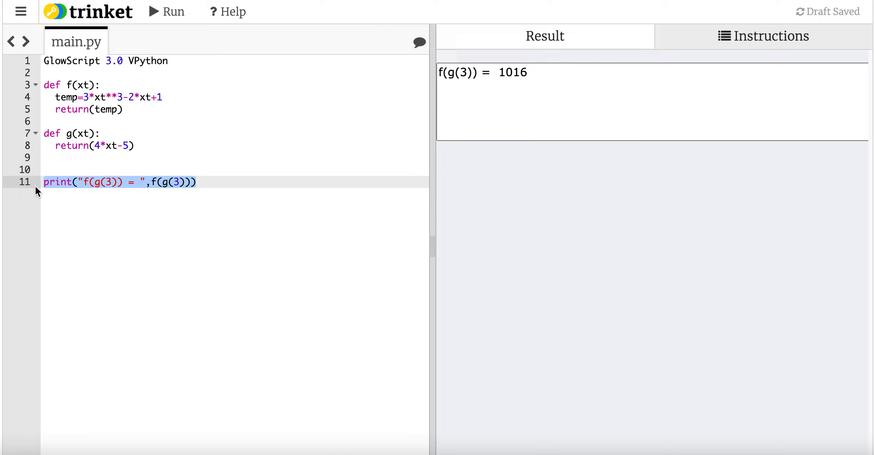
Step: Create tgraph=graph(xtitle="x",ytitle="f(x)") in place of the print line
type("tg")
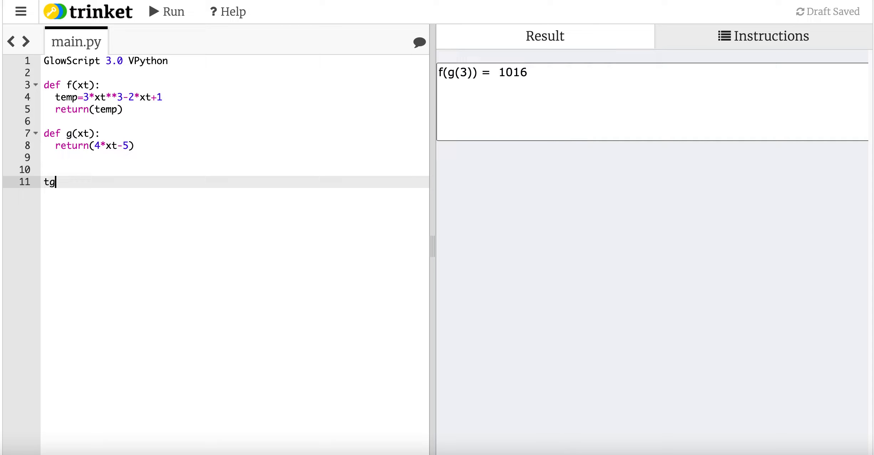
type("raph=gr")
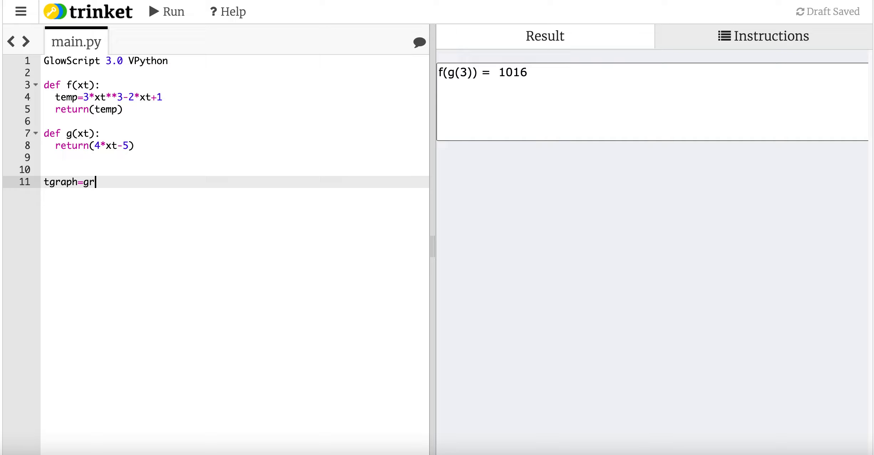
type("a")
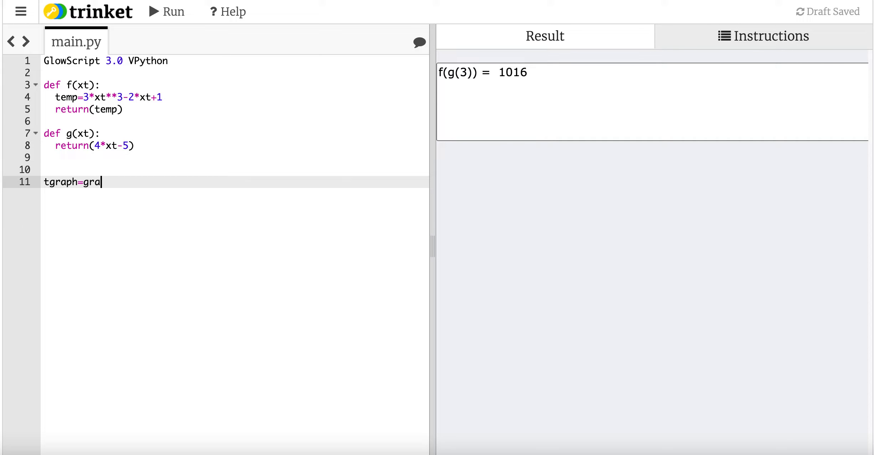
type("ph()")
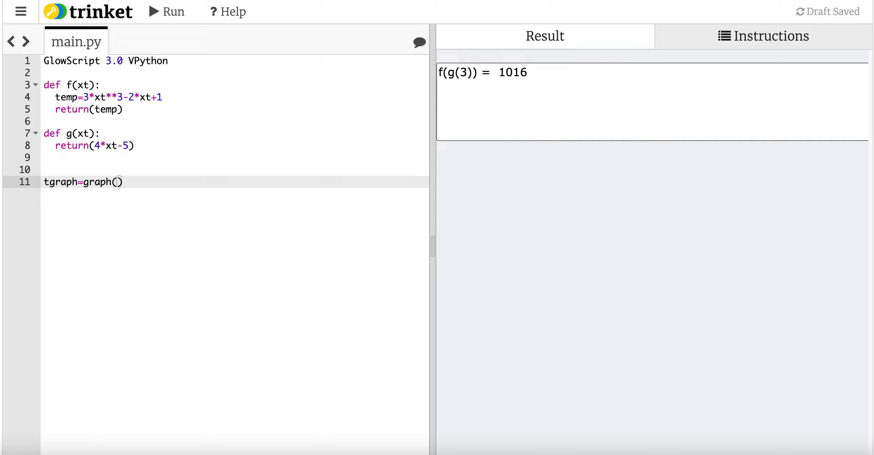
type("xtitle=\"\",ytitle=")
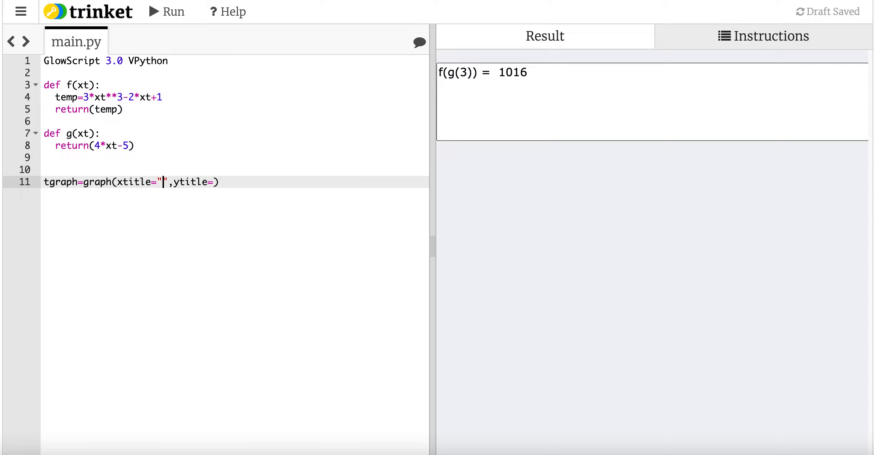
type("x")
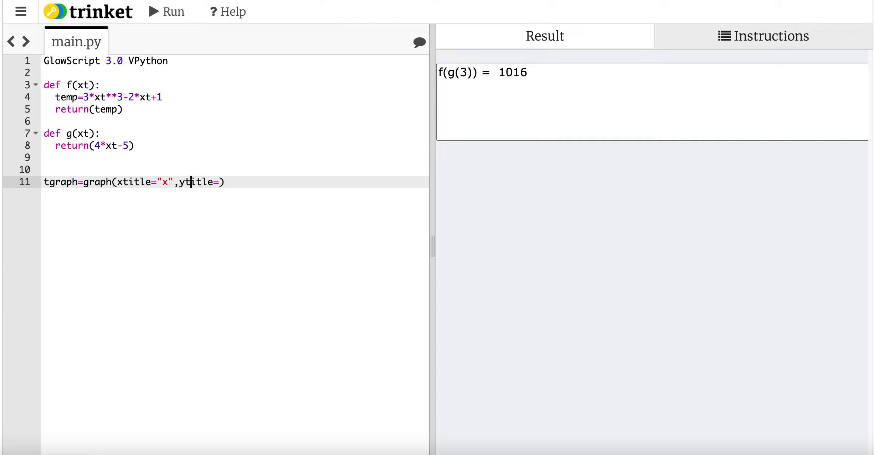
type("\"")
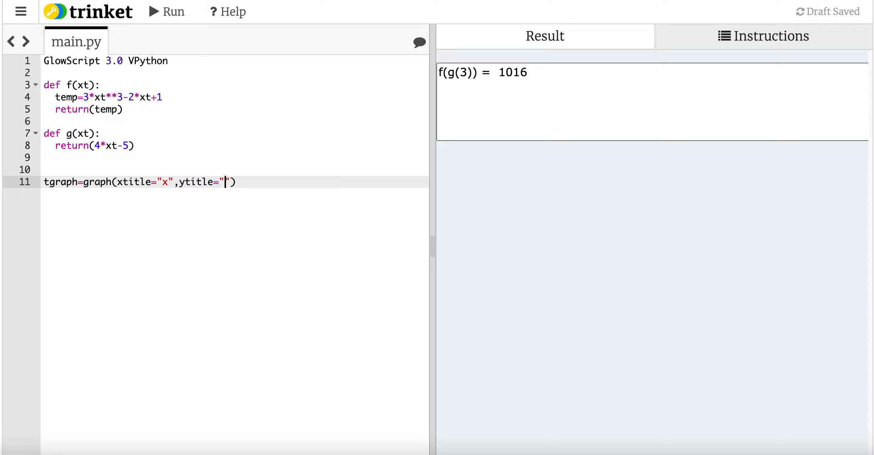
type("f(x)")
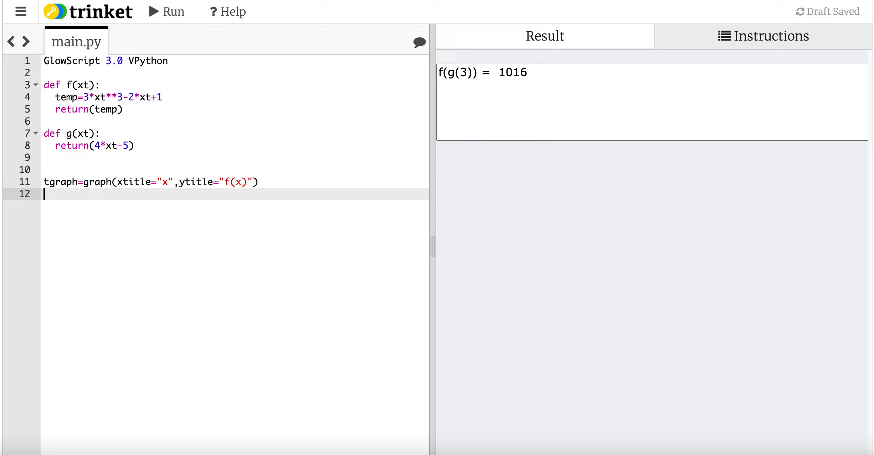
Step: Add a blue curve with fx=gcurve(color=color.blue)
type("f")
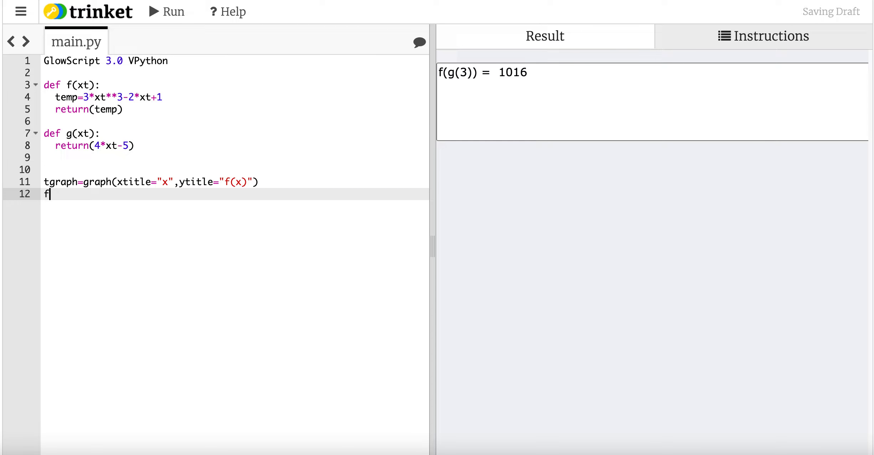
type("x=g")
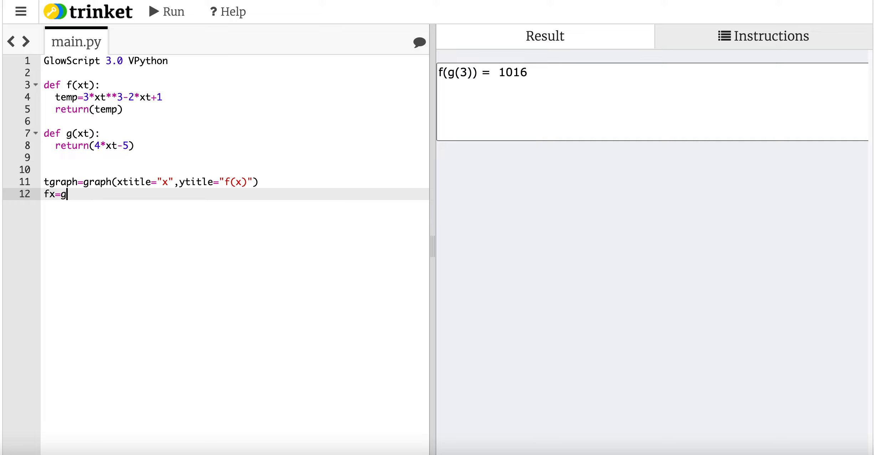
type("curv")
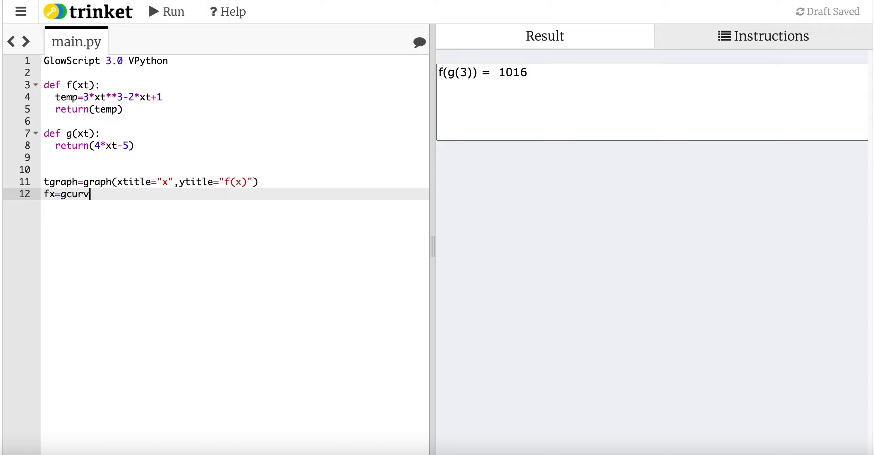
type("e(color=")
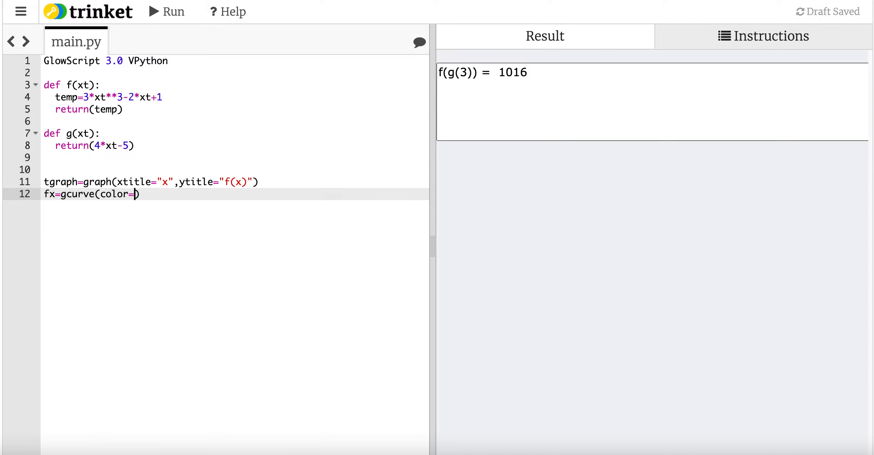
type("color.blue")
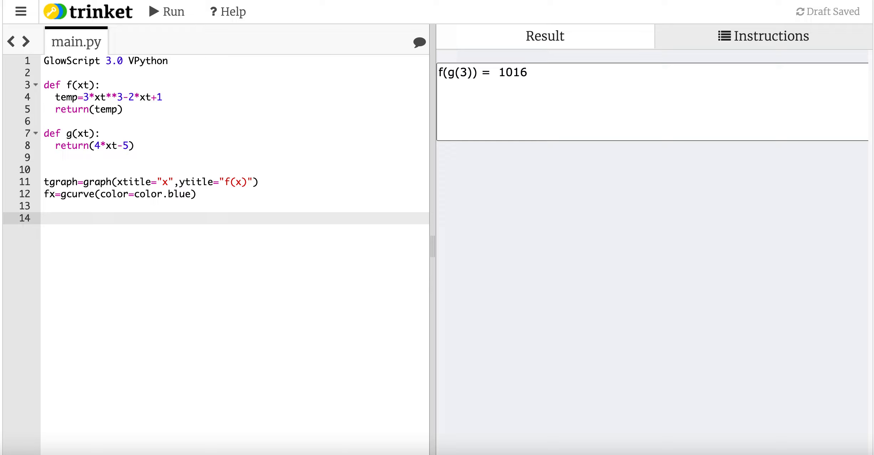
Step: Add x=0, dx=0.01 and a while x<5 loop with fx.plot(x,f(x)) and x=x+dx
type("x")
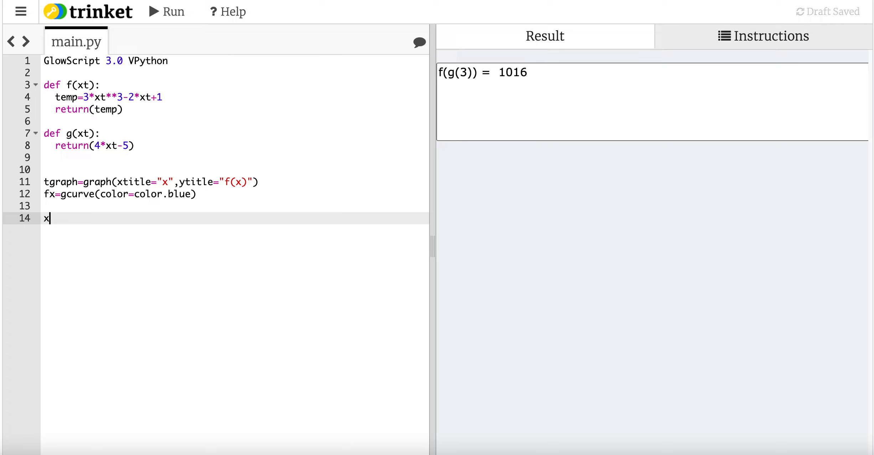
type("=0")
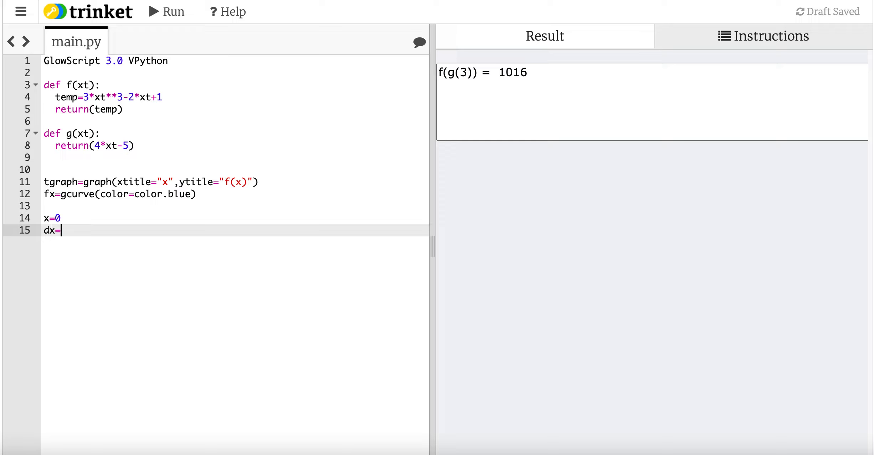
type("0.01")
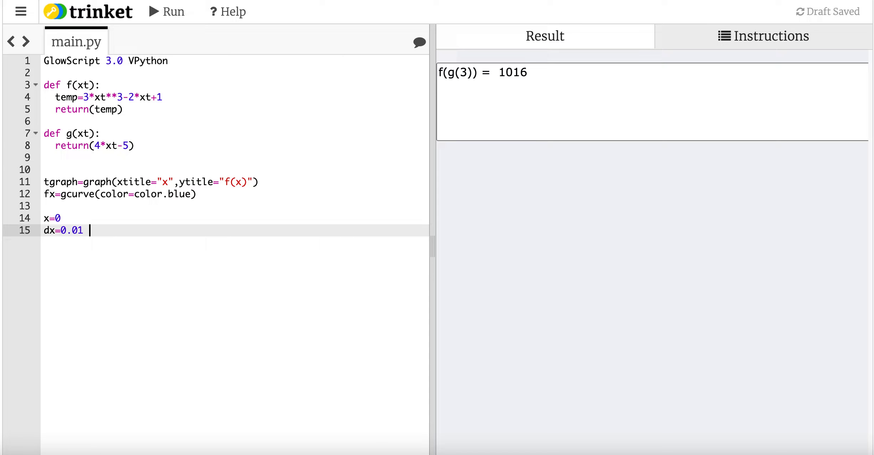
type("while x<5:")
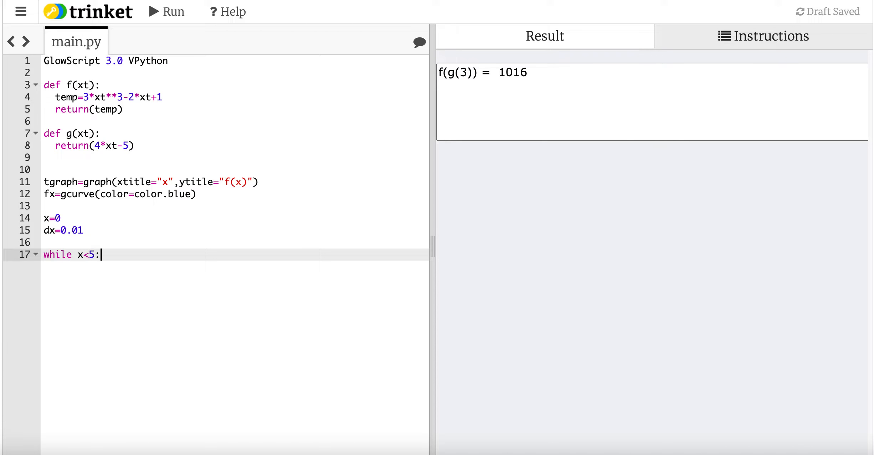
type("fx.plot(f")
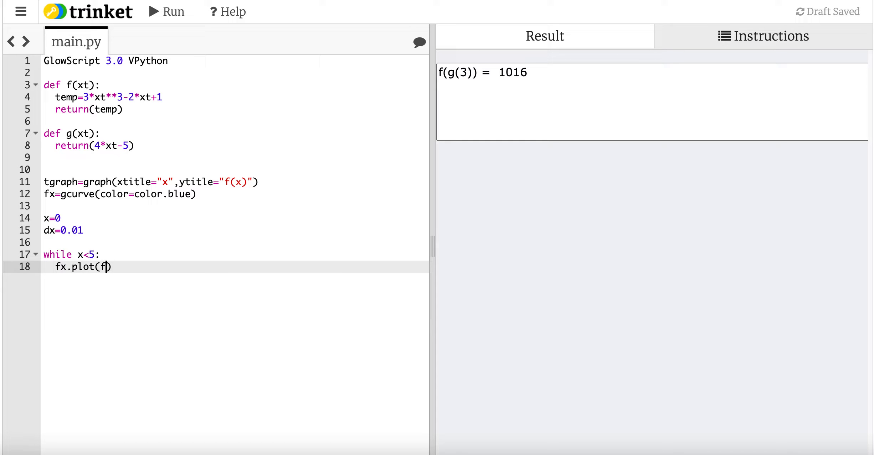
type("x,")
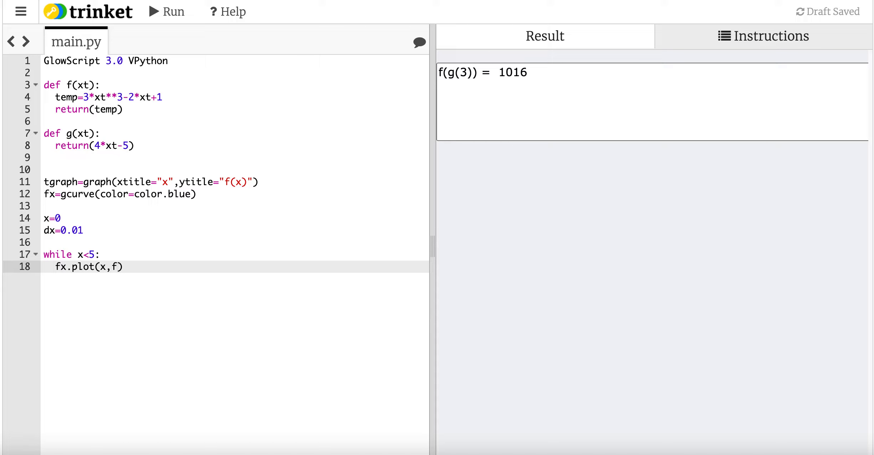
type("(x)")
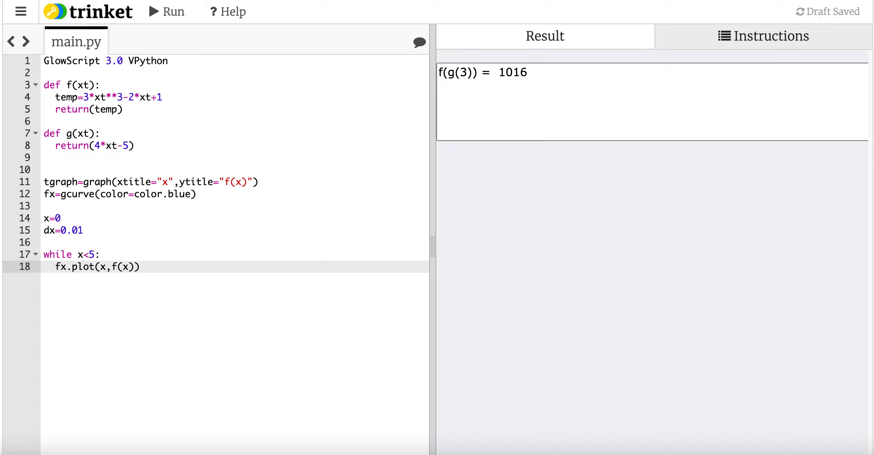
left_click(100, 267)
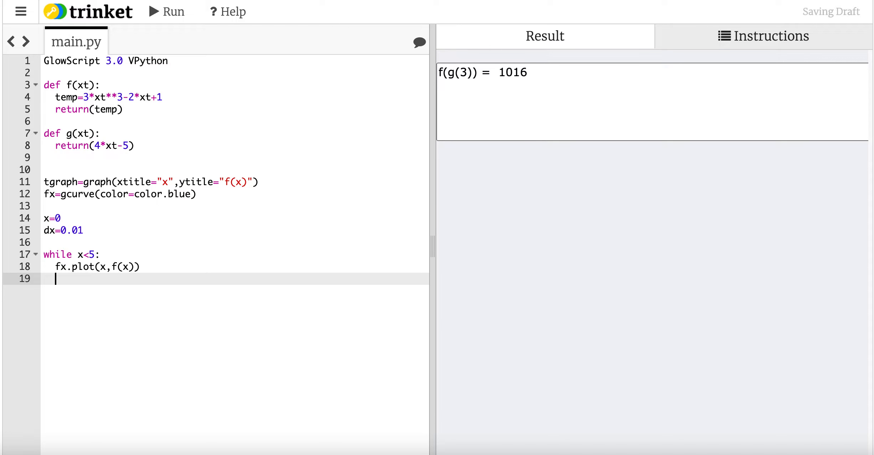
type("x=x+dx")
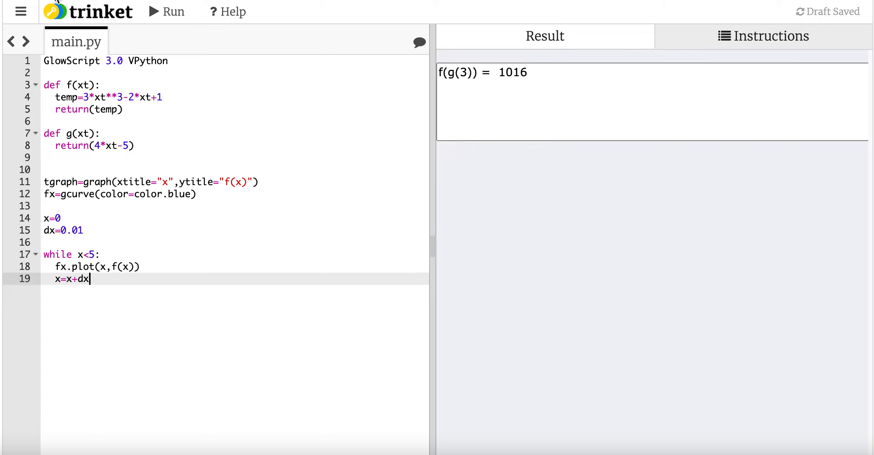
Step: Run the script to draw the blue f(x) curve from x=0 to 5
left_click(166, 11)
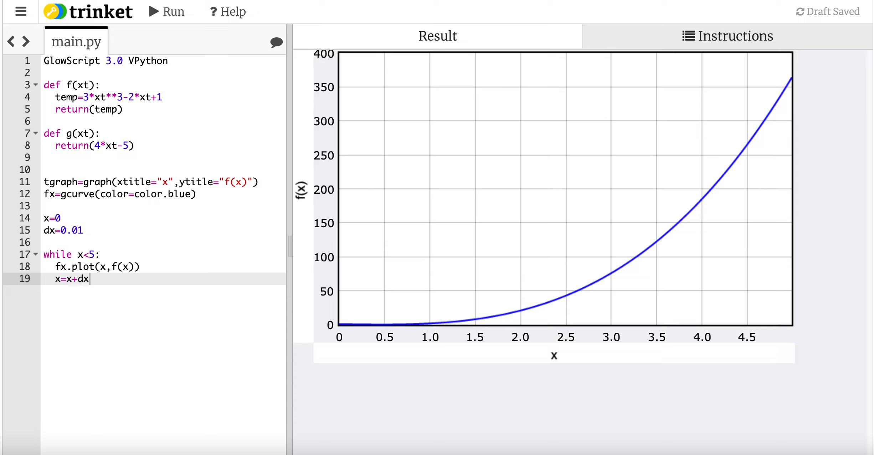
mouse_move(527, 325)
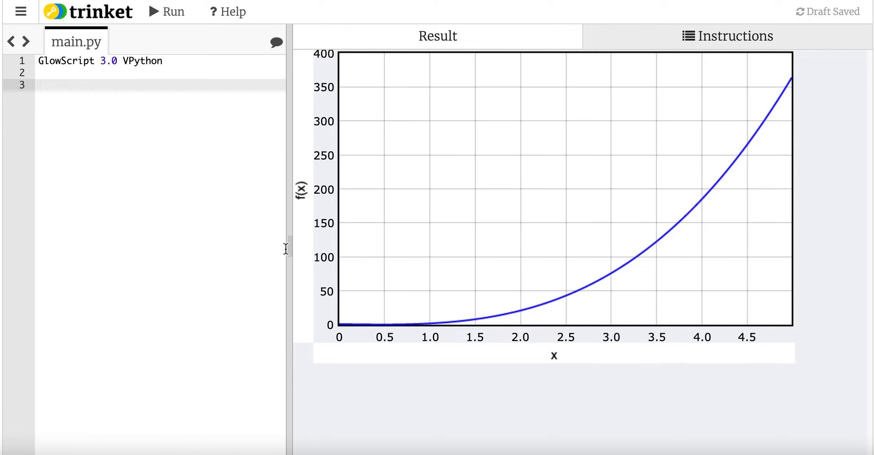
Step: Widen the editor pane and type def g(Mt, rpt, rot): on line 3
left_click_drag(287, 248, 569, 233)
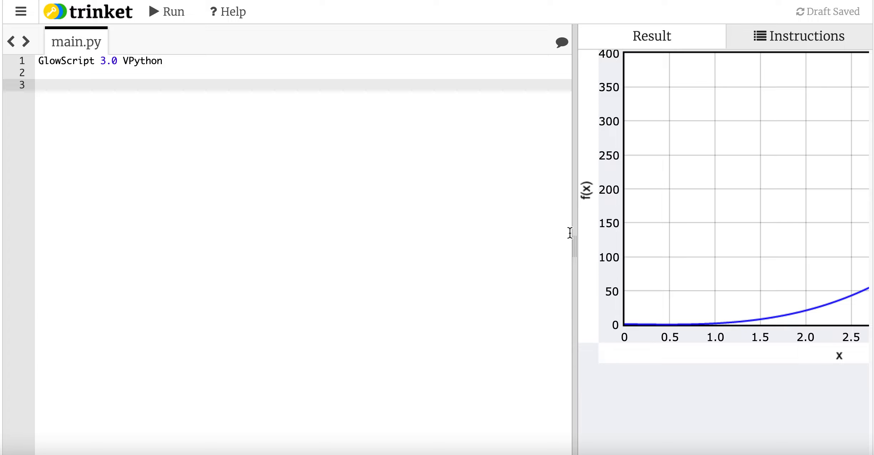
type("def g")
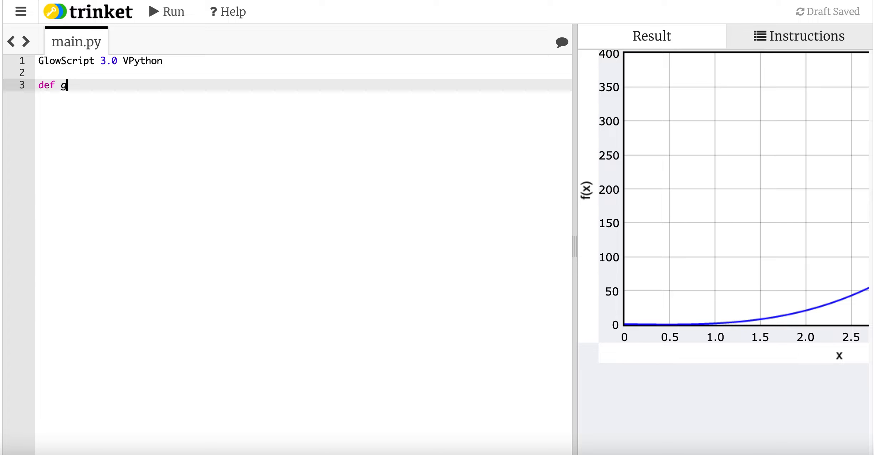
type("()")
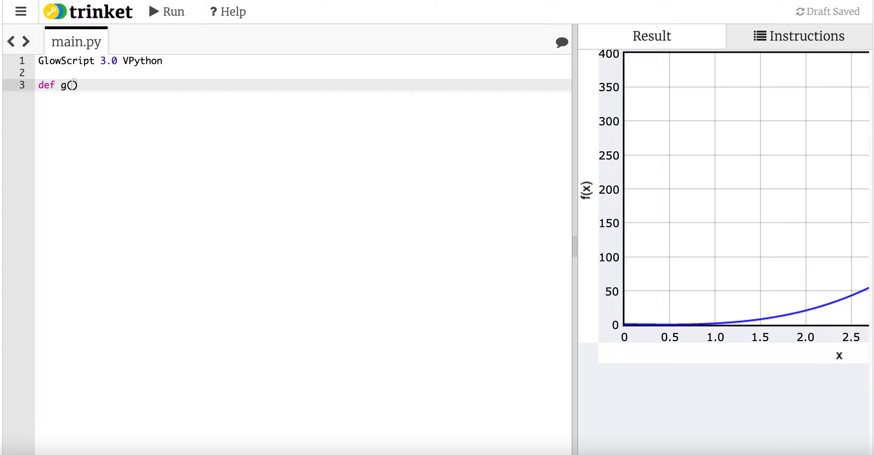
type("M")
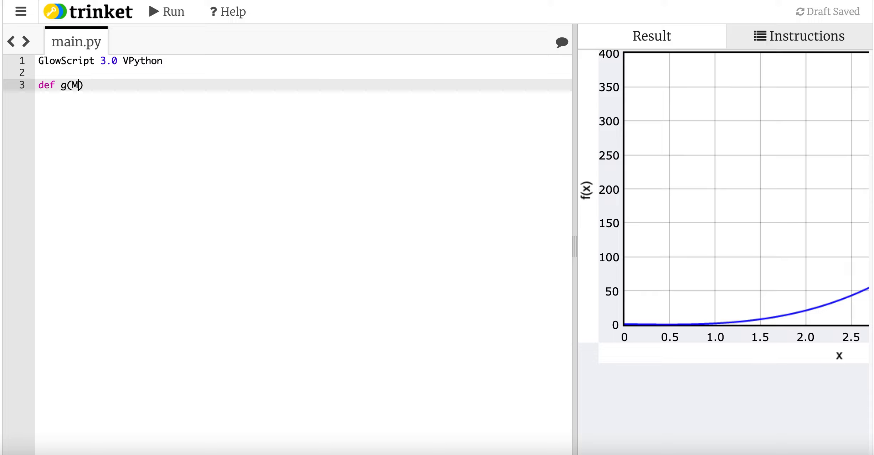
type("t,")
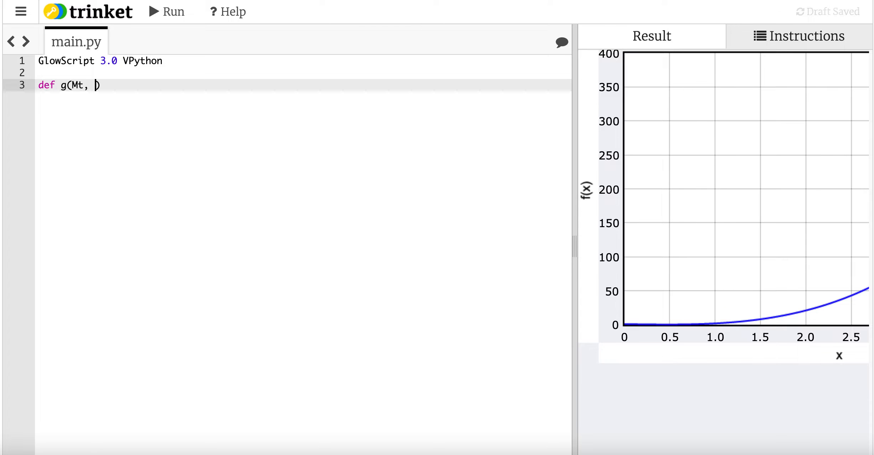
type("r")
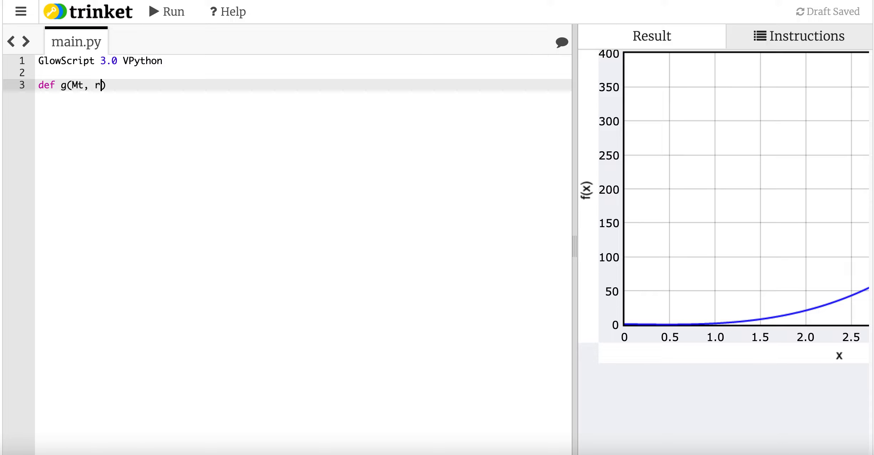
type("pt)")
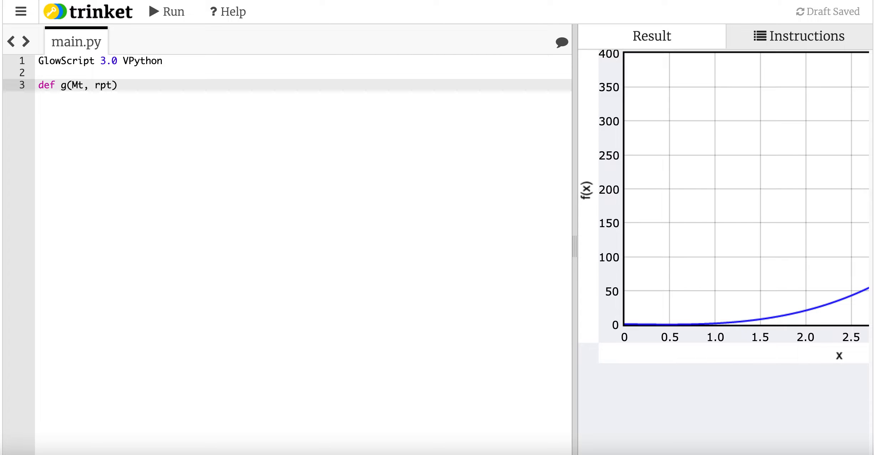
type(", ro")
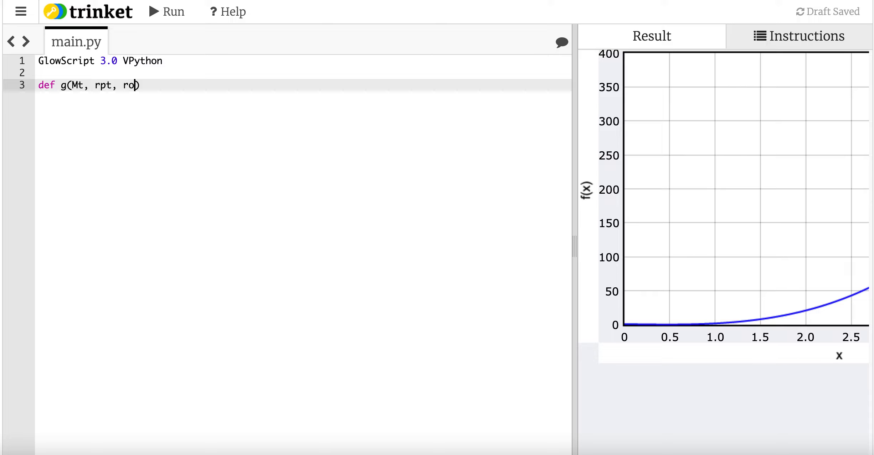
type("t):")
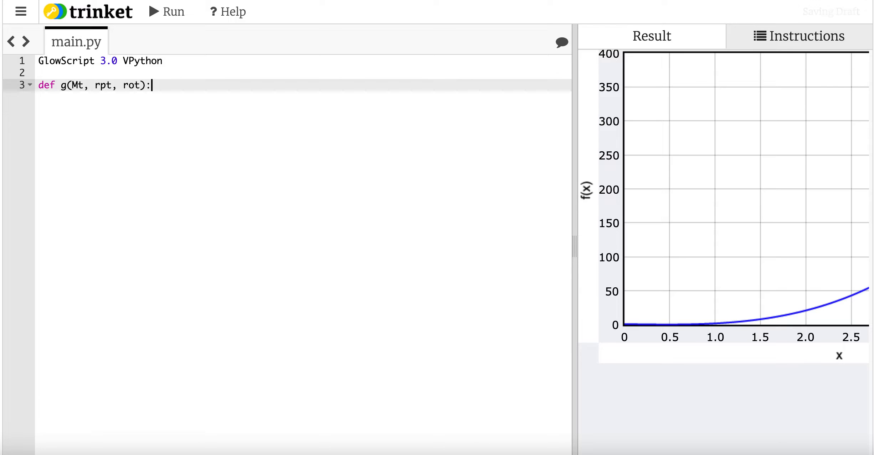
Step: Inside g, set G=6.67e-11 and rt=rot-rpt
type("G")
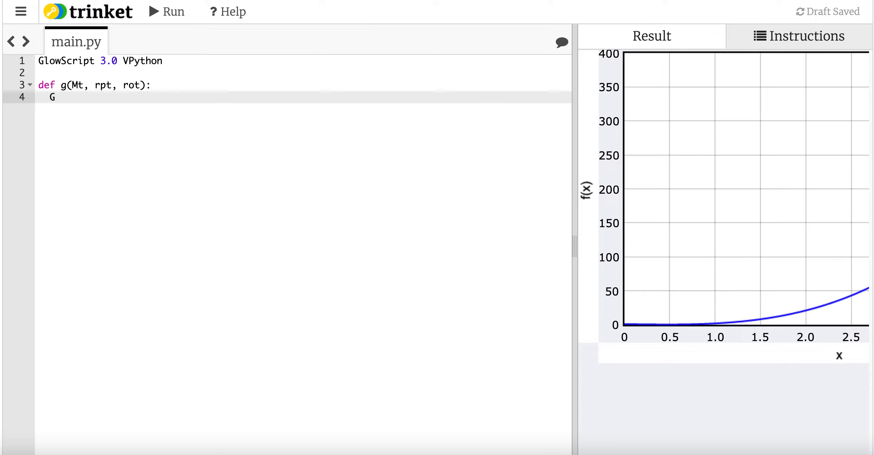
type("=6.67")
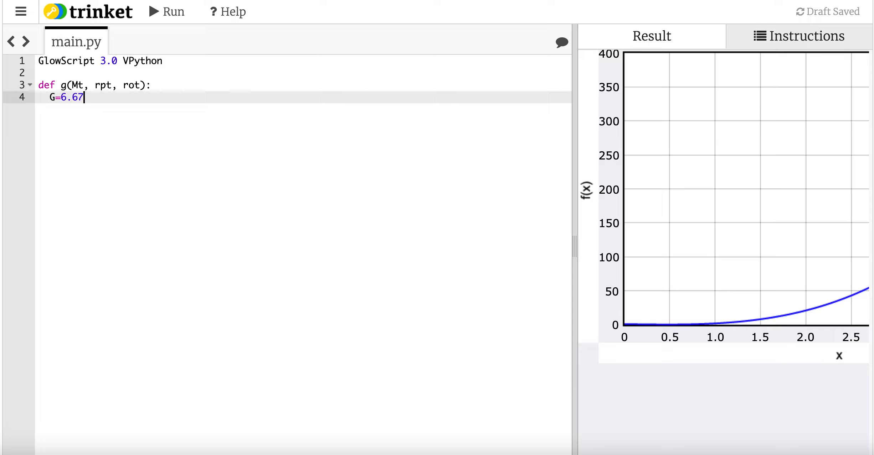
type("e-11")
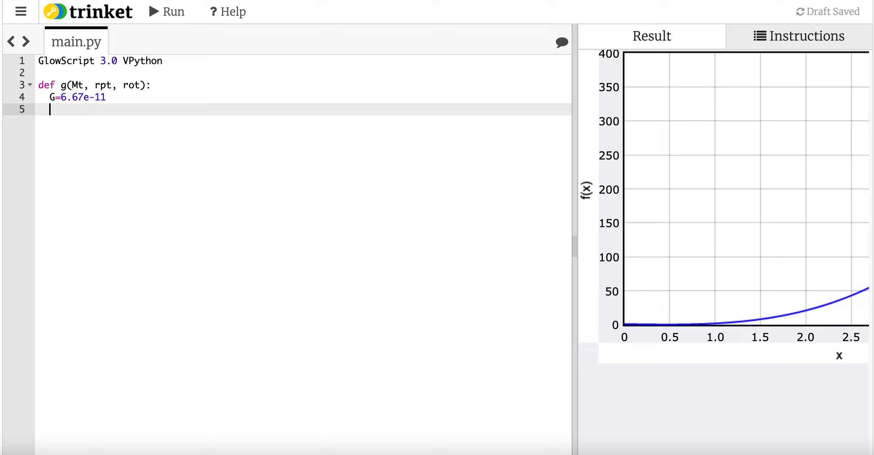
type("rt")
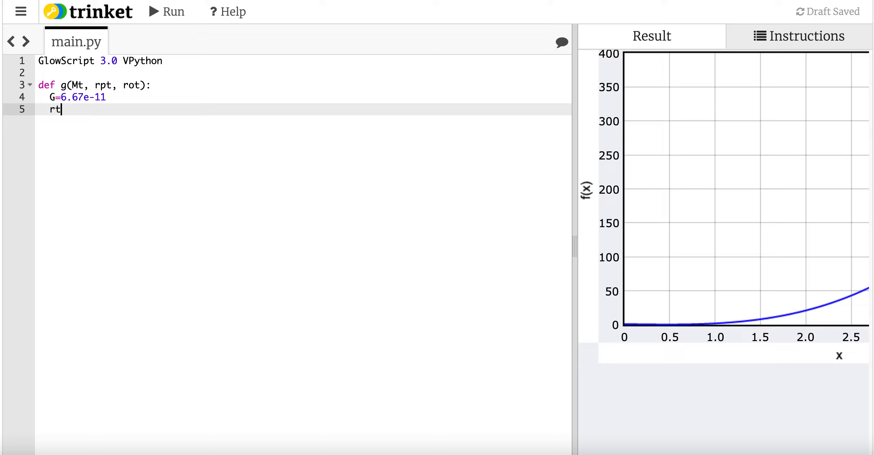
type("=rot-rpt")
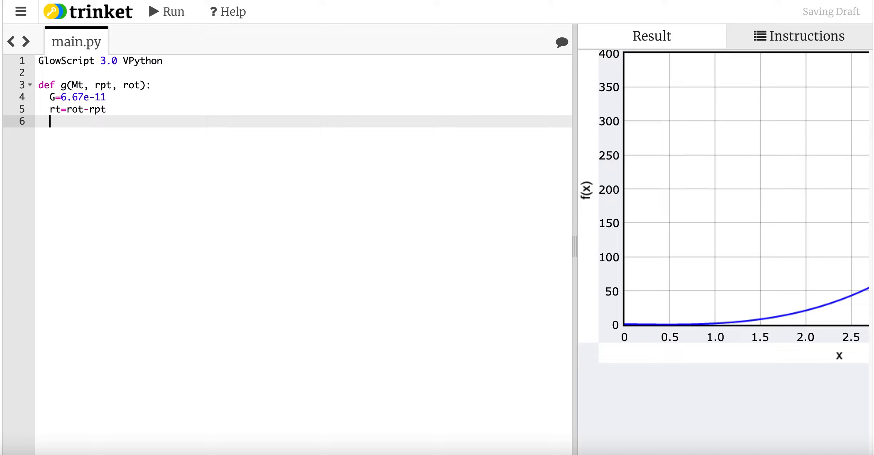
Step: Compute gtemp=G*Mt*norm(rt)/mag(rt)**2 and return gtemp
type("gt")
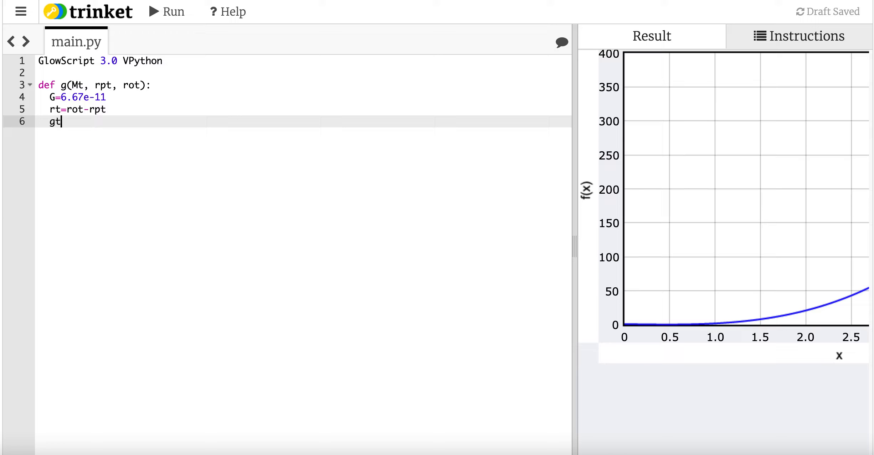
type("emp=G*")
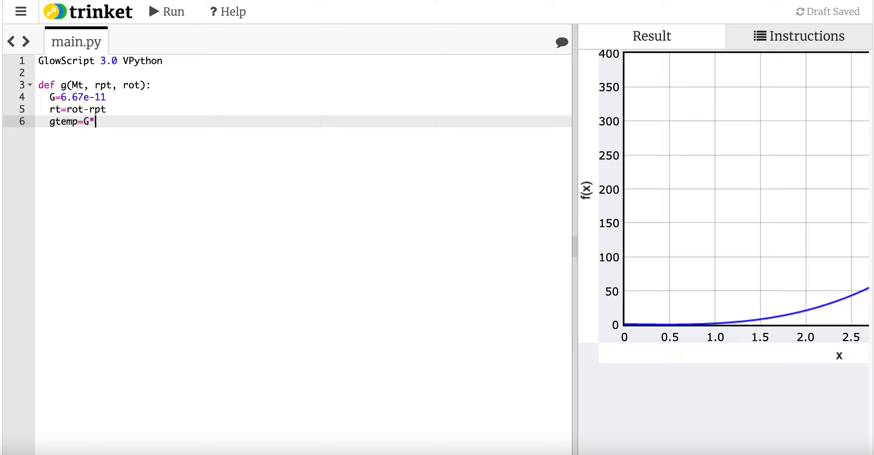
type("Mt*")
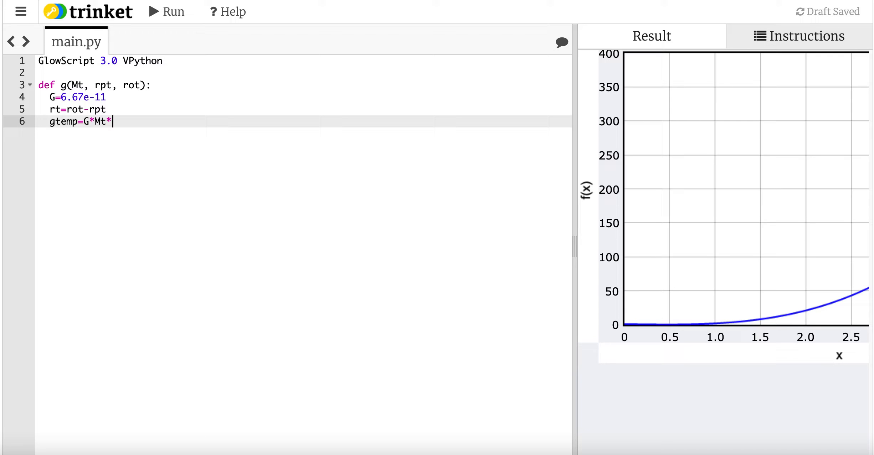
type("nor")
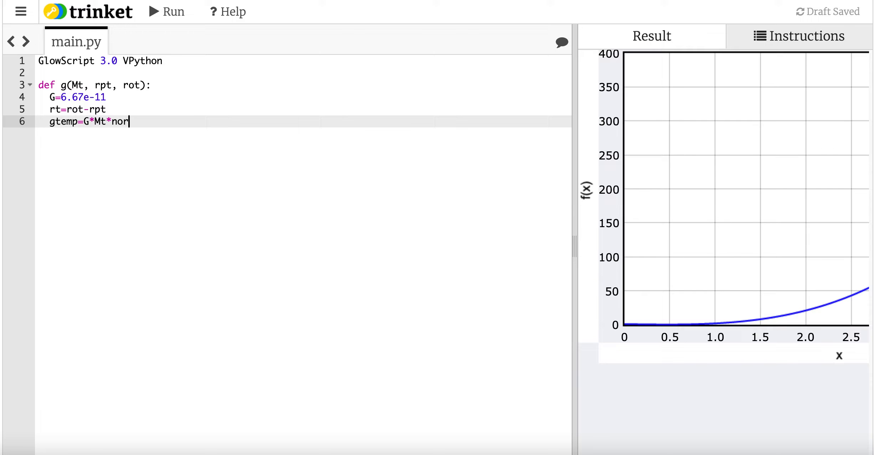
type("m(rt)")
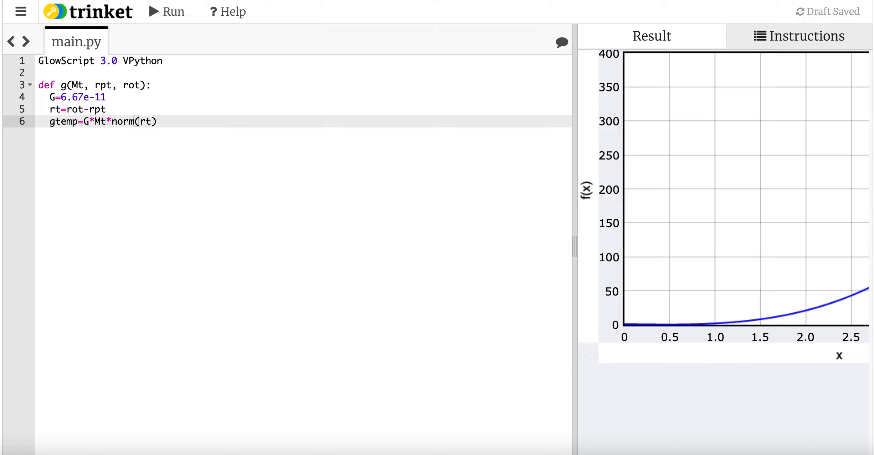
type("/")
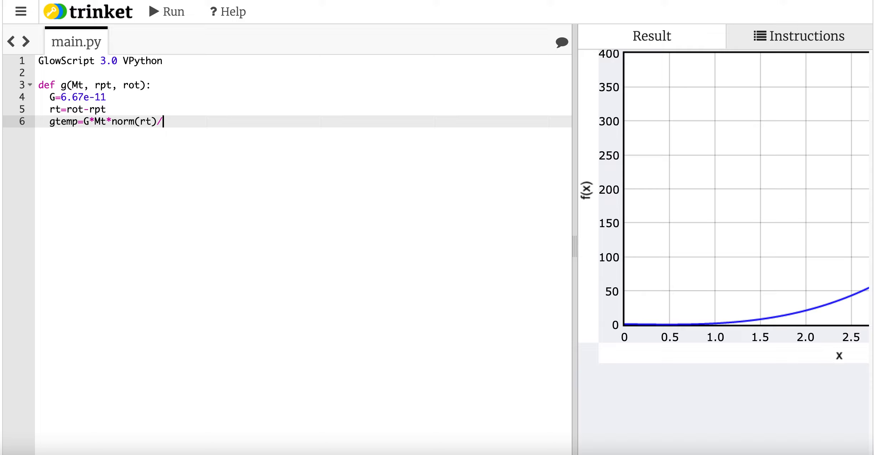
type("mag()")
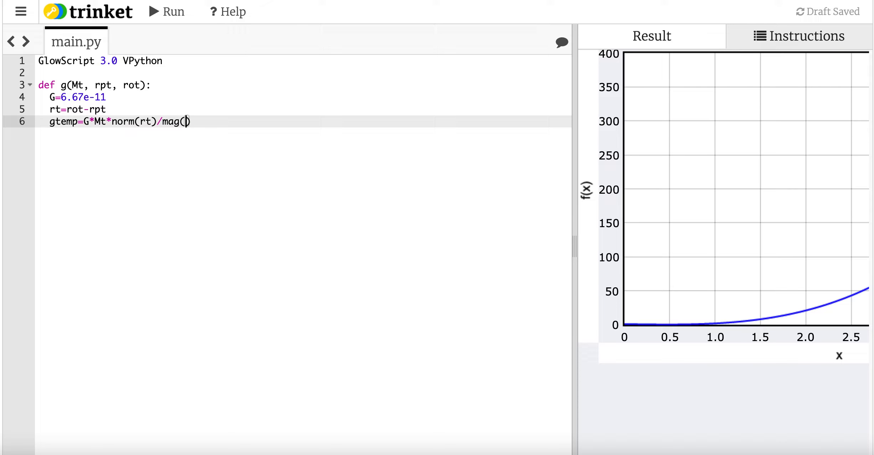
type("rt")
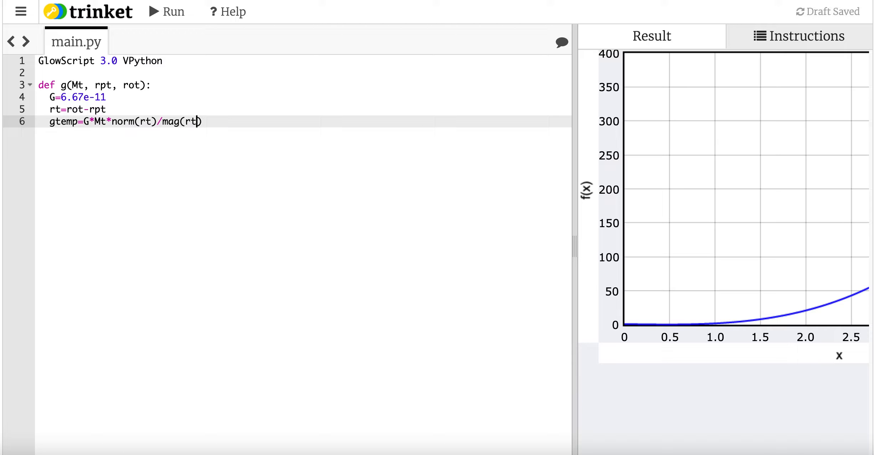
type("**2")
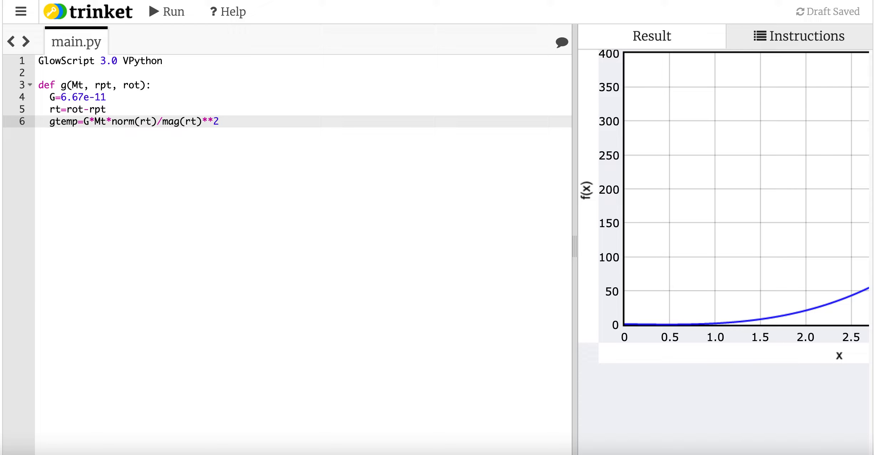
type("returnr")
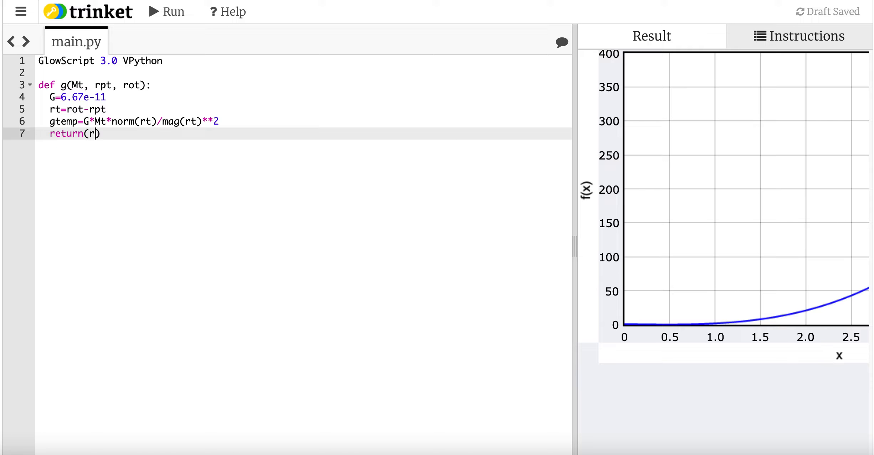
type("gtemp")
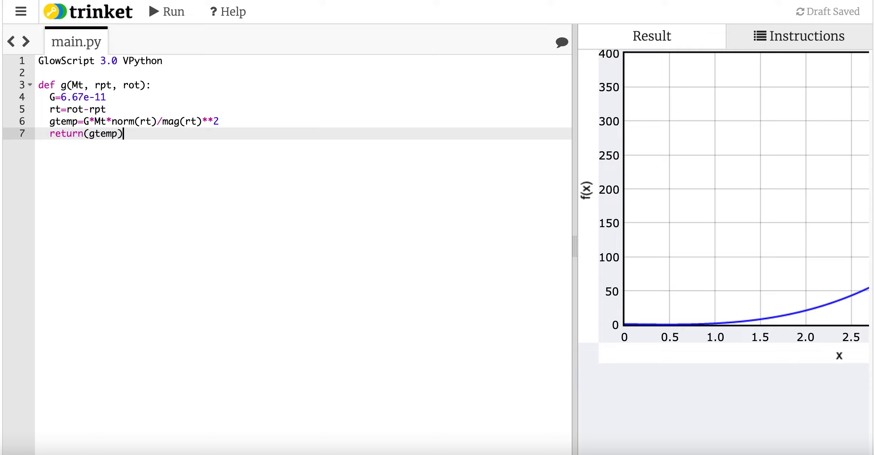
key("Enter")
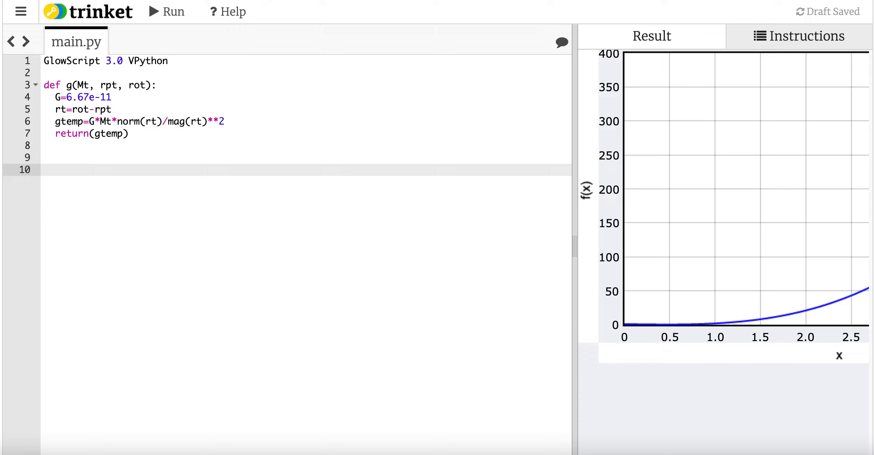
Step: Define Earth's mass Me=5.972e24 and radius Re=6.371e6
type("Me")
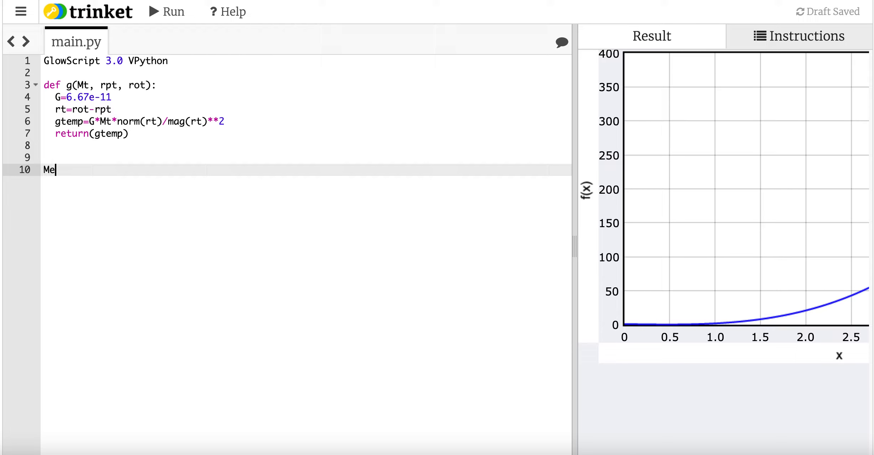
type("=5")
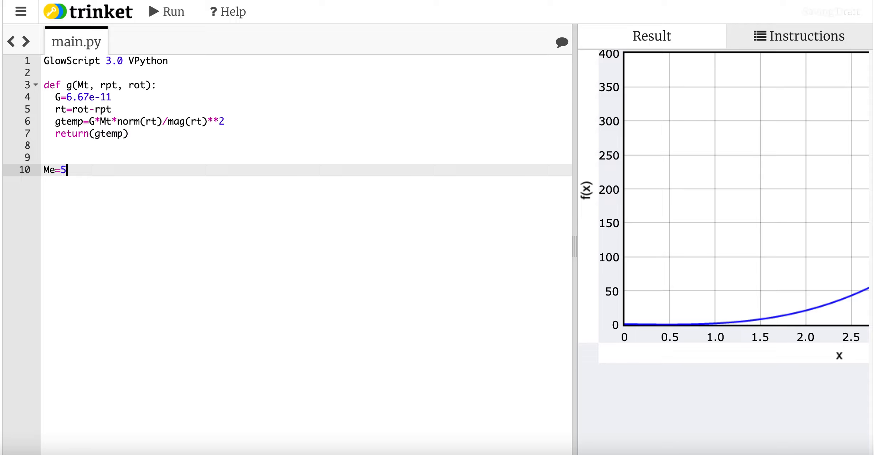
type("97")
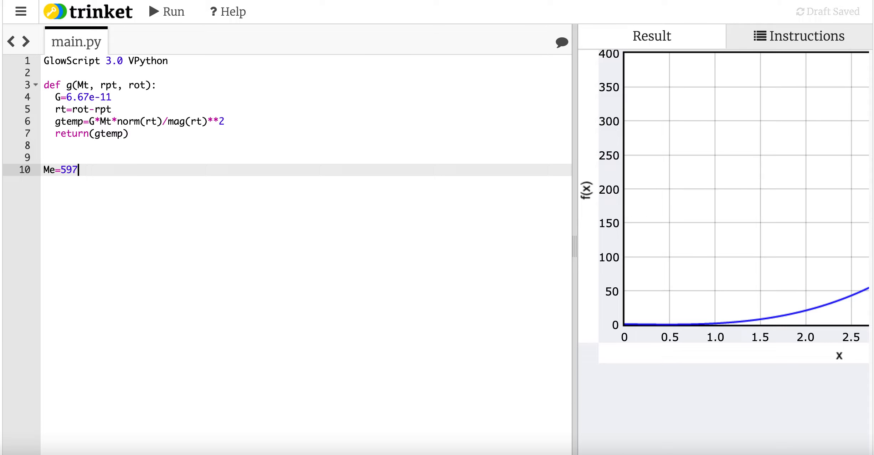
type(".972")
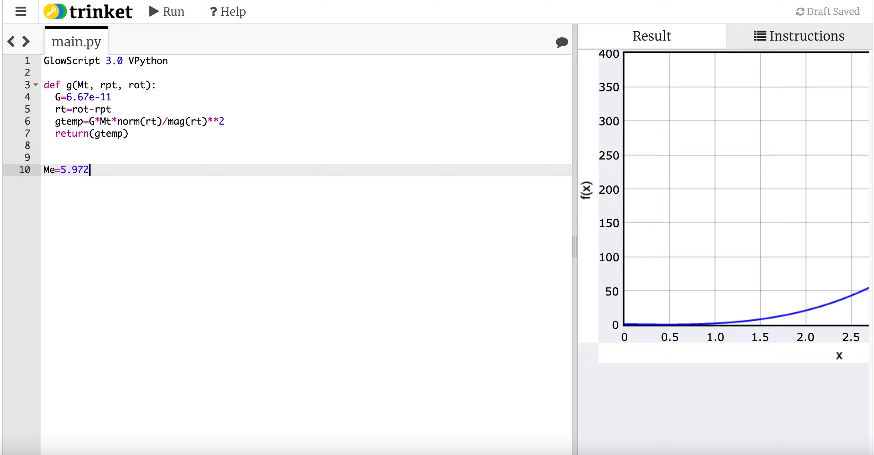
type("e2")
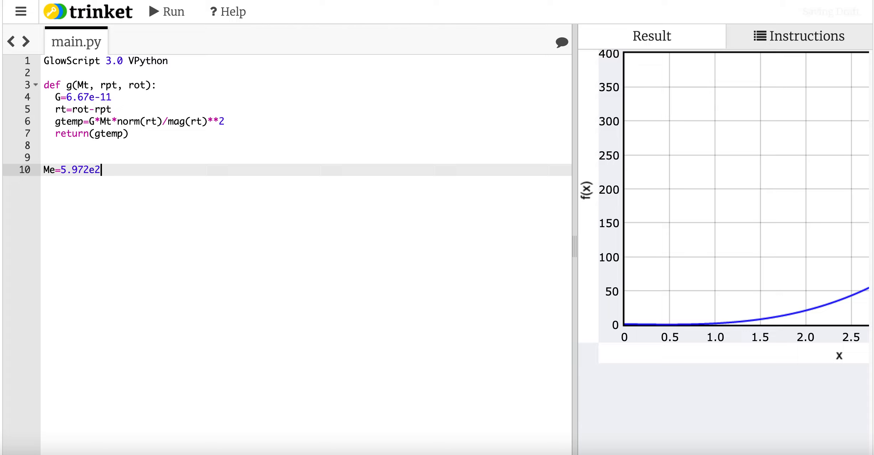
type("4")
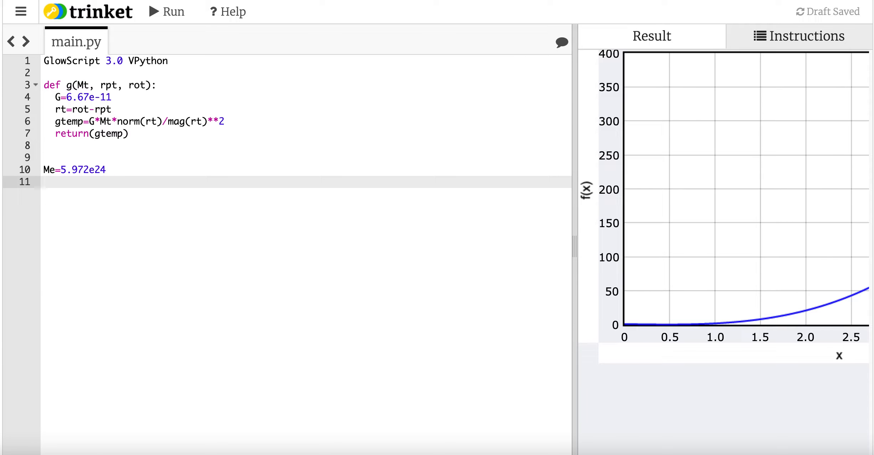
type("Re")
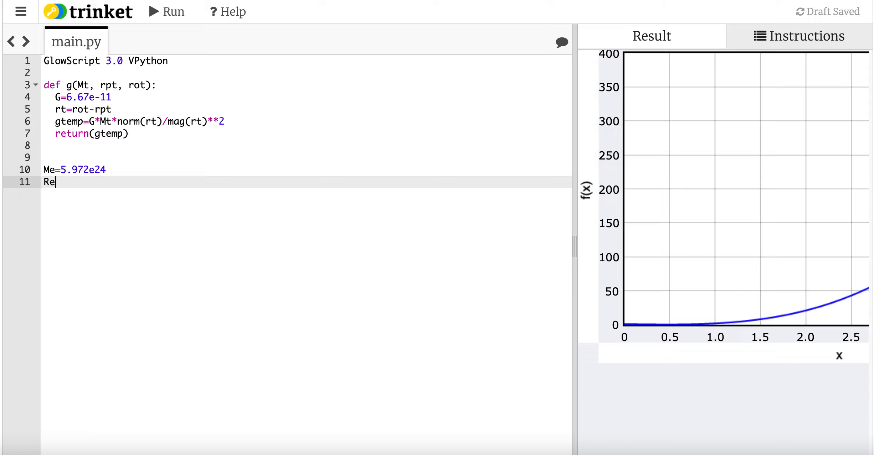
type("=6.")
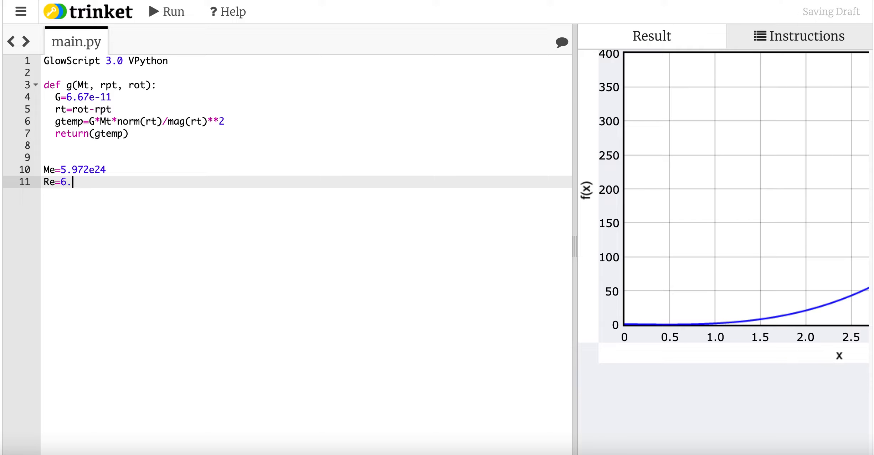
type("33")
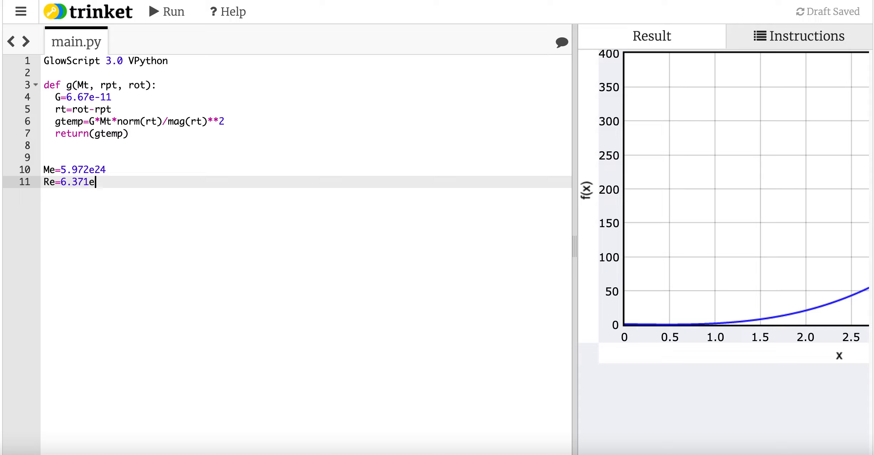
type("6")
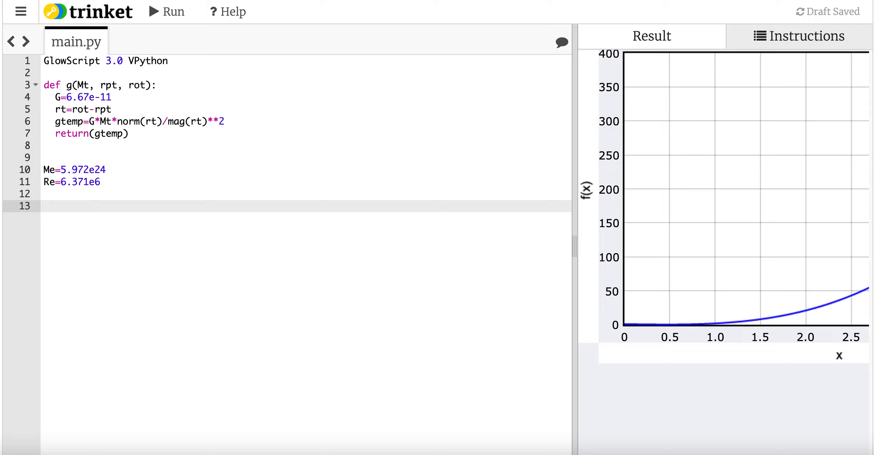
Step: Define re=vector(0,0,0) and ro=vector(Re,0,0)
type("r")
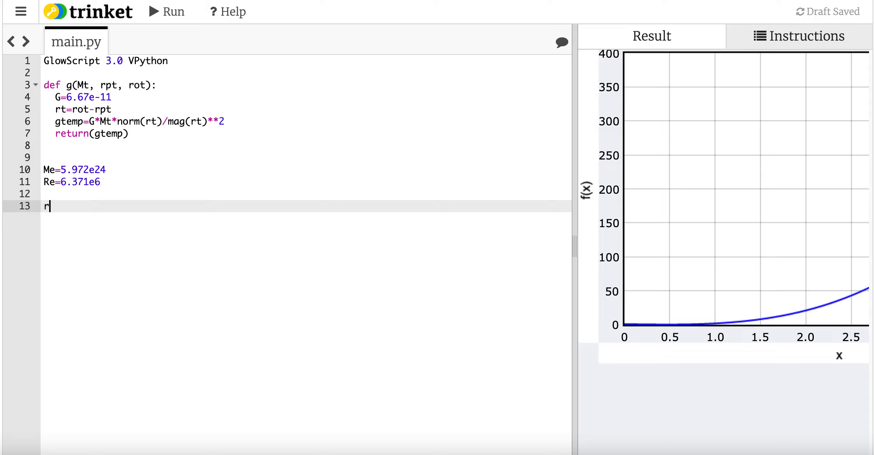
type("e=")
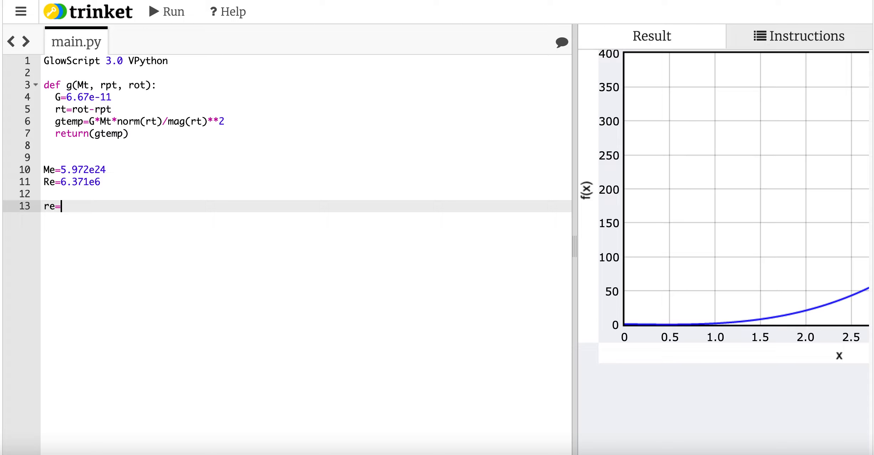
type("vector()")
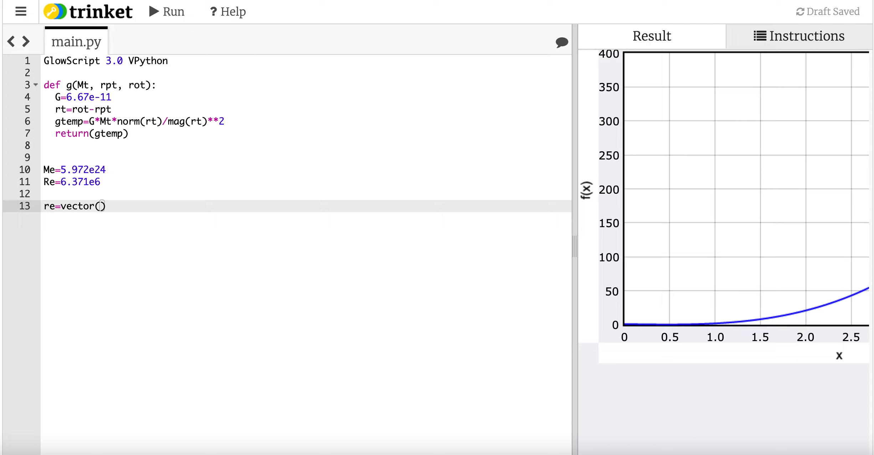
type("Re,Re")
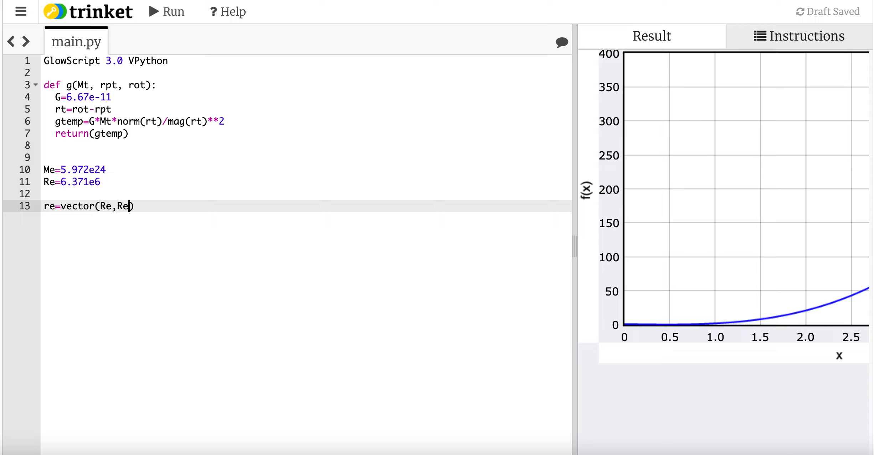
type(",0")
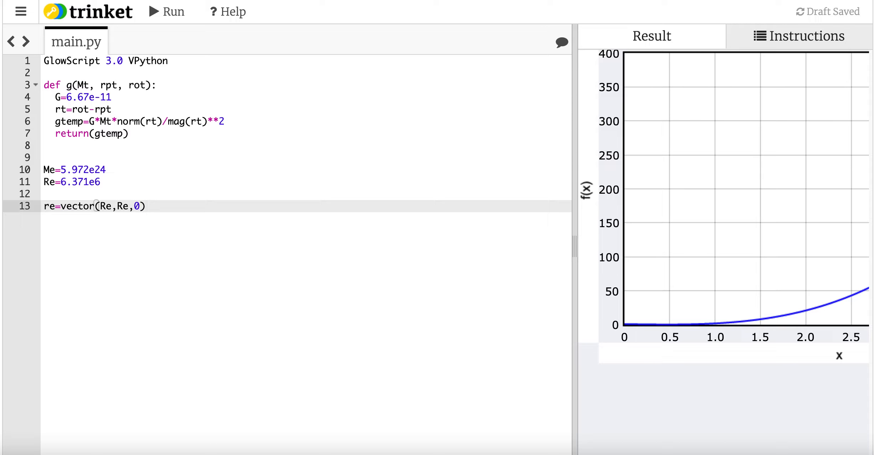
key("BackSpace")
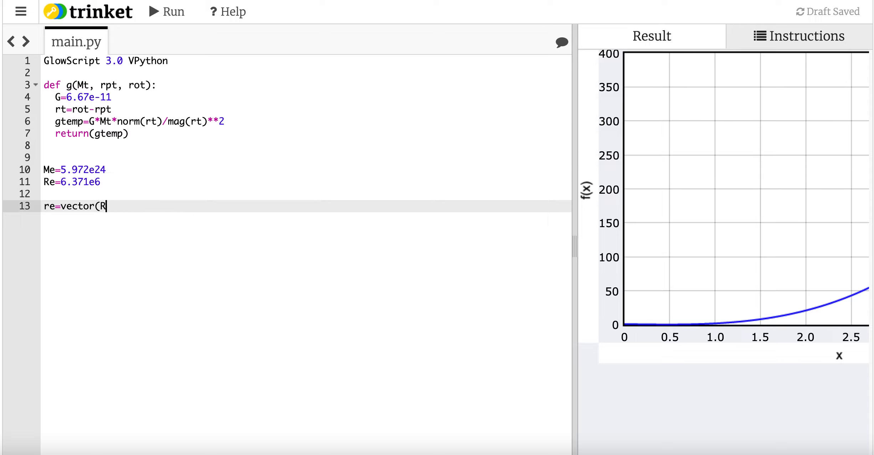
type("0,0,0")
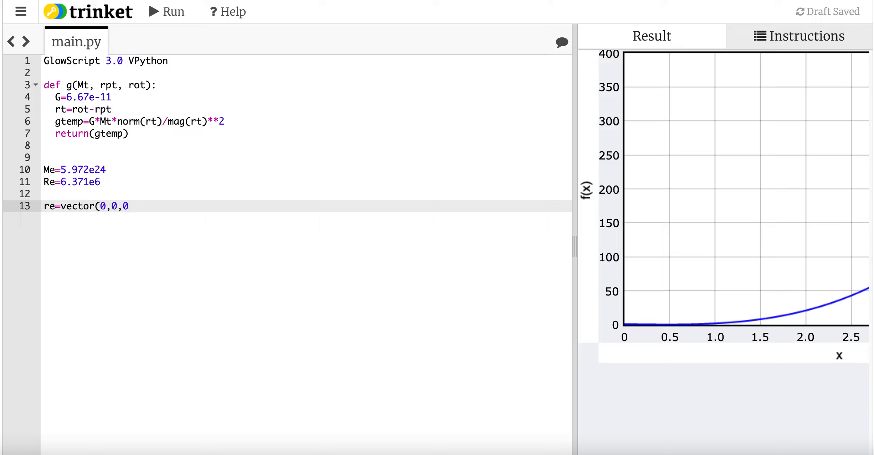
key("Enter")
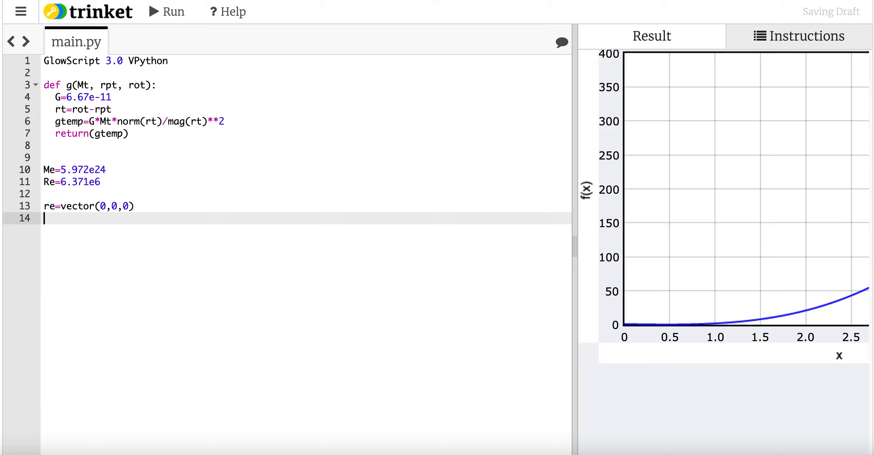
type("ro=")
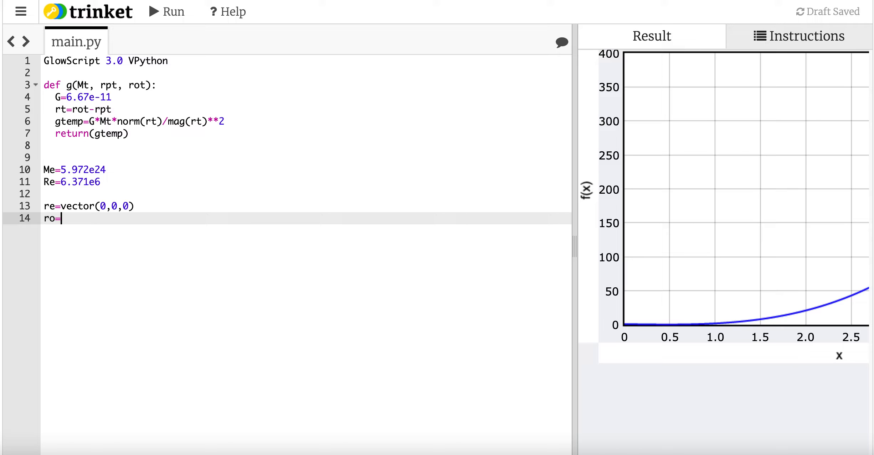
type("vector(")
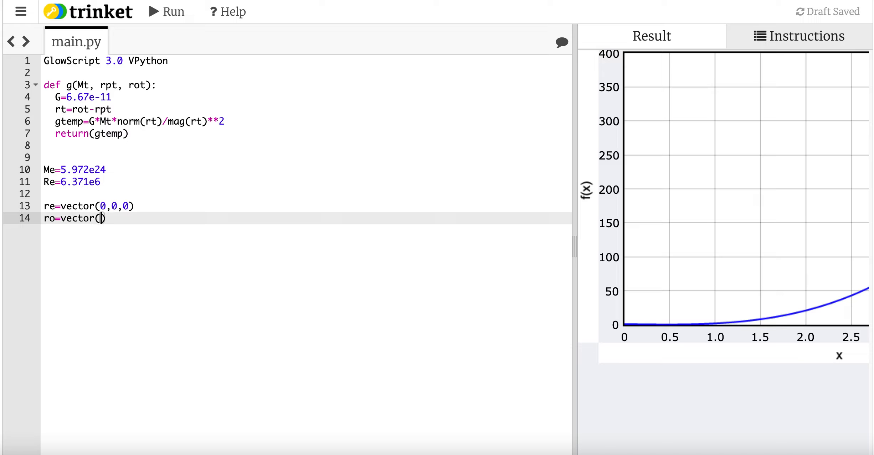
type("Re")
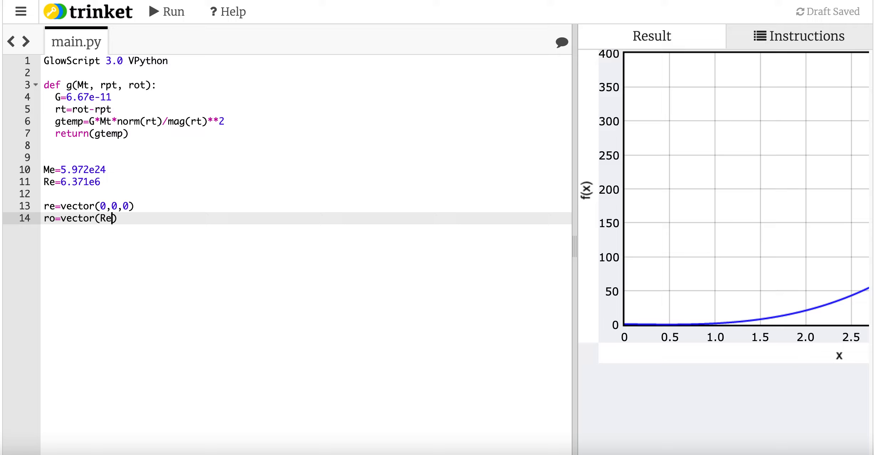
type(",0,0")
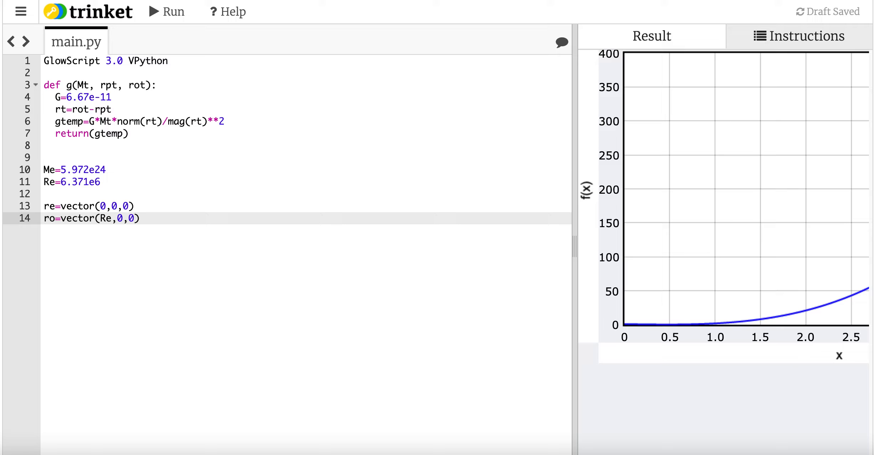
key("Enter")
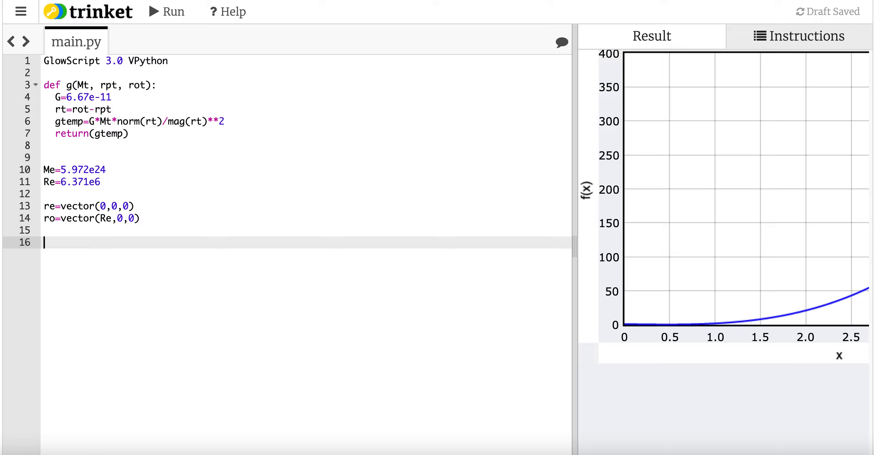
Step: Write a print of "g on surface = " with g(Me,re,ro) on line 16
type("pir")
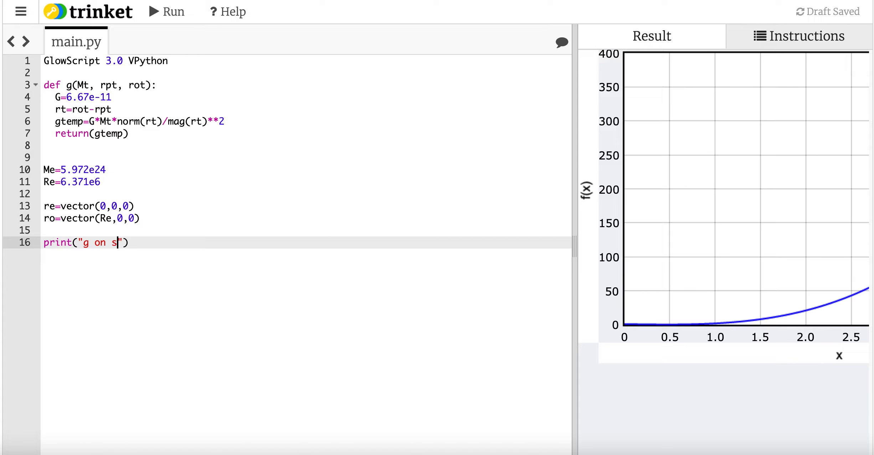
type("urface =")
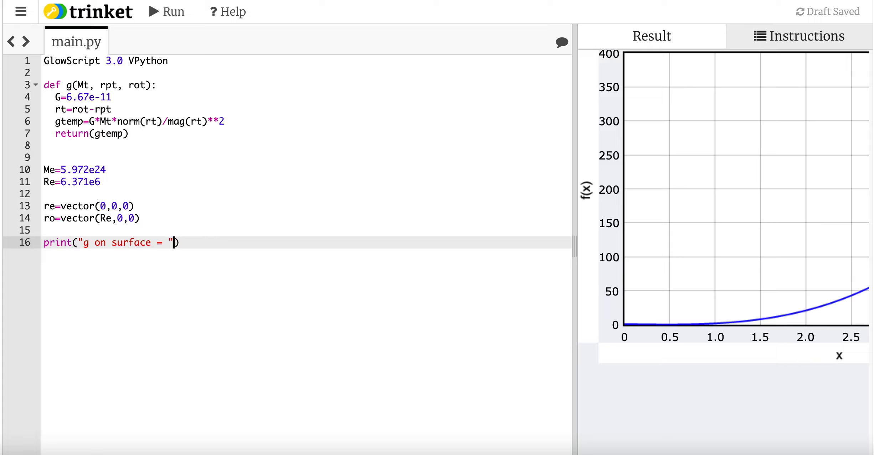
type(",g()")
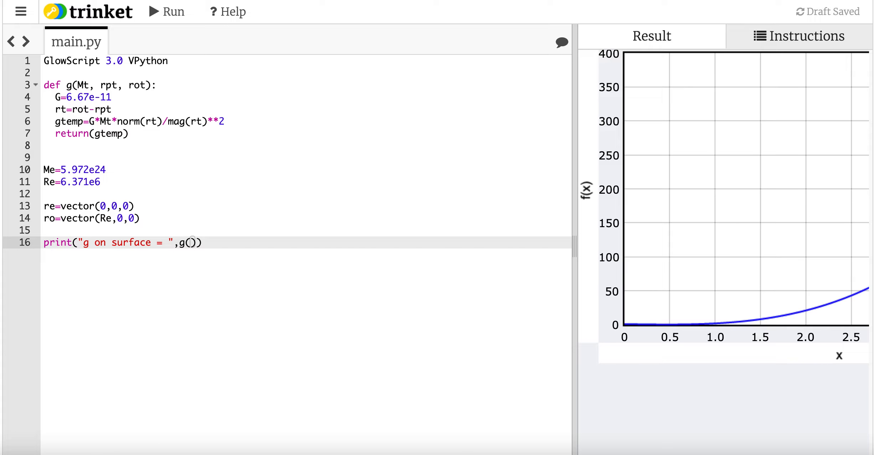
type("Me")
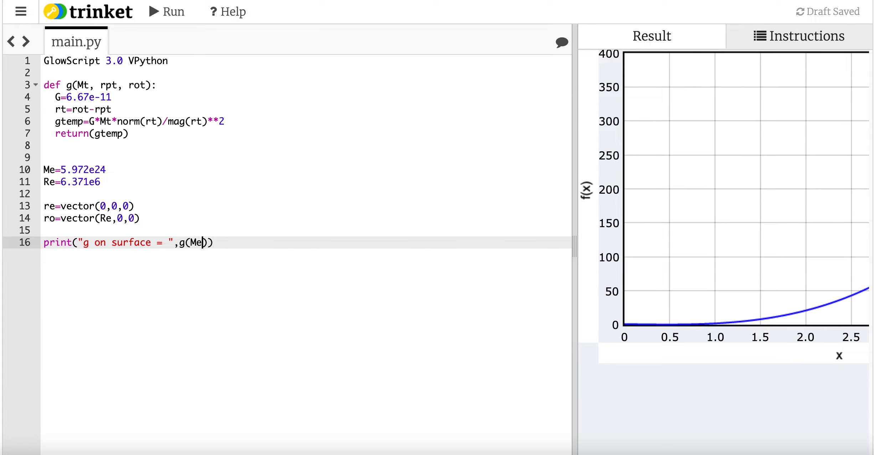
type(",")
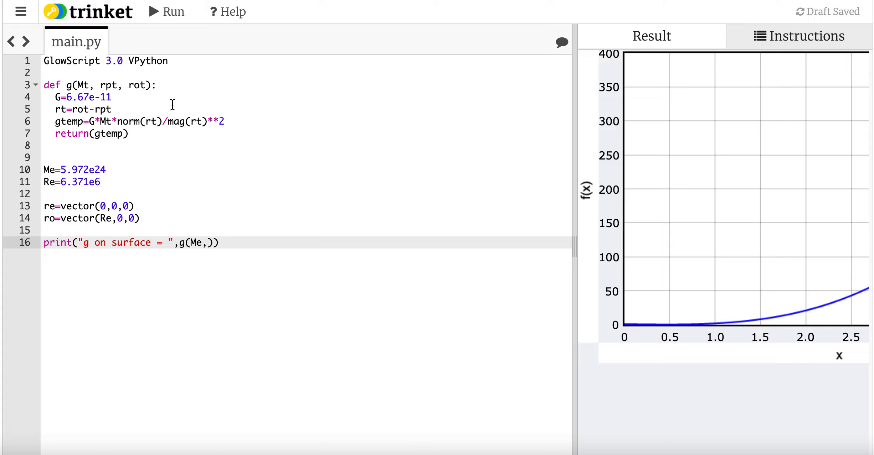
mouse_move(176, 191)
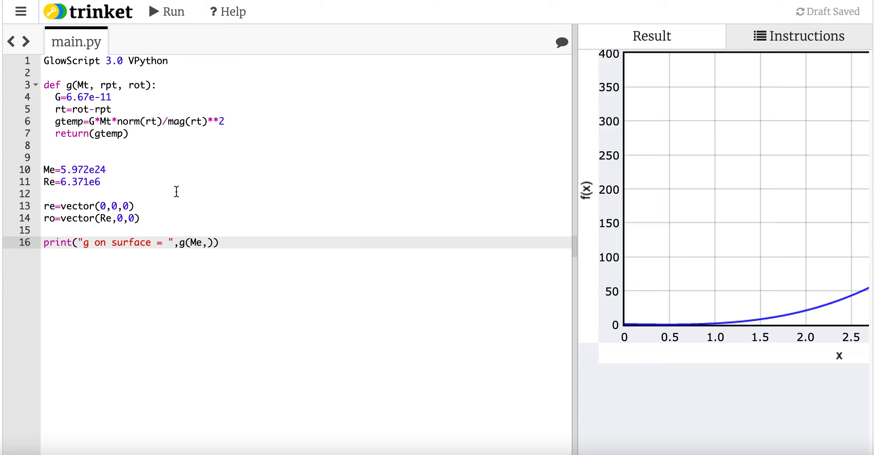
type("re,")
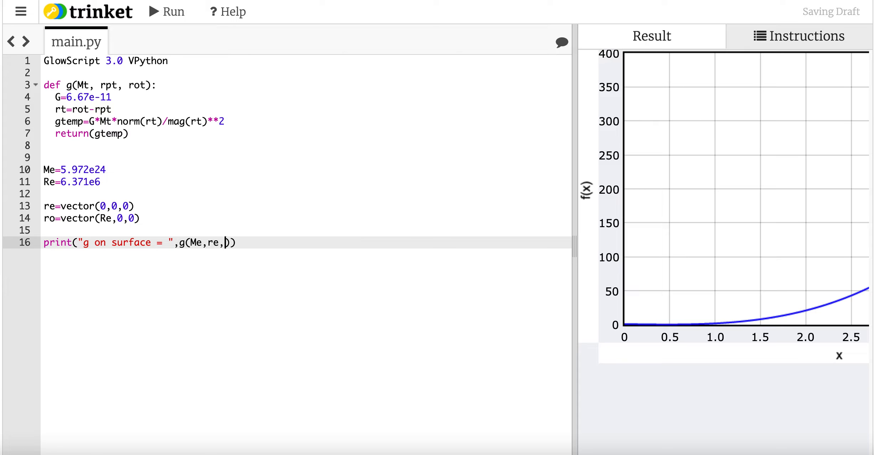
type("ro")
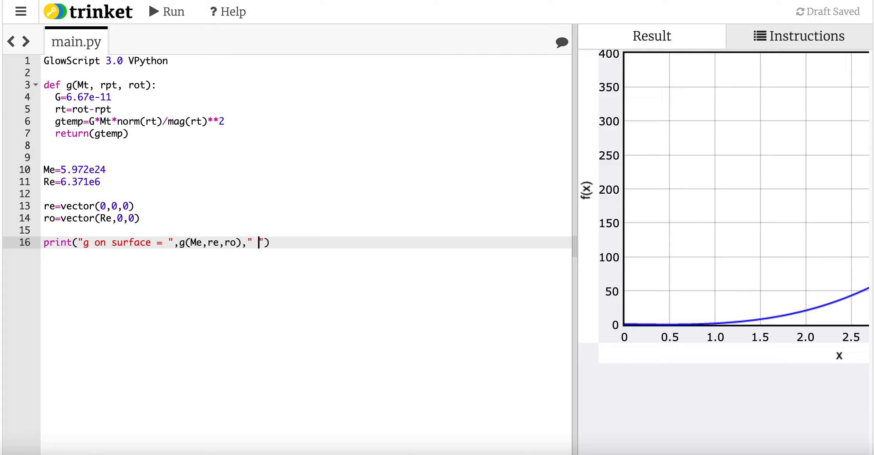
Step: Append " N/kg", put a minus before G in gtemp, and rerun to get <-9.81365, 0, 0>
type("N/kg")
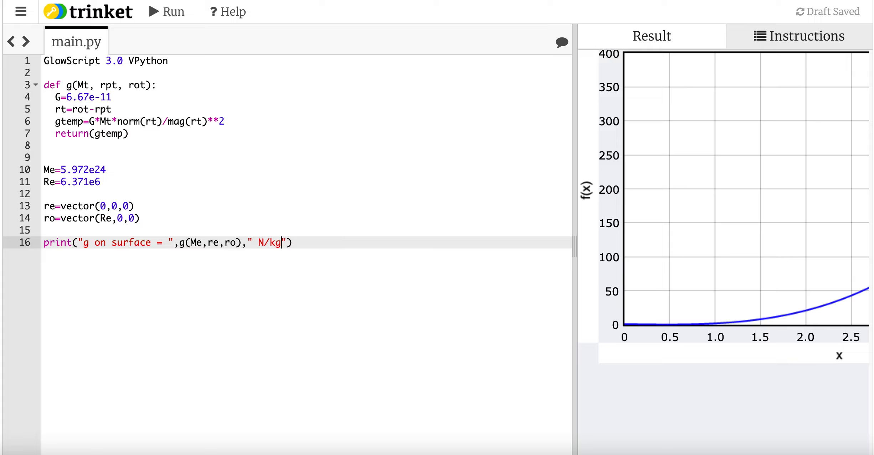
left_click(167, 12)
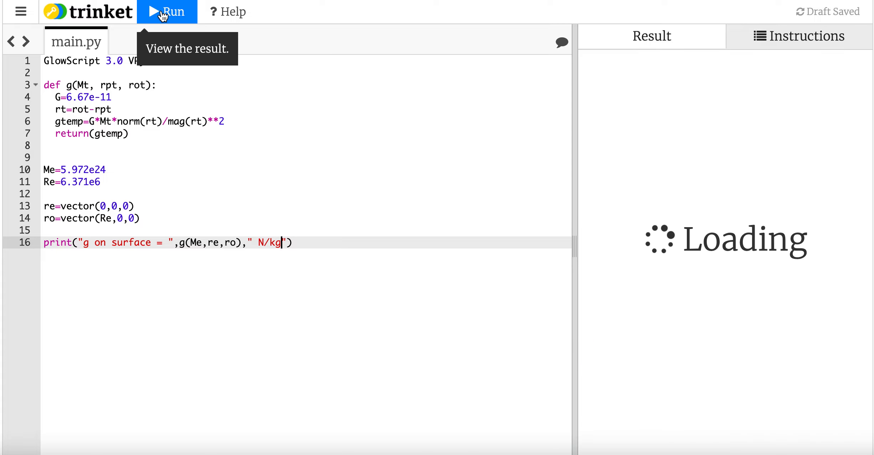
left_click(166, 12)
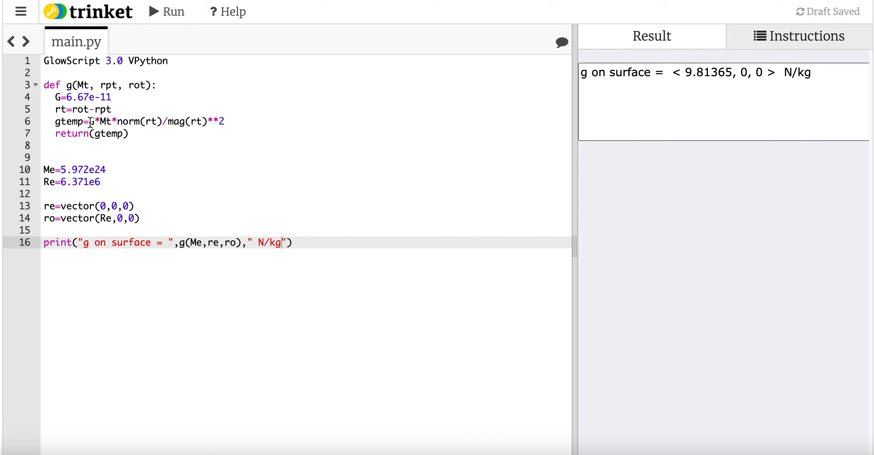
type("-")
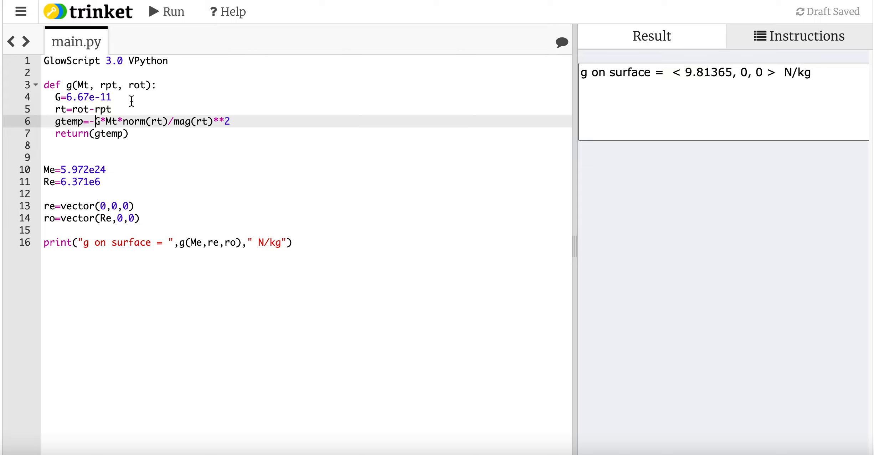
left_click(167, 12)
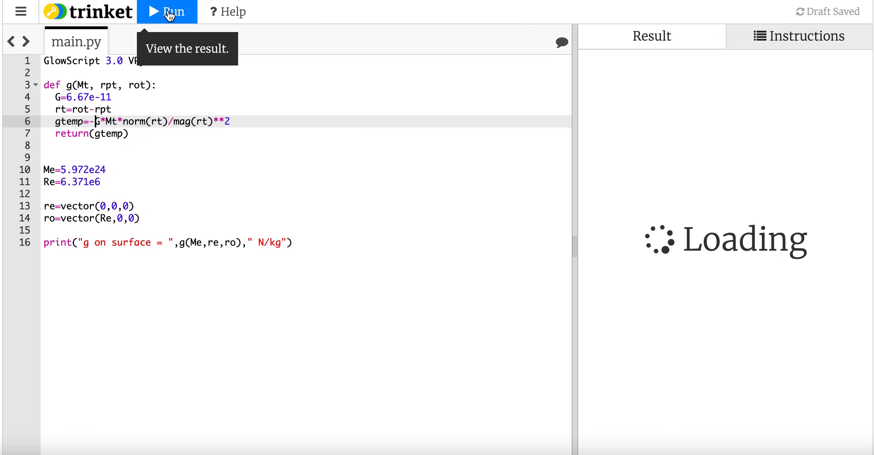
left_click(167, 12)
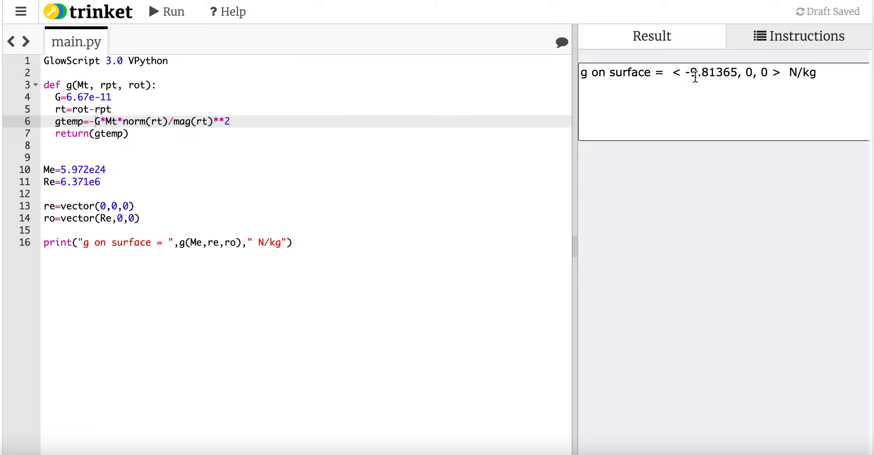
mouse_move(717, 79)
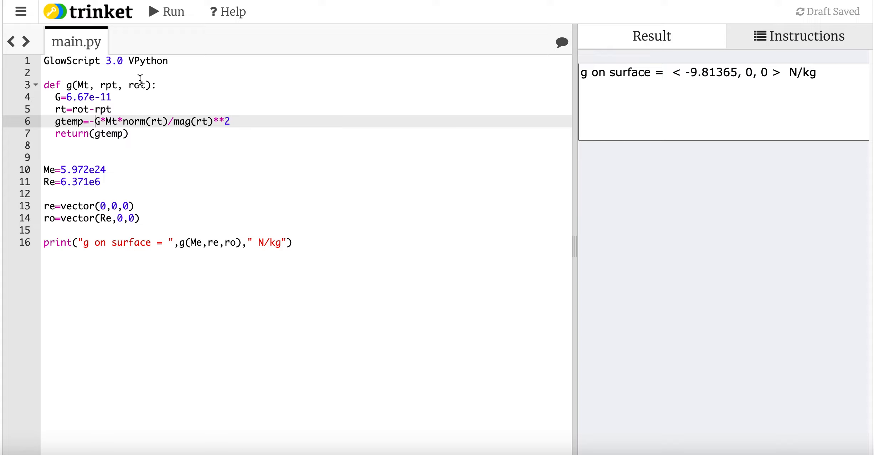
mouse_move(99, 129)
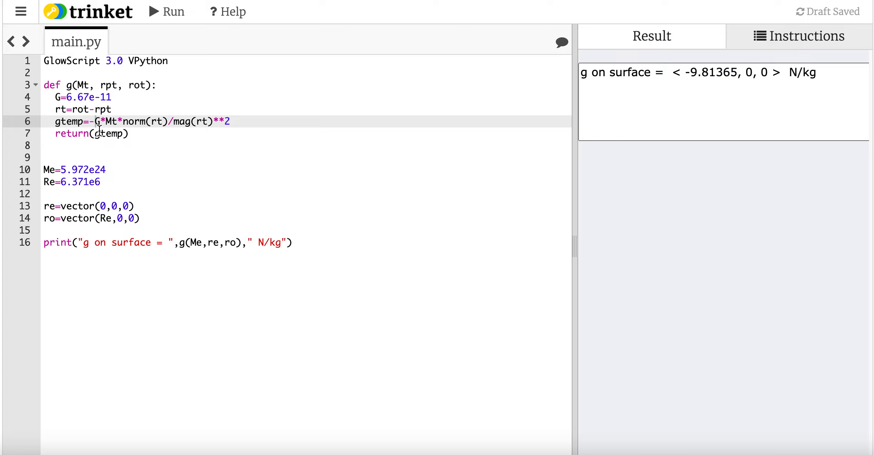
mouse_move(212, 233)
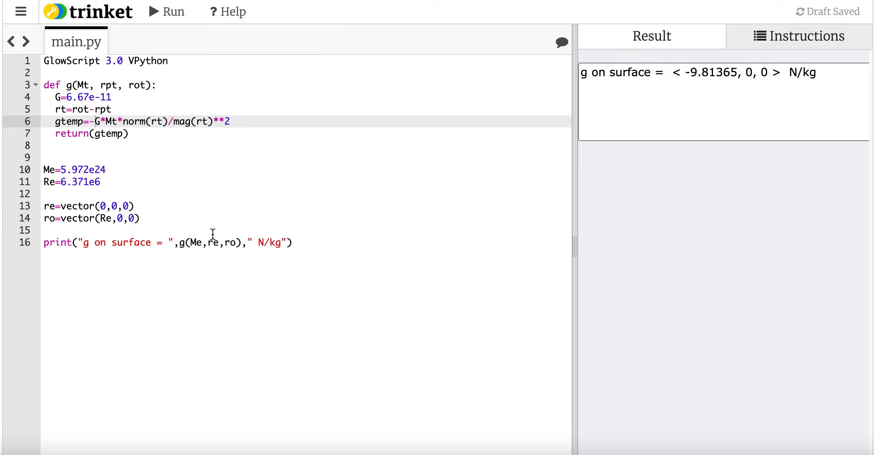
mouse_move(211, 242)
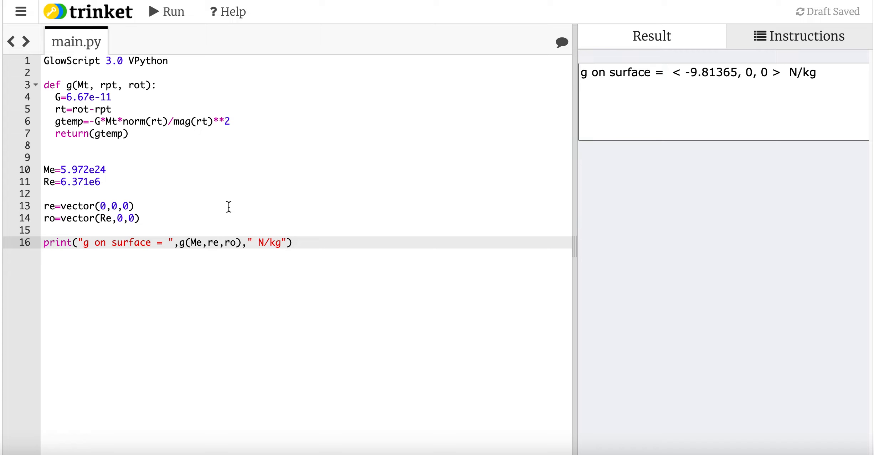
type("Tr")
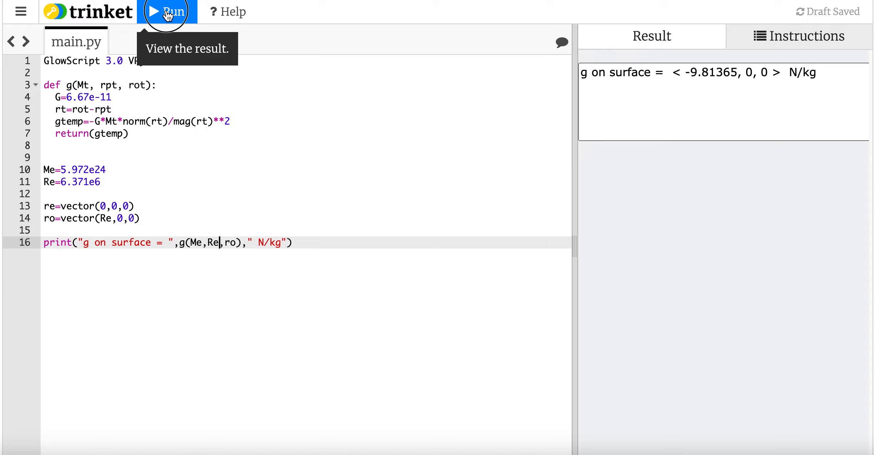
left_click(167, 11)
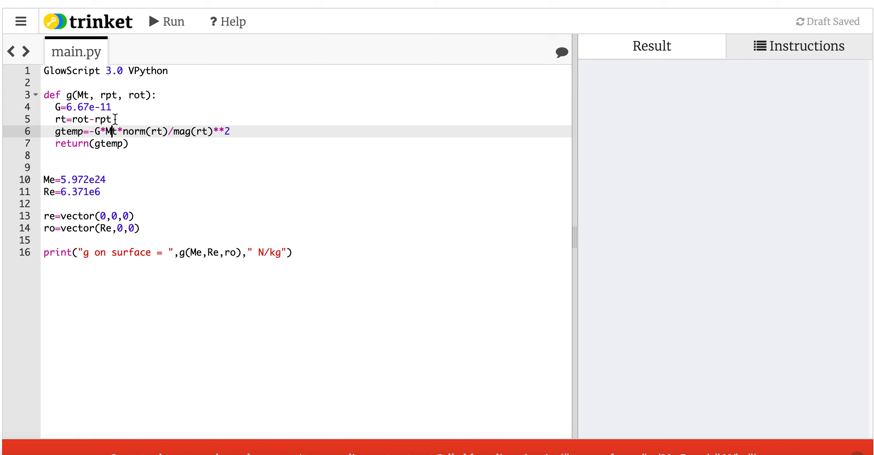
mouse_move(129, 131)
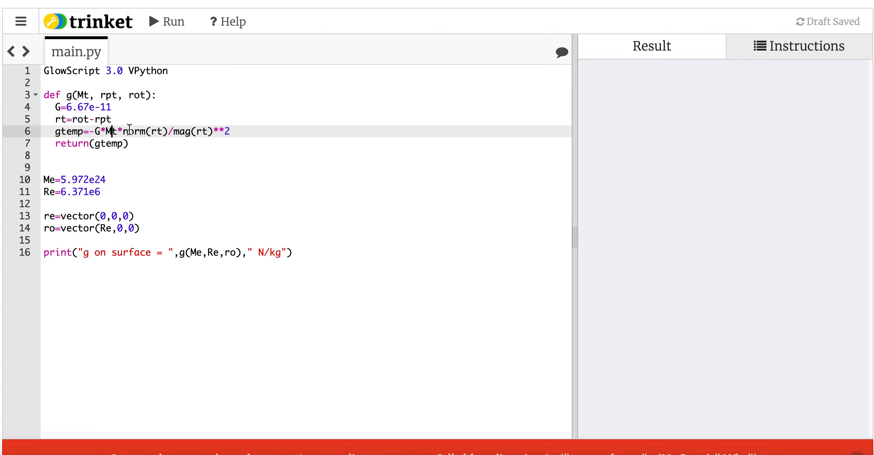
left_click(166, 21)
type("r")
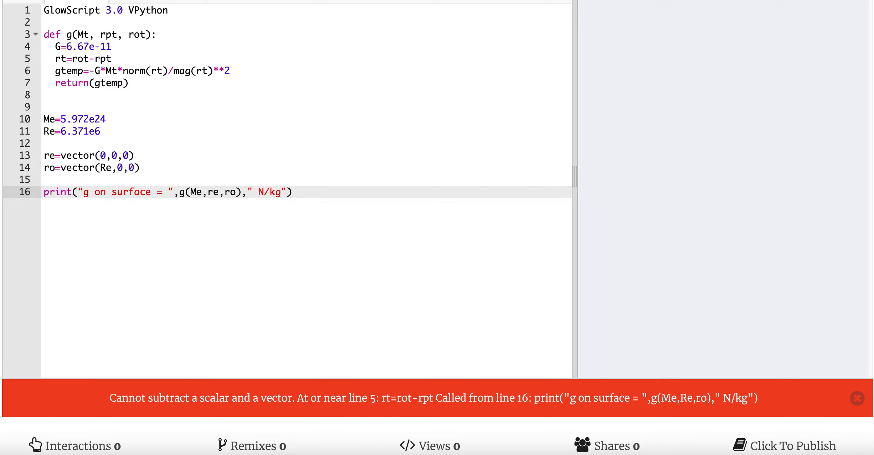
left_click(856, 398)
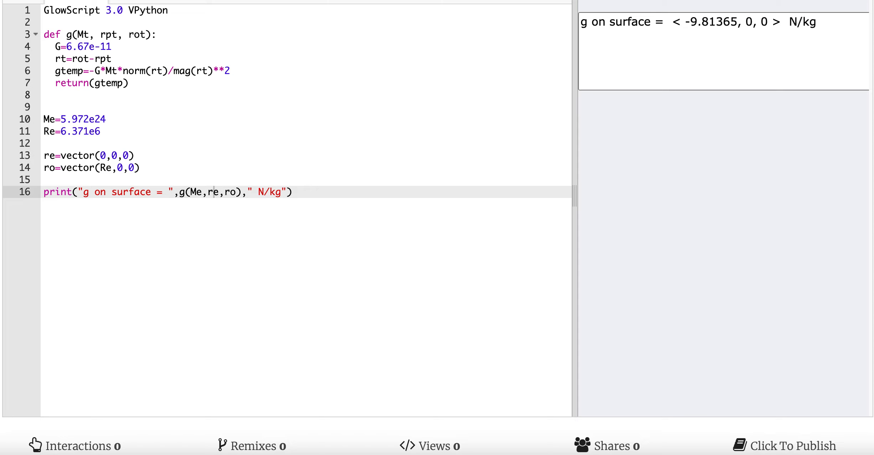
mouse_move(698, 217)
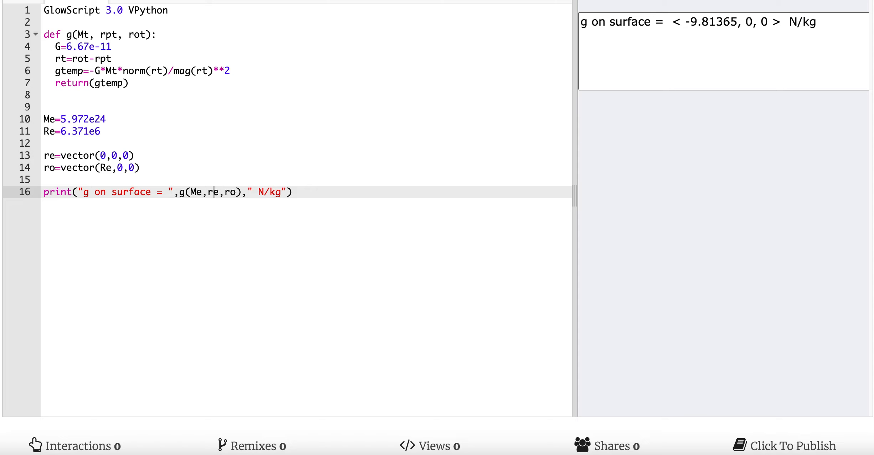
left_click(291, 192)
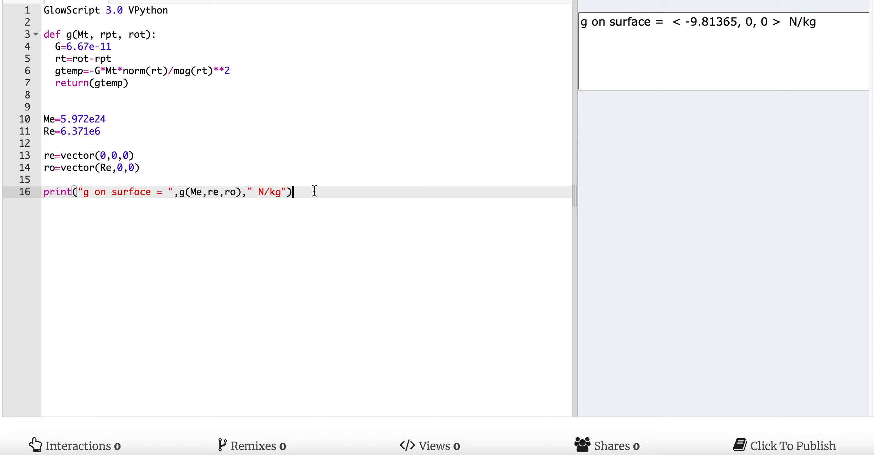
Step: Start a new function def vectorstuff(A,B): below the print statement
key("Enter")
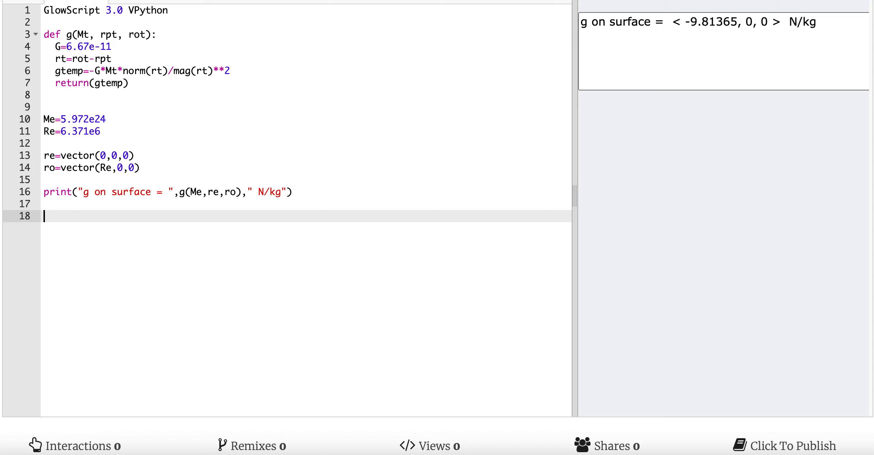
type("def")
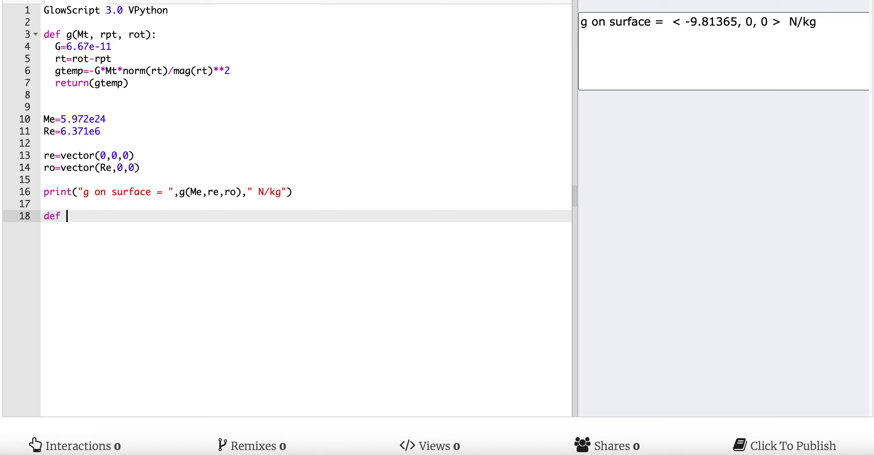
type("vectorstu")
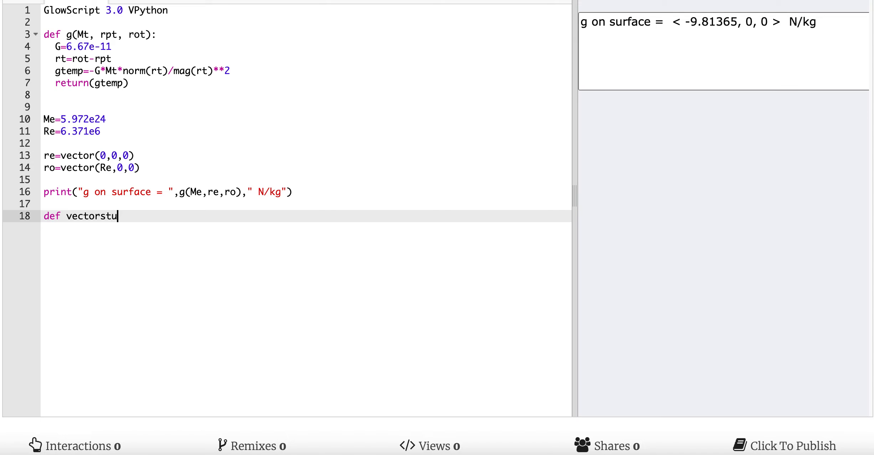
type("ff(A,")
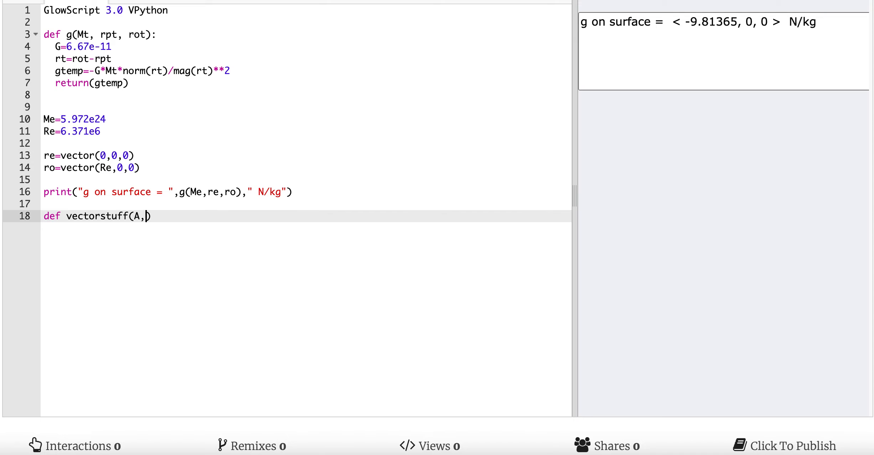
type("B):")
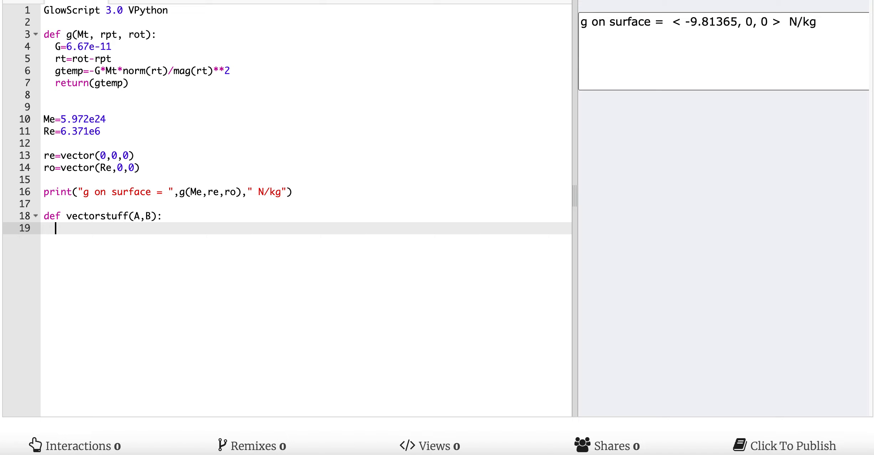
Step: Compute t1=A+B and t2=dot(A,B) in vectorstuff
type("t1=")
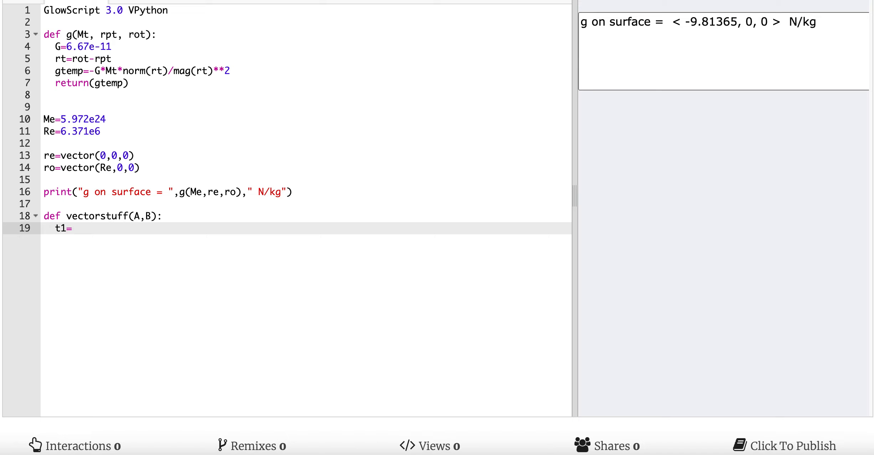
type("A+")
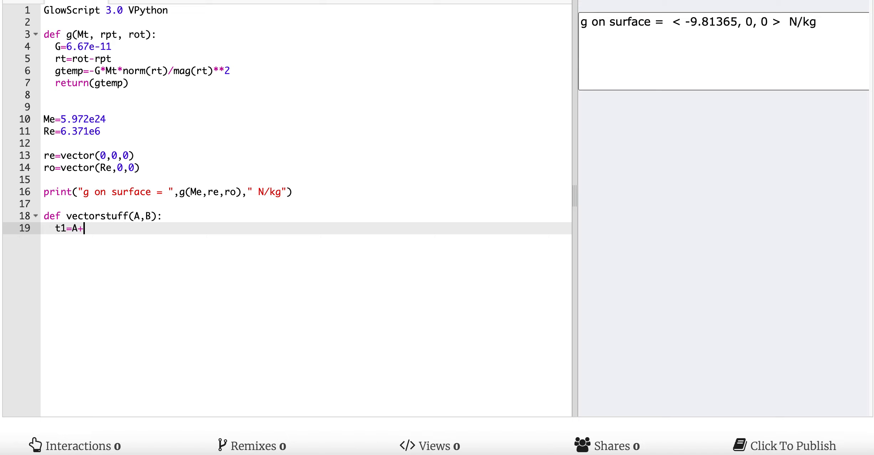
type("B")
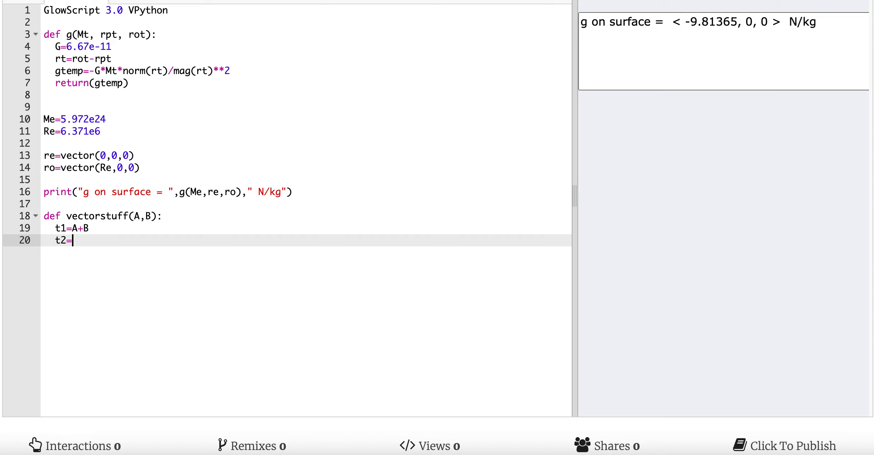
type("dot(")
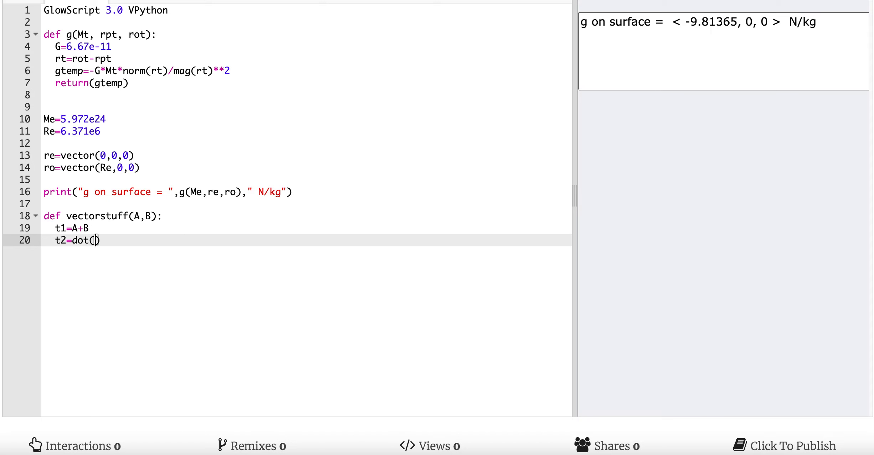
type("A,B")
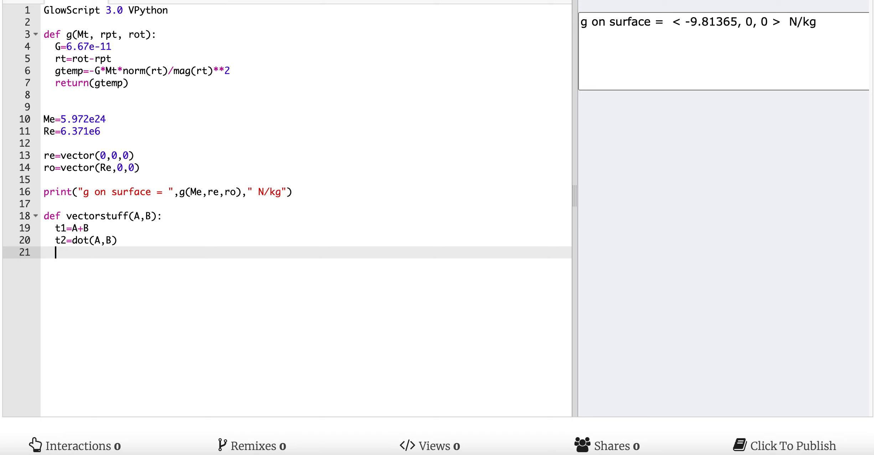
Step: Compute t3=cross(A,B) and return(t1,t2,t3)
type("t3")
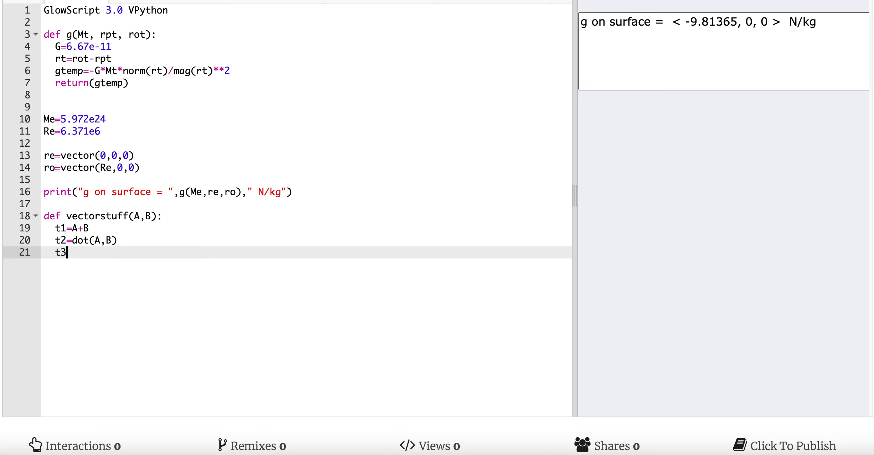
type("=cross")
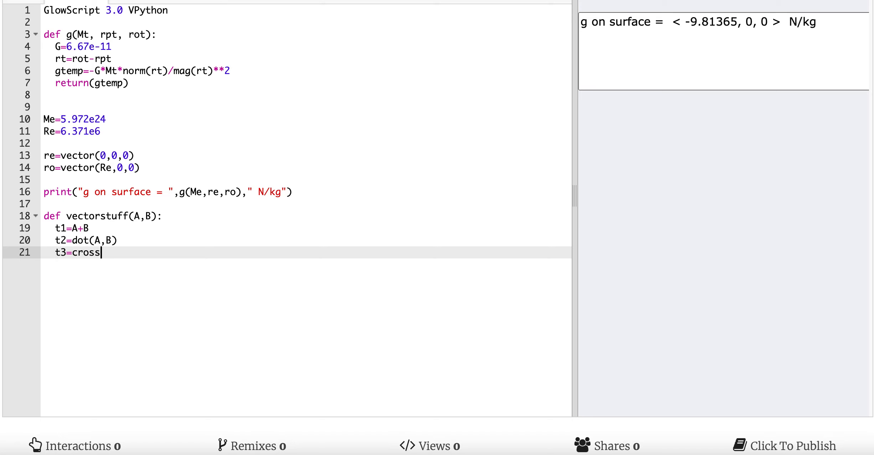
type("(A,B)")
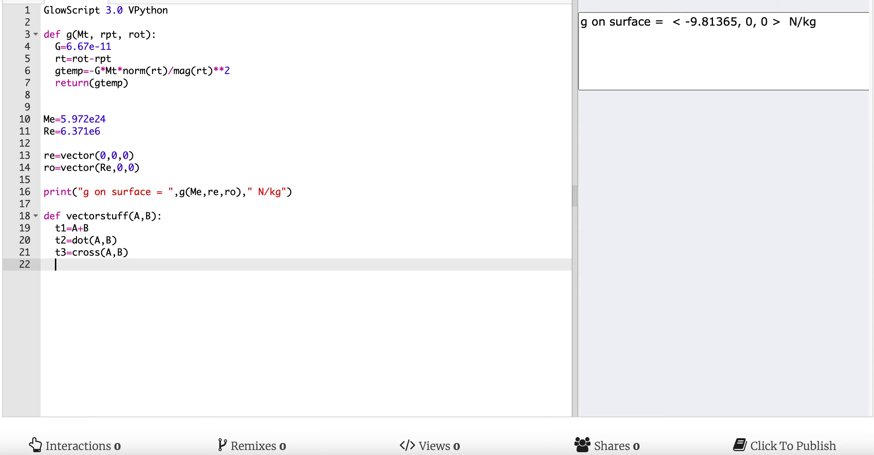
type("return(t1,")
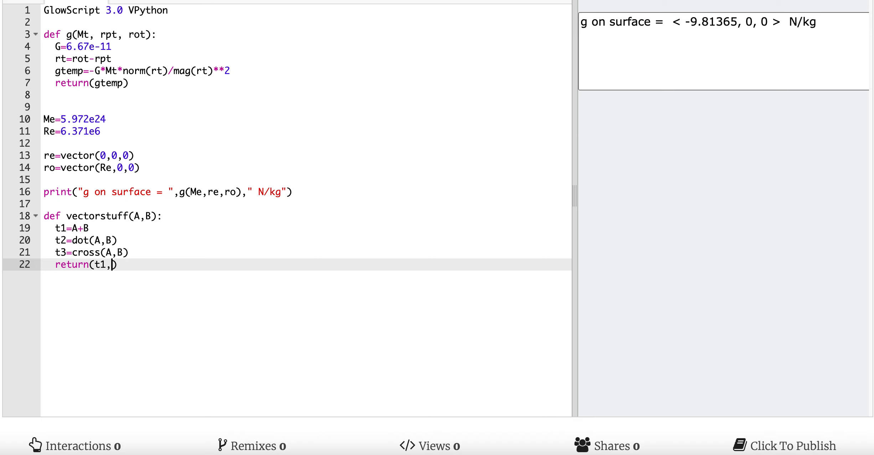
type("t2,t3")
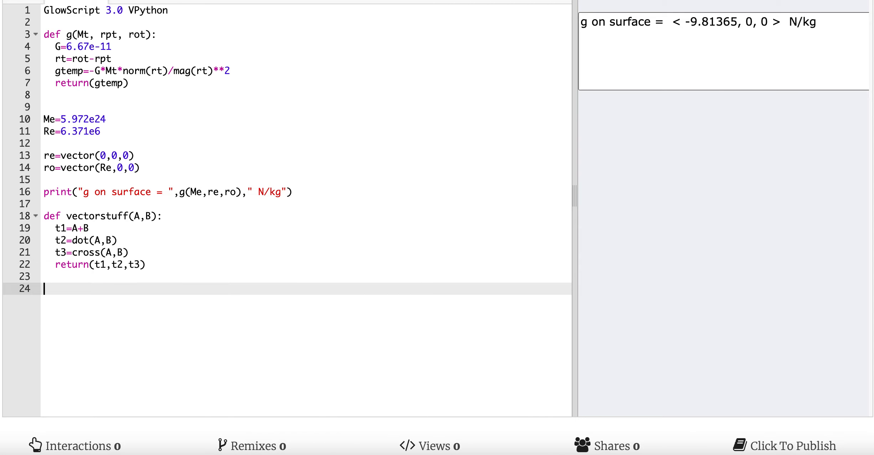
Step: Define vectors v1=vector(1,2,3) and v2=vector(-1,.5,2)
type("v1=")
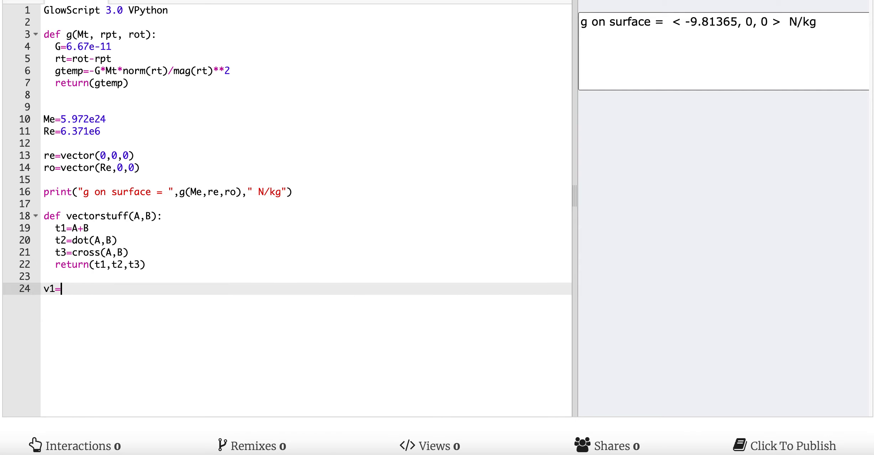
type("vector(1,2)")
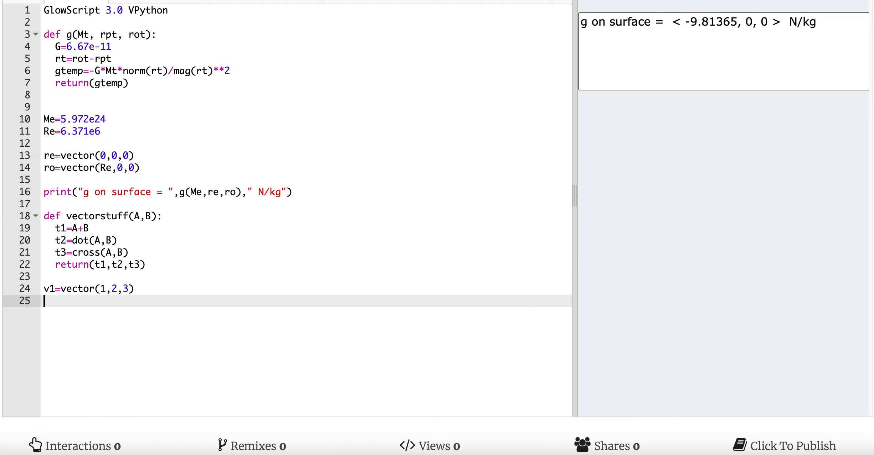
type("v2=")
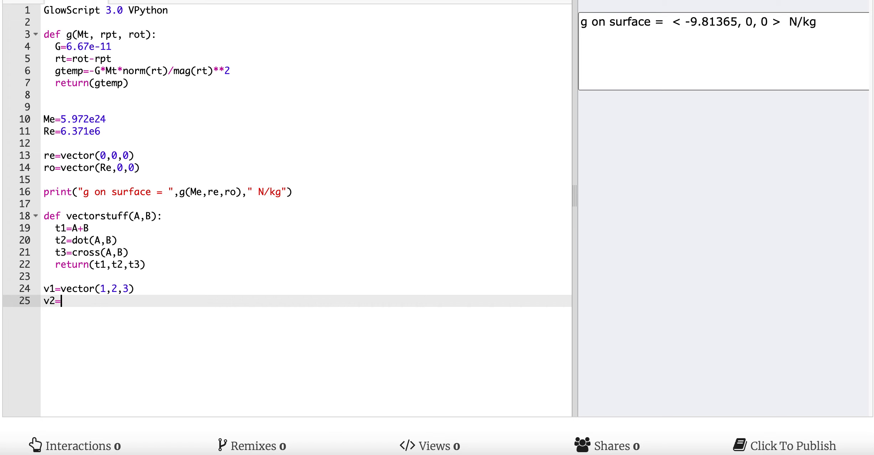
type("vector()")
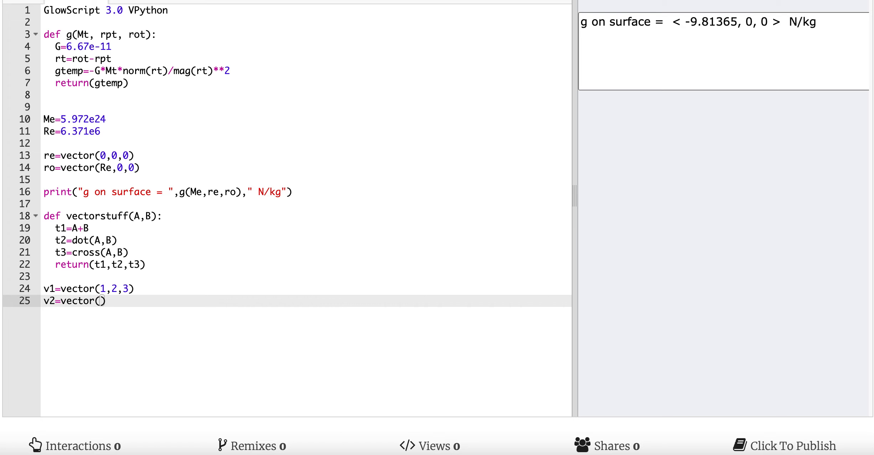
type("-1,")
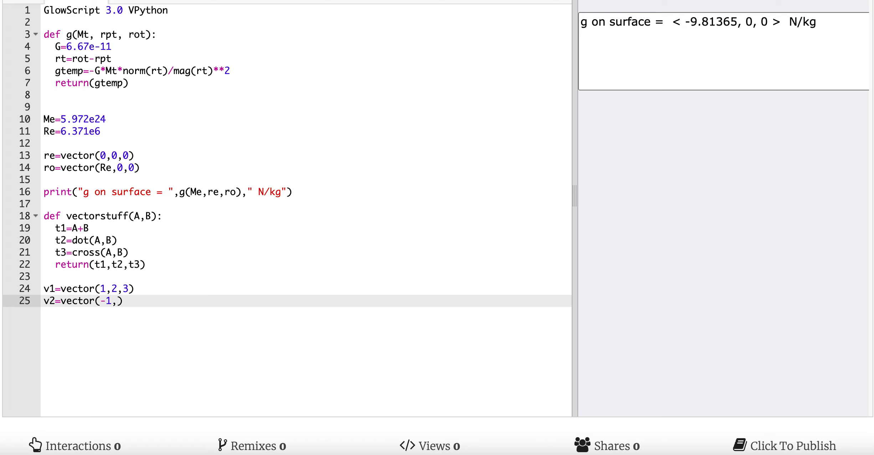
type(".5,")
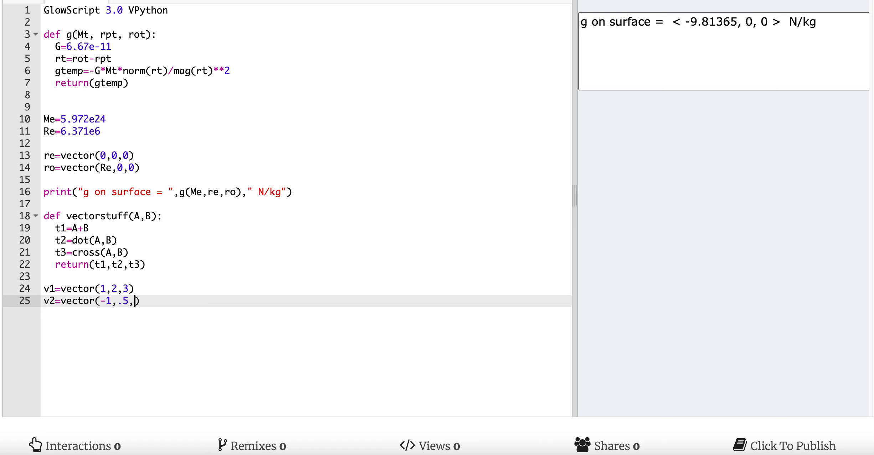
type("2")
type("p")
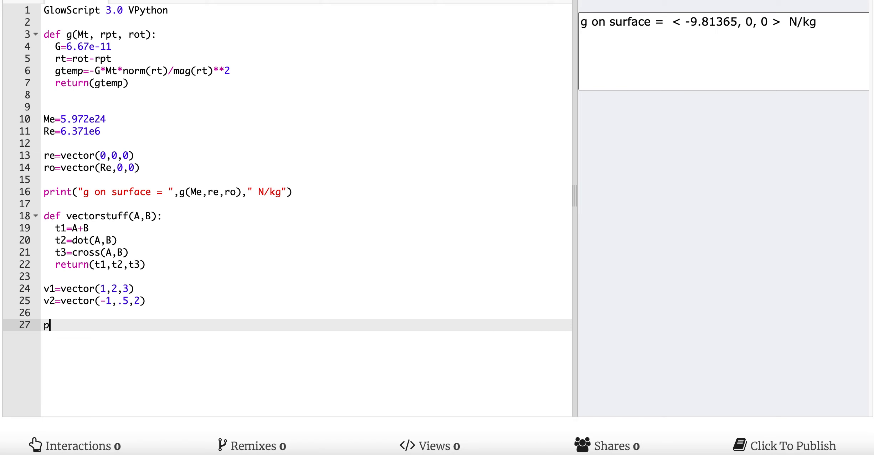
Step: Print vectorstuff(v1,v2) and highlight the cross product <2.5,-5,2.5> in the output
type("rint()")
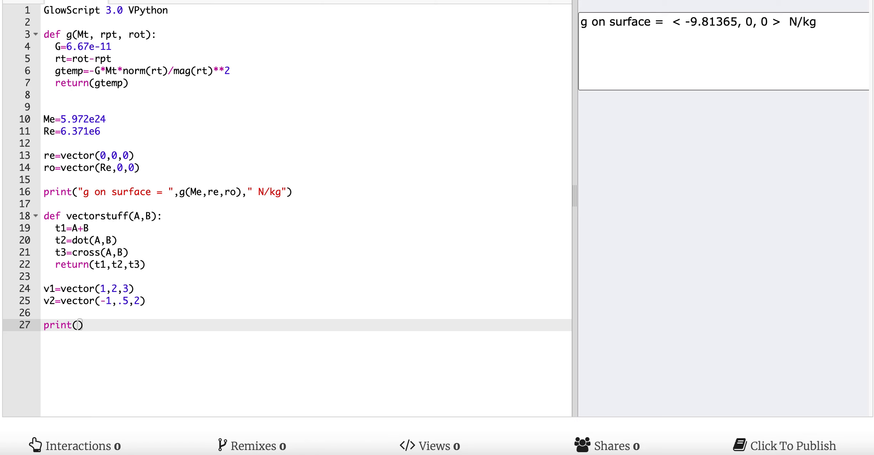
type("vectorst")
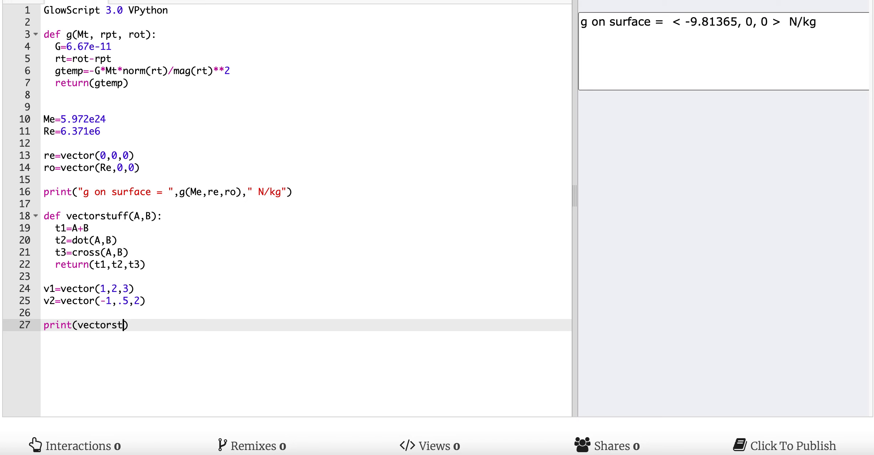
type("uff(v1,v")
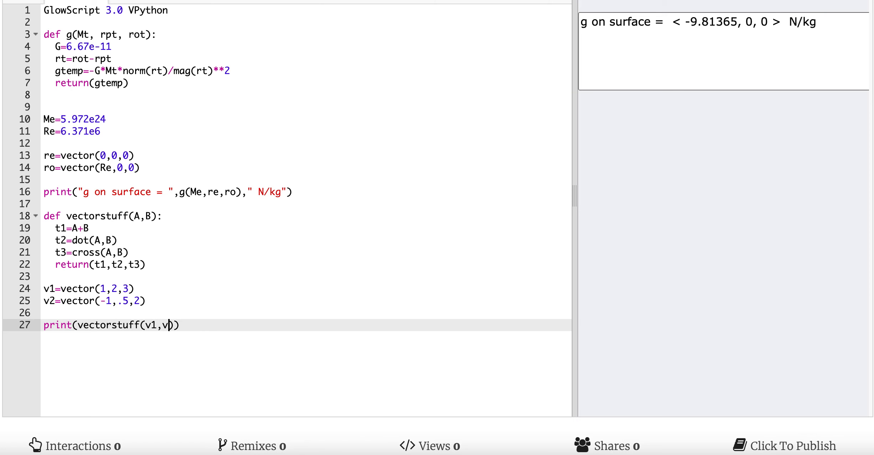
type("2")
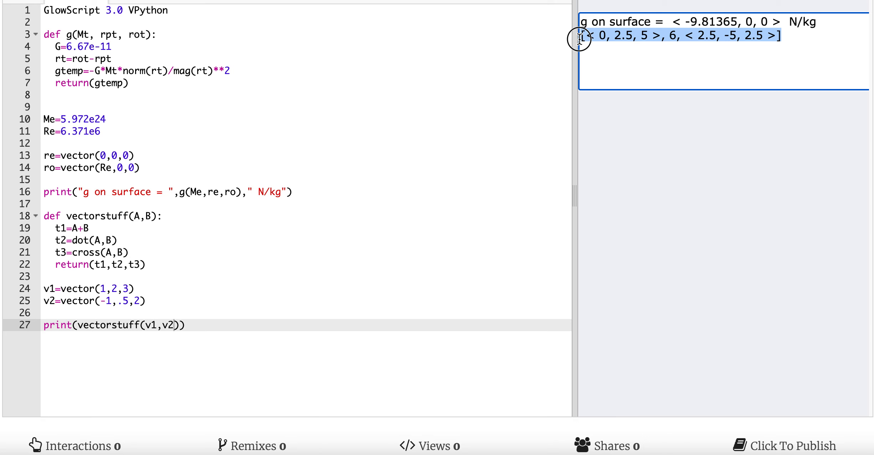
mouse_move(110, 202)
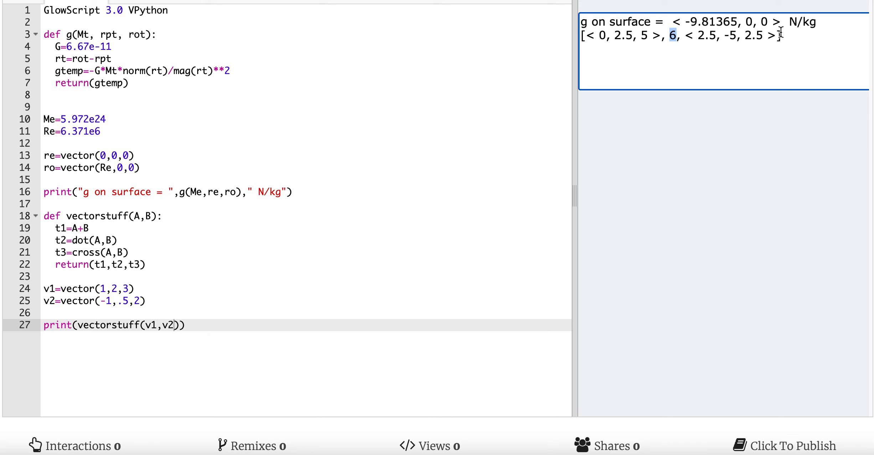
left_click_drag(674, 35, 780, 35)
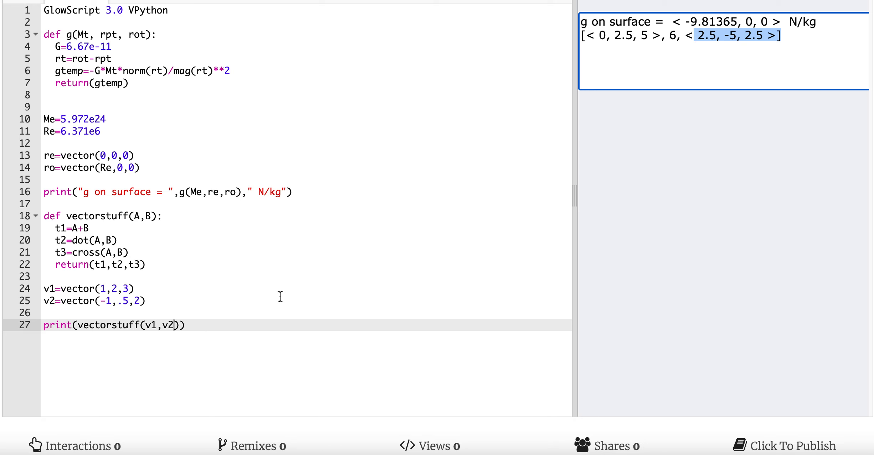
left_click(183, 326)
type("result=")
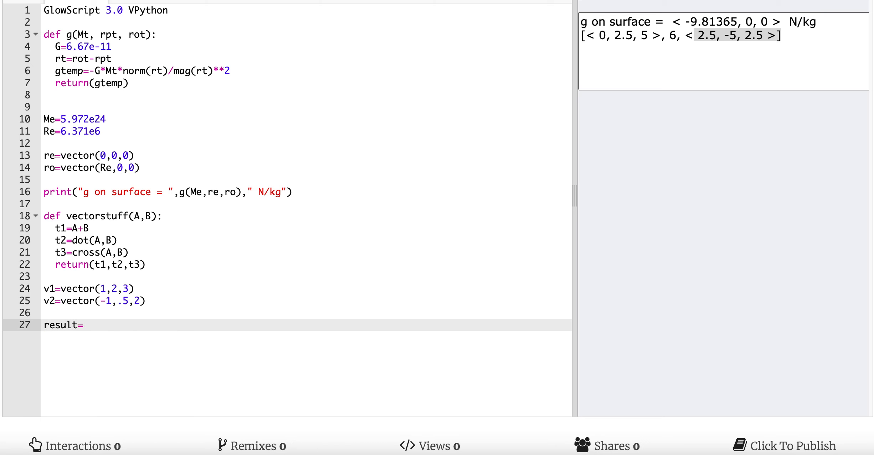
Step: Store vectorstuff(v1,v2) in result and print result, showing only [<0,2.5,5>, 6, <2.5,-5,2.5>]
type("vectors")
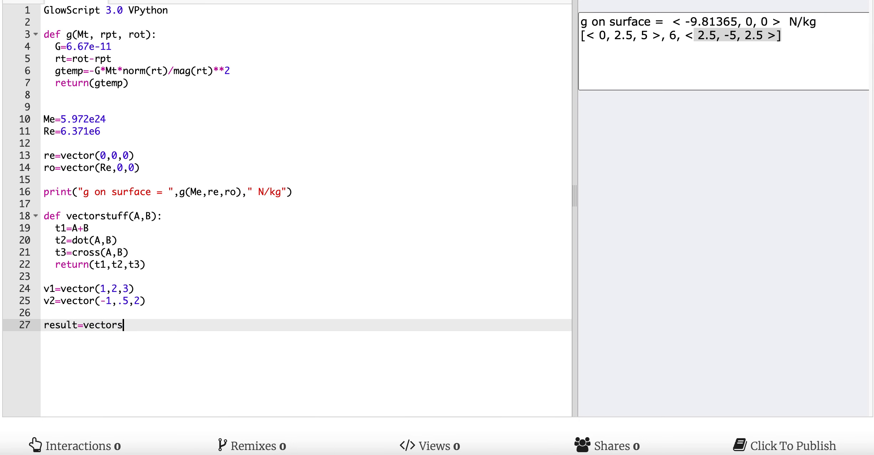
type("tuff(v1,v")
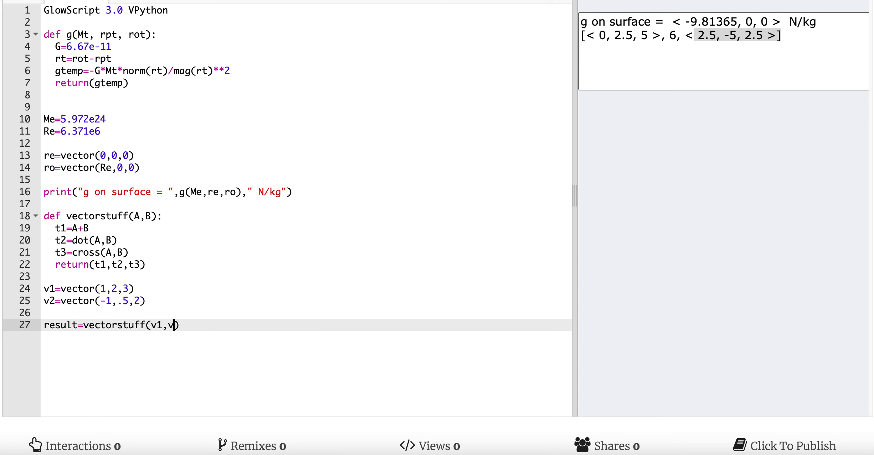
type("2)")
type("print(res")
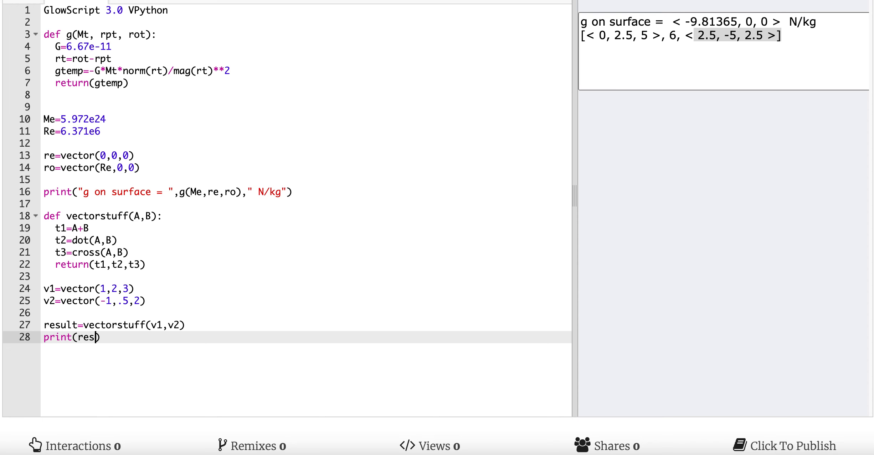
type("ult")
left_click(306, 191)
type("#")
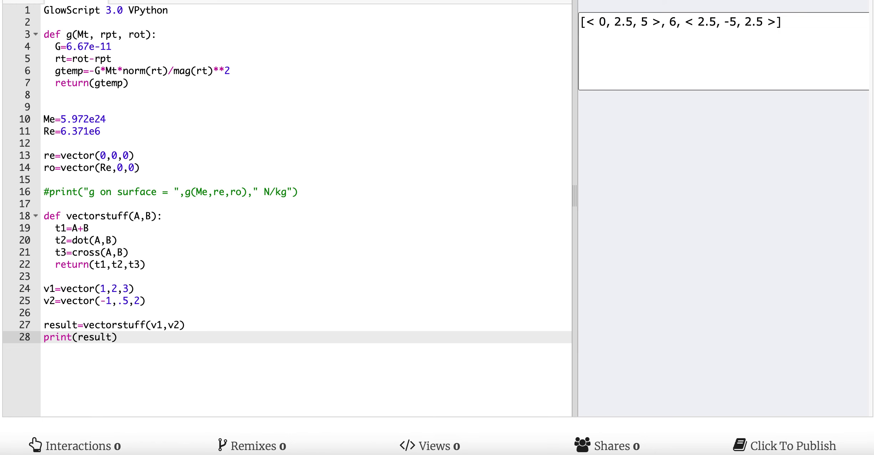
mouse_move(312, 170)
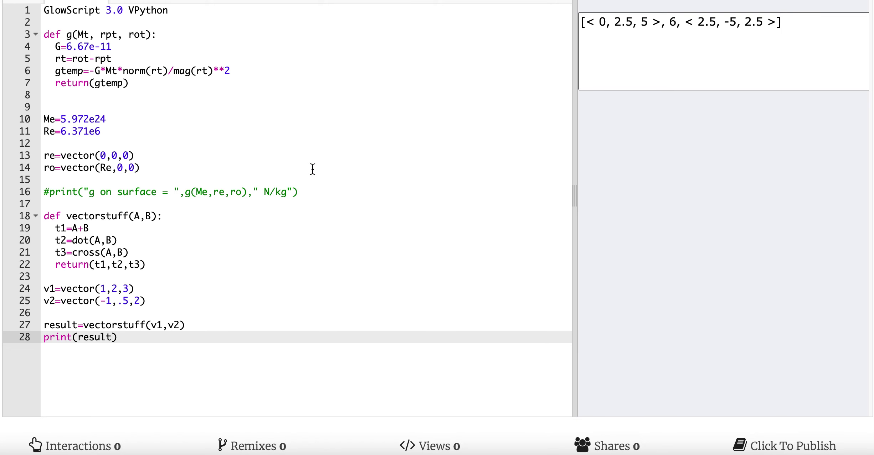
mouse_move(606, 41)
type("[")
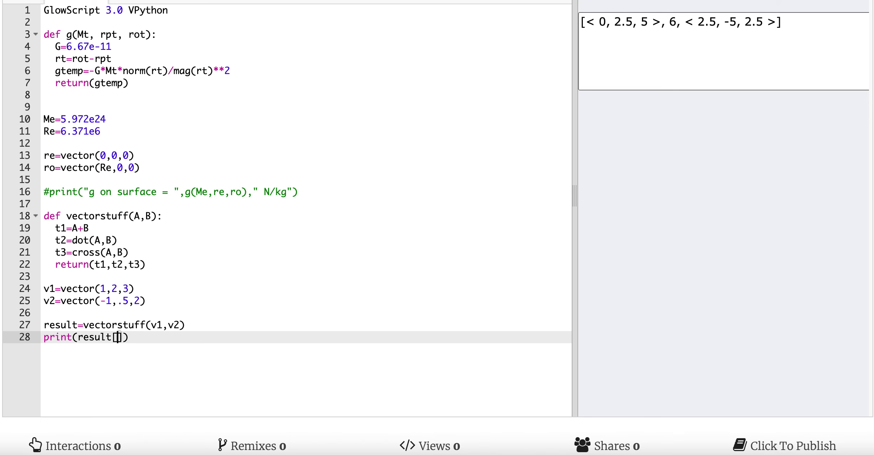
Step: Print result[0], then result[2] to show only the cross product <2.5,-5,2.5>
type("0")
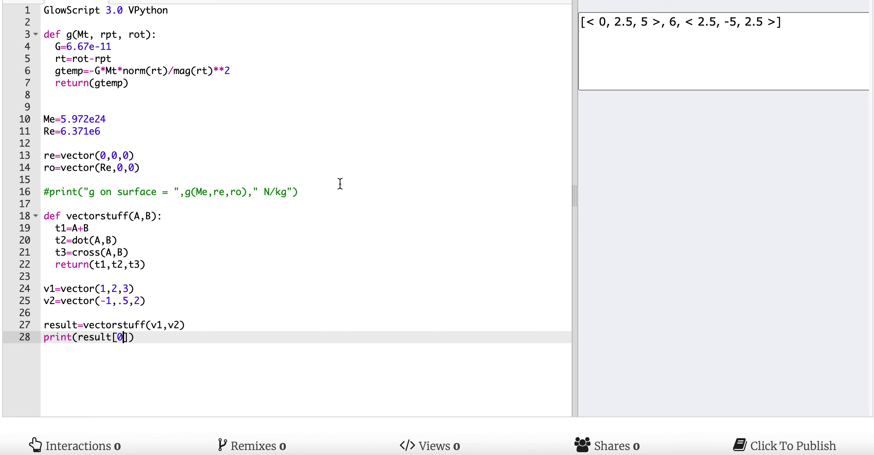
mouse_move(680, 14)
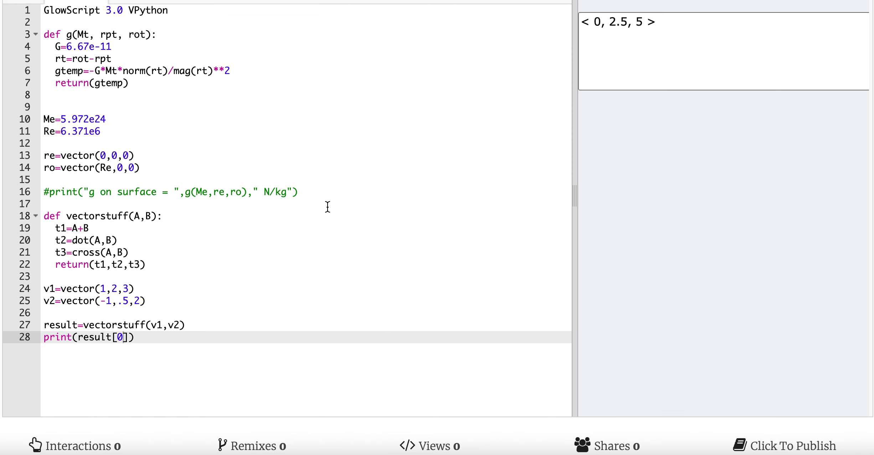
mouse_move(251, 229)
type("1")
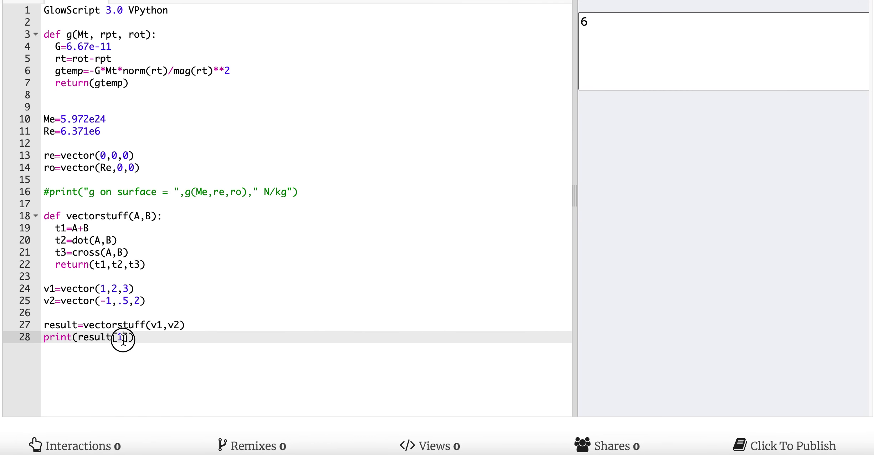
type("2")
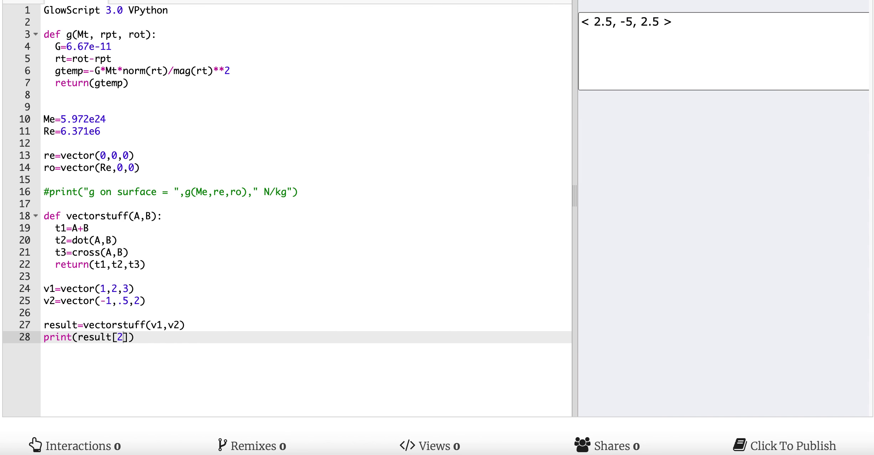
mouse_move(399, 308)
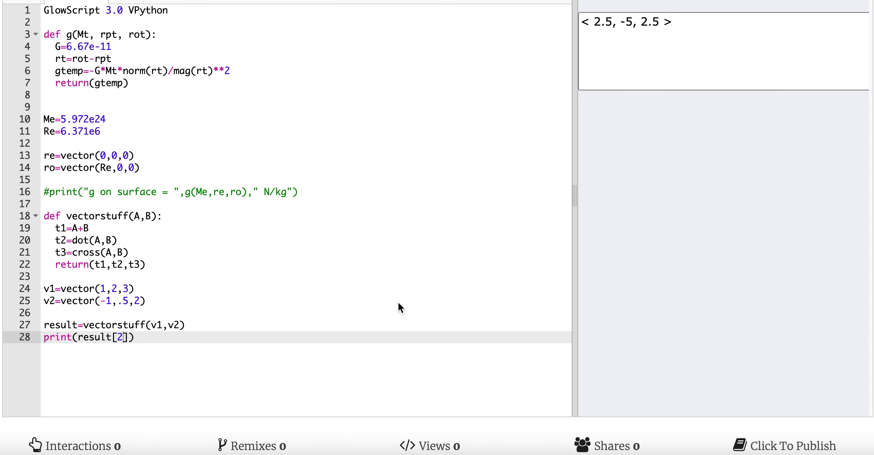